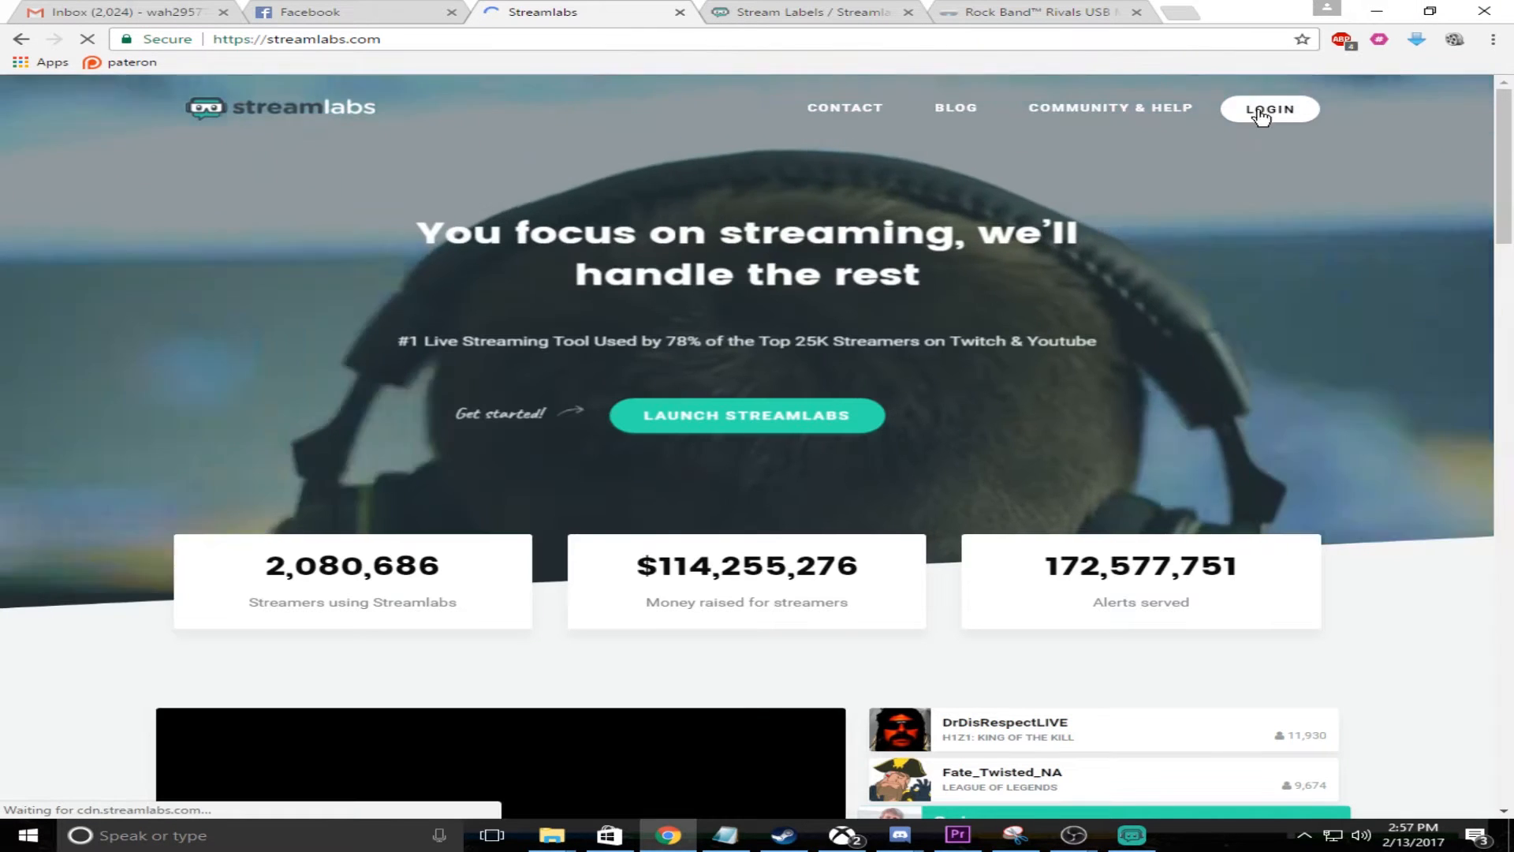
- Log in to Streamlabs and review the dashboard's daily stats and recent follow events
left_click(1268, 109)
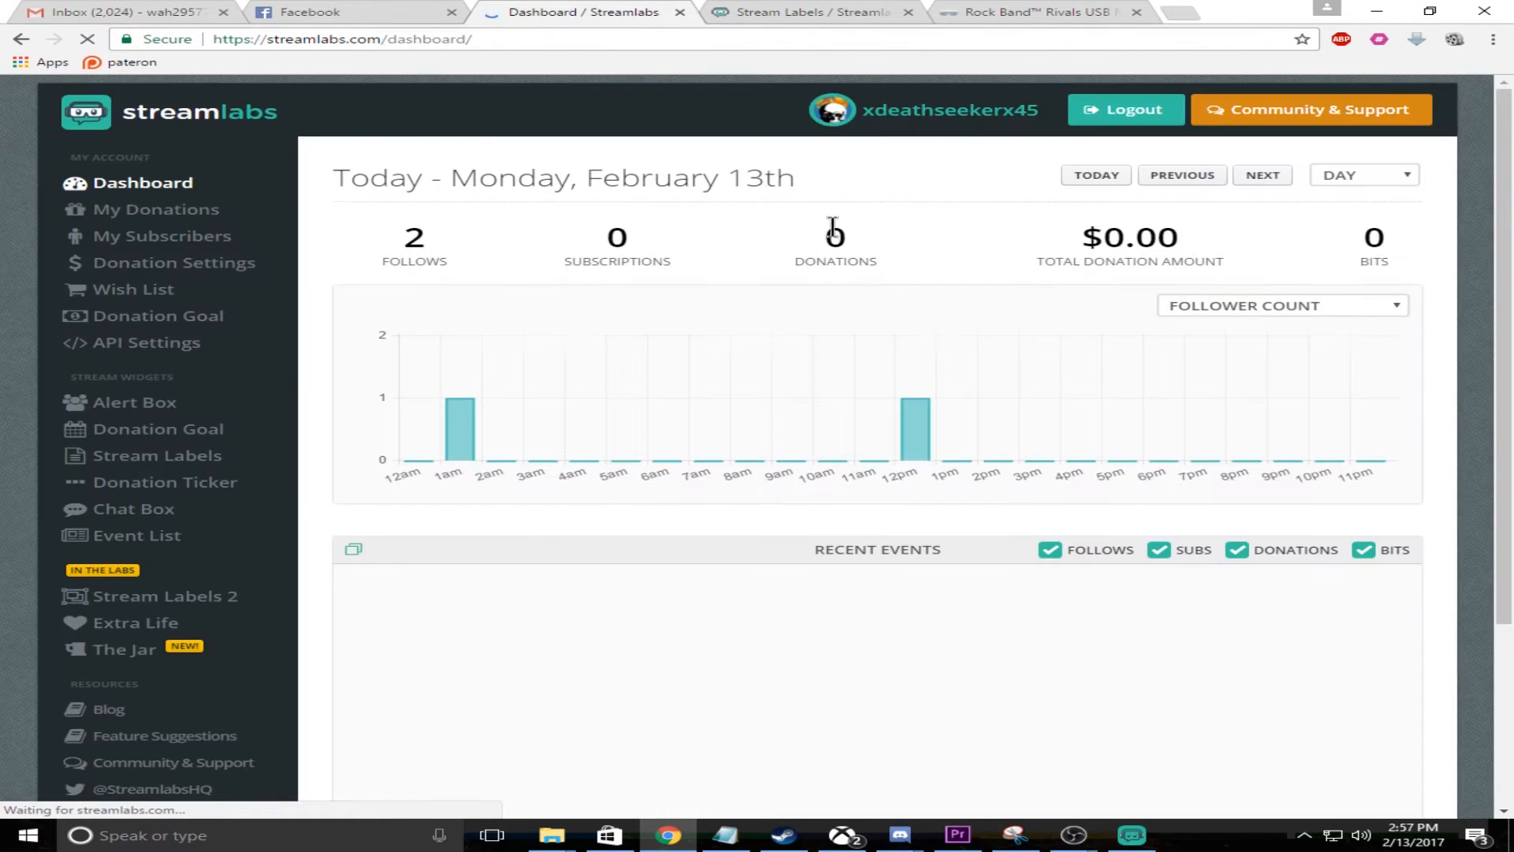
scroll("down", 3)
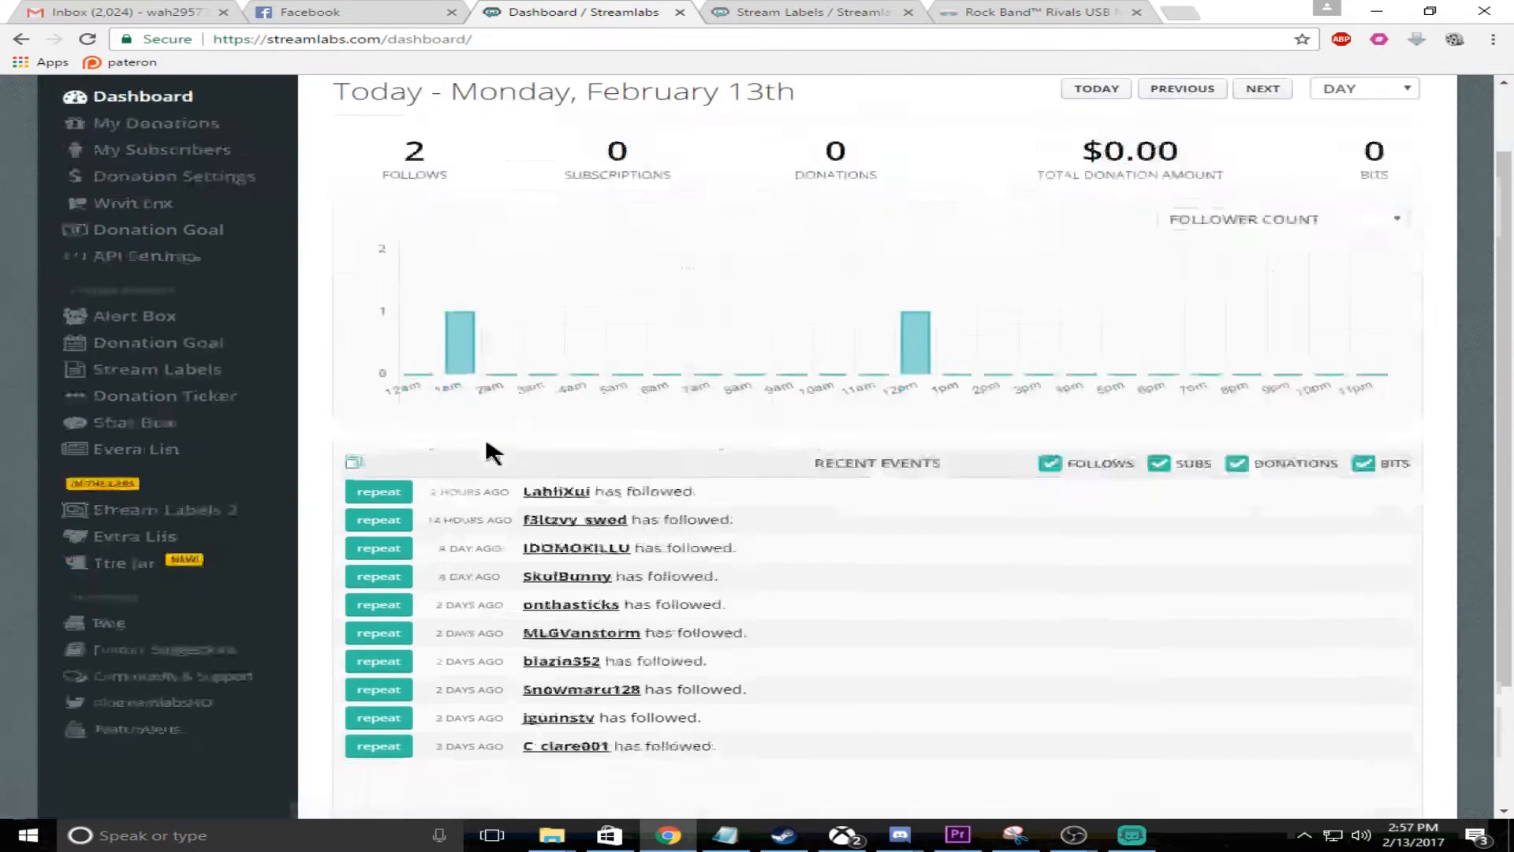
scroll("down", 3)
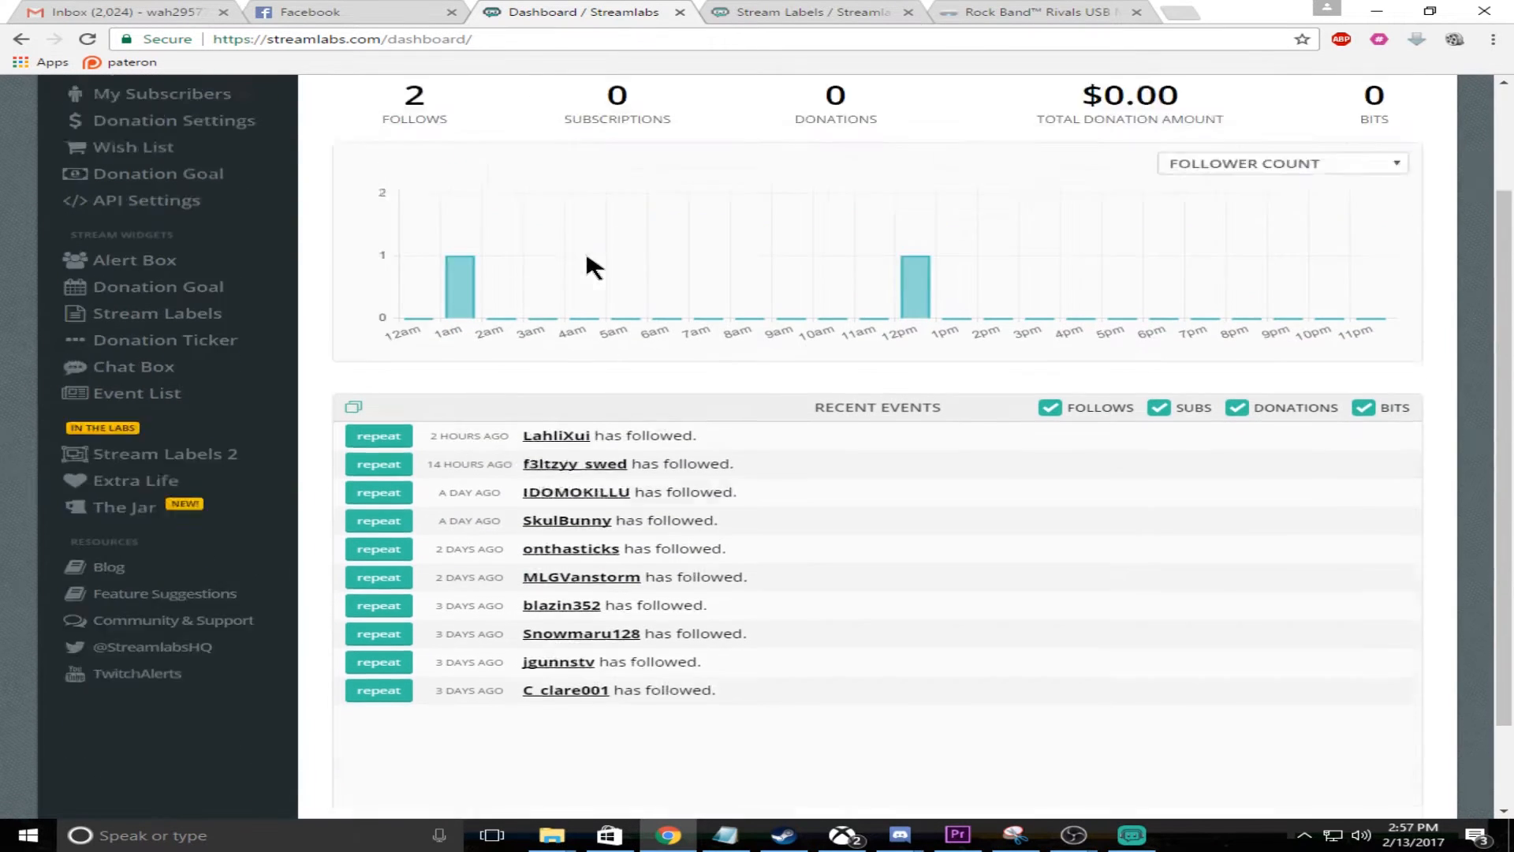
scroll("up", 3)
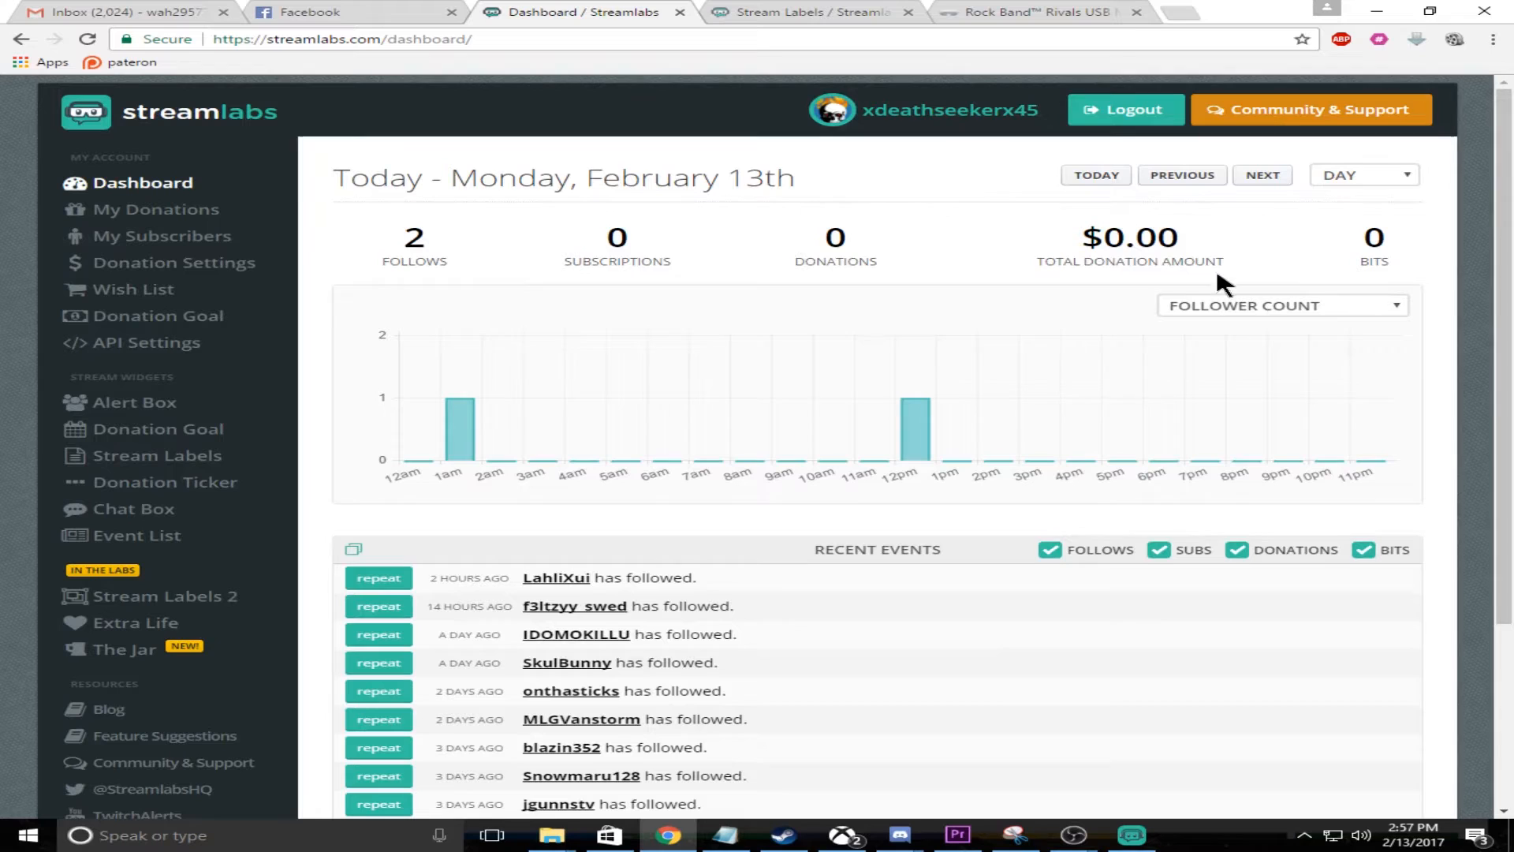
mouse_move(128, 510)
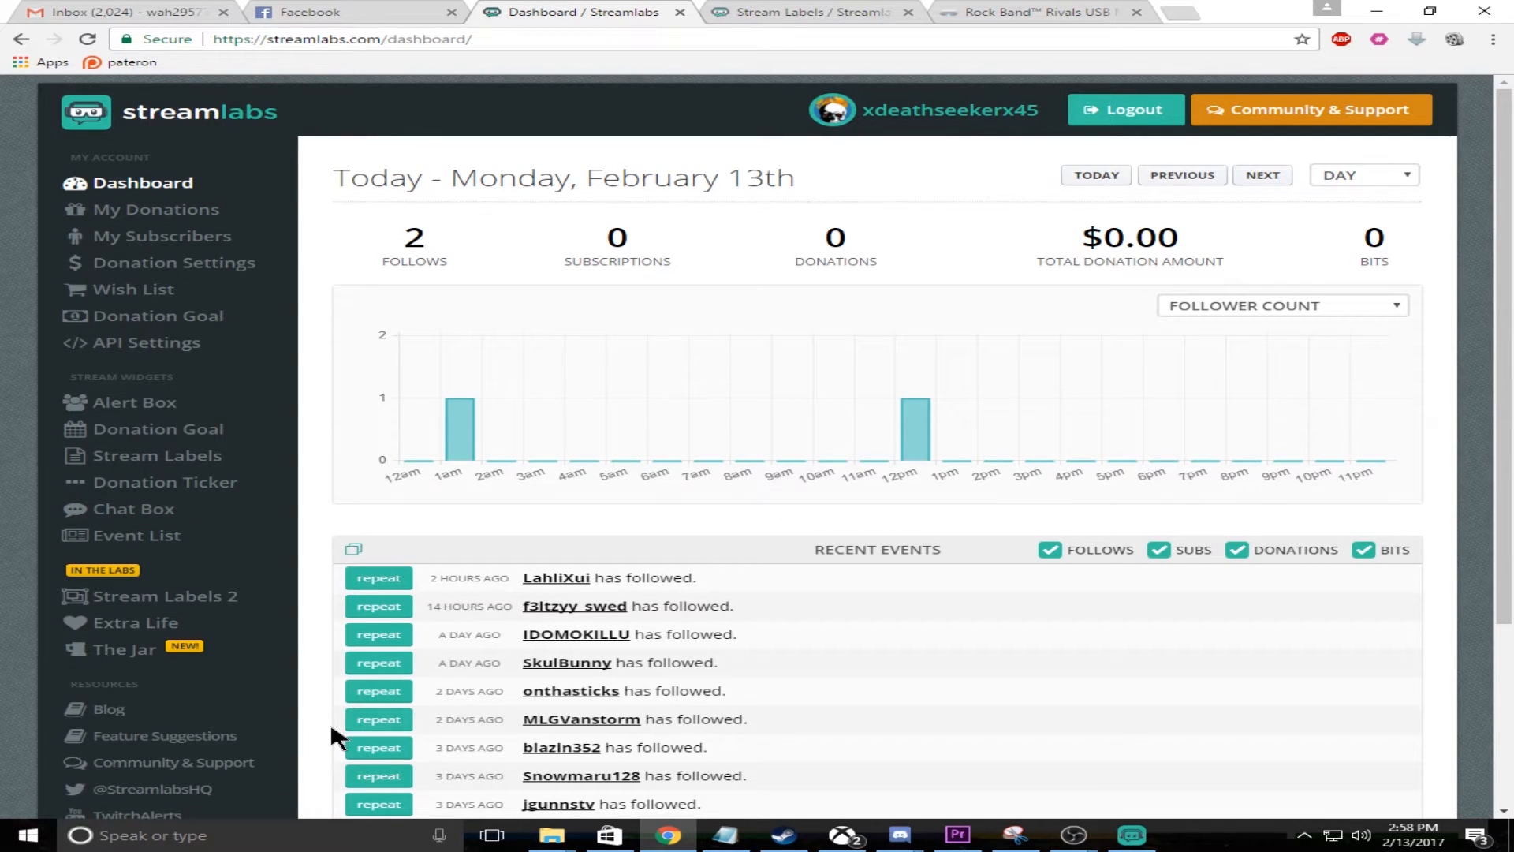
mouse_move(157, 429)
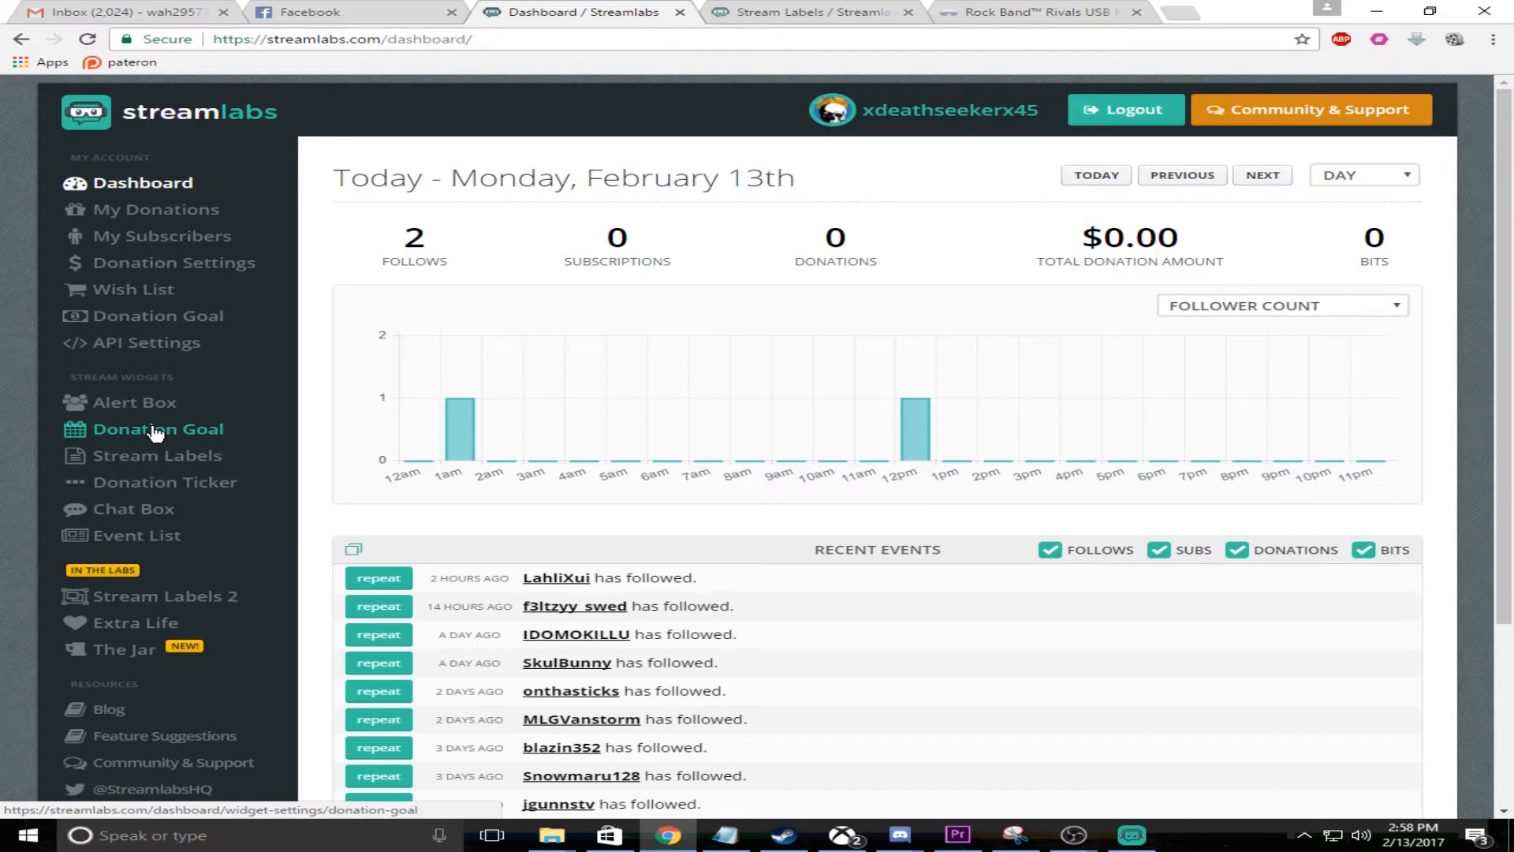
mouse_move(156, 454)
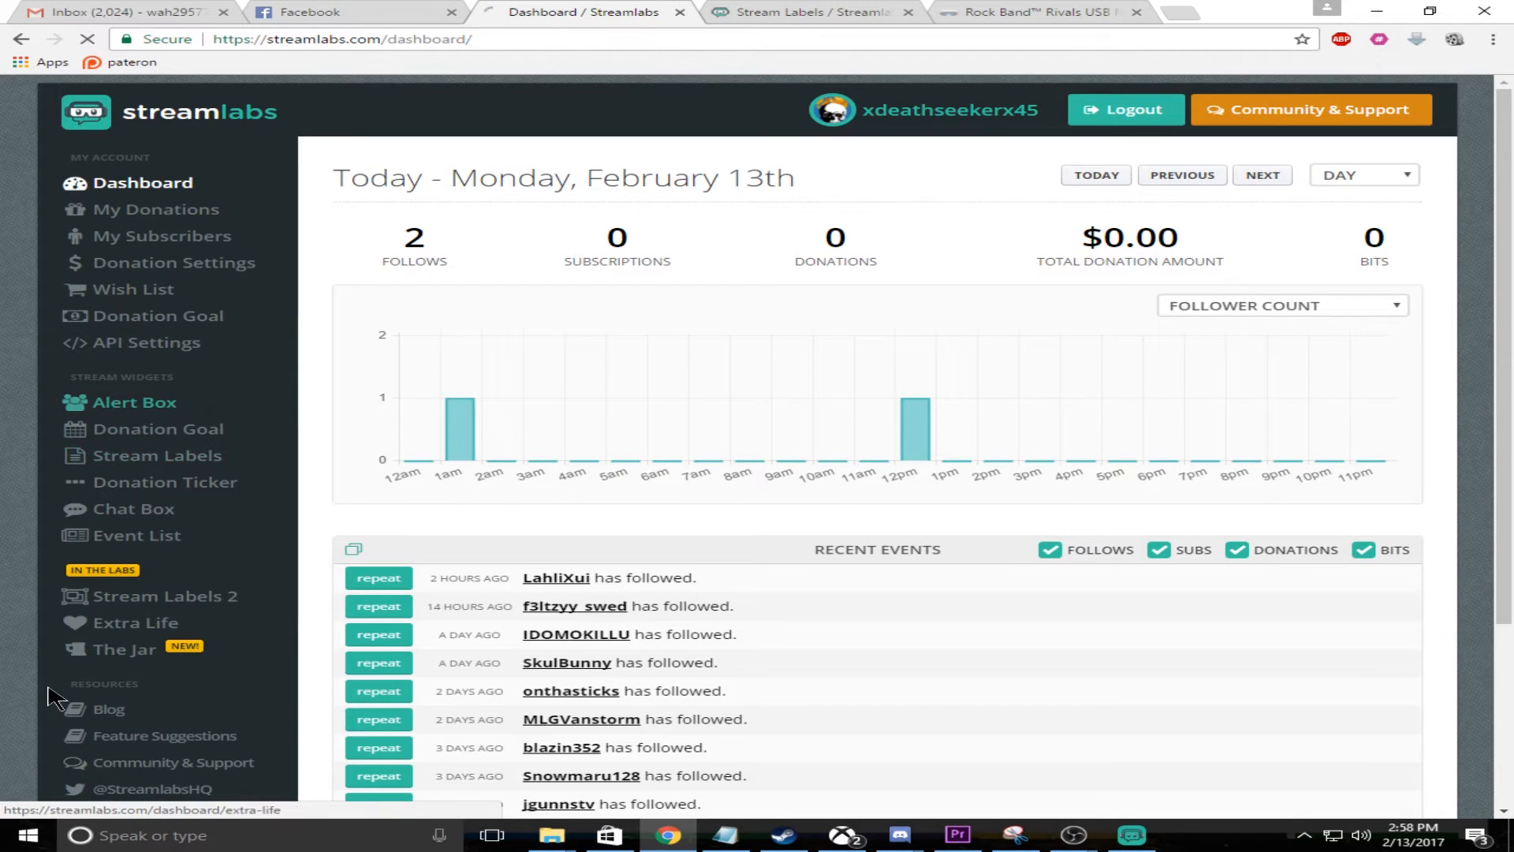
- Review the follow alert's GIF image and AC/DC sound in the Alert Box media gallery
left_click(136, 402)
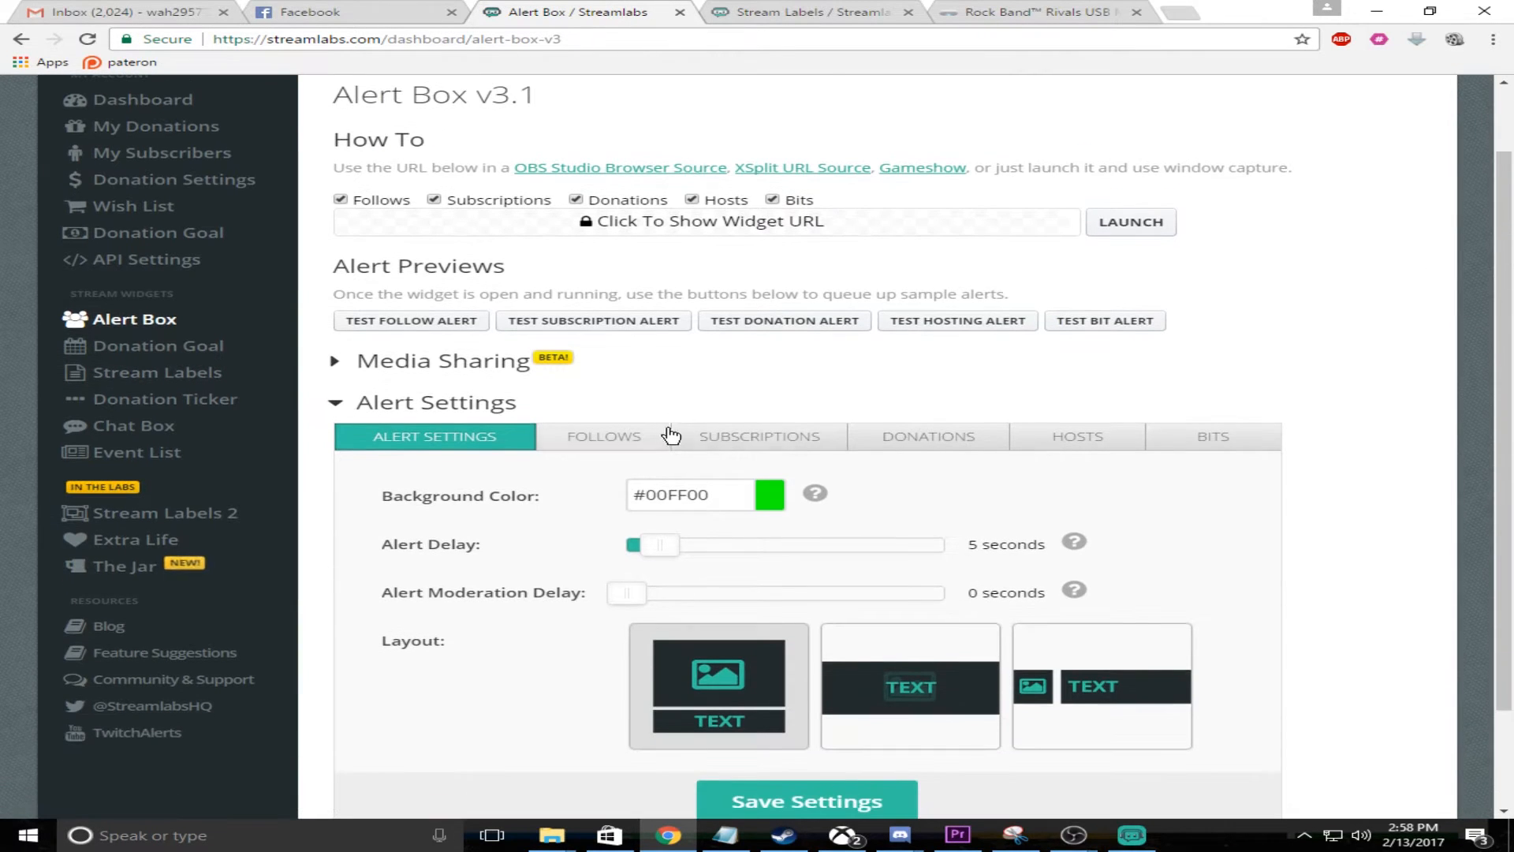
left_click(602, 436)
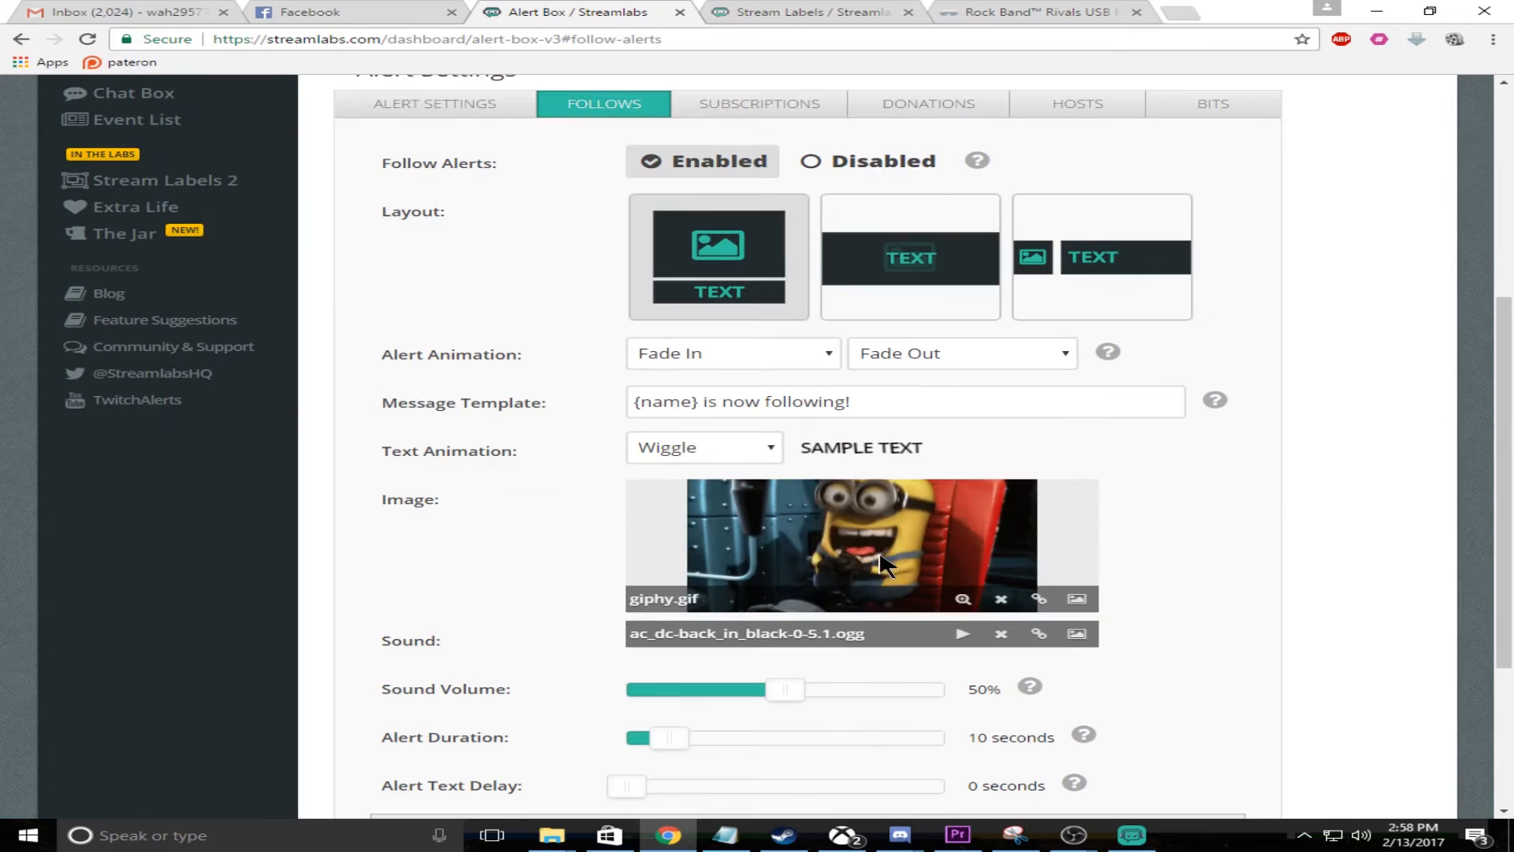
mouse_move(828, 640)
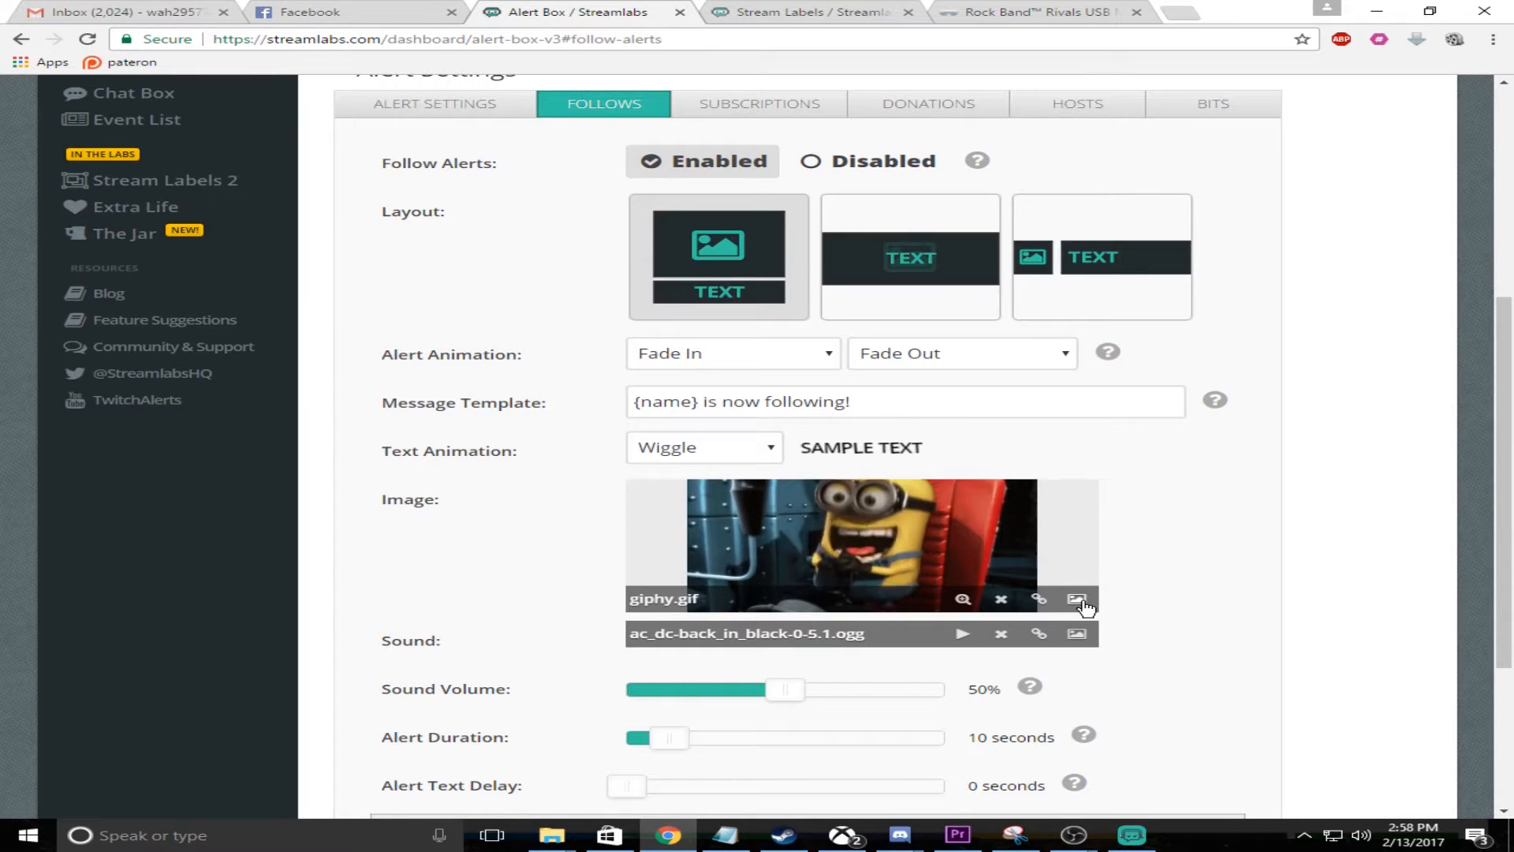
left_click(1076, 599)
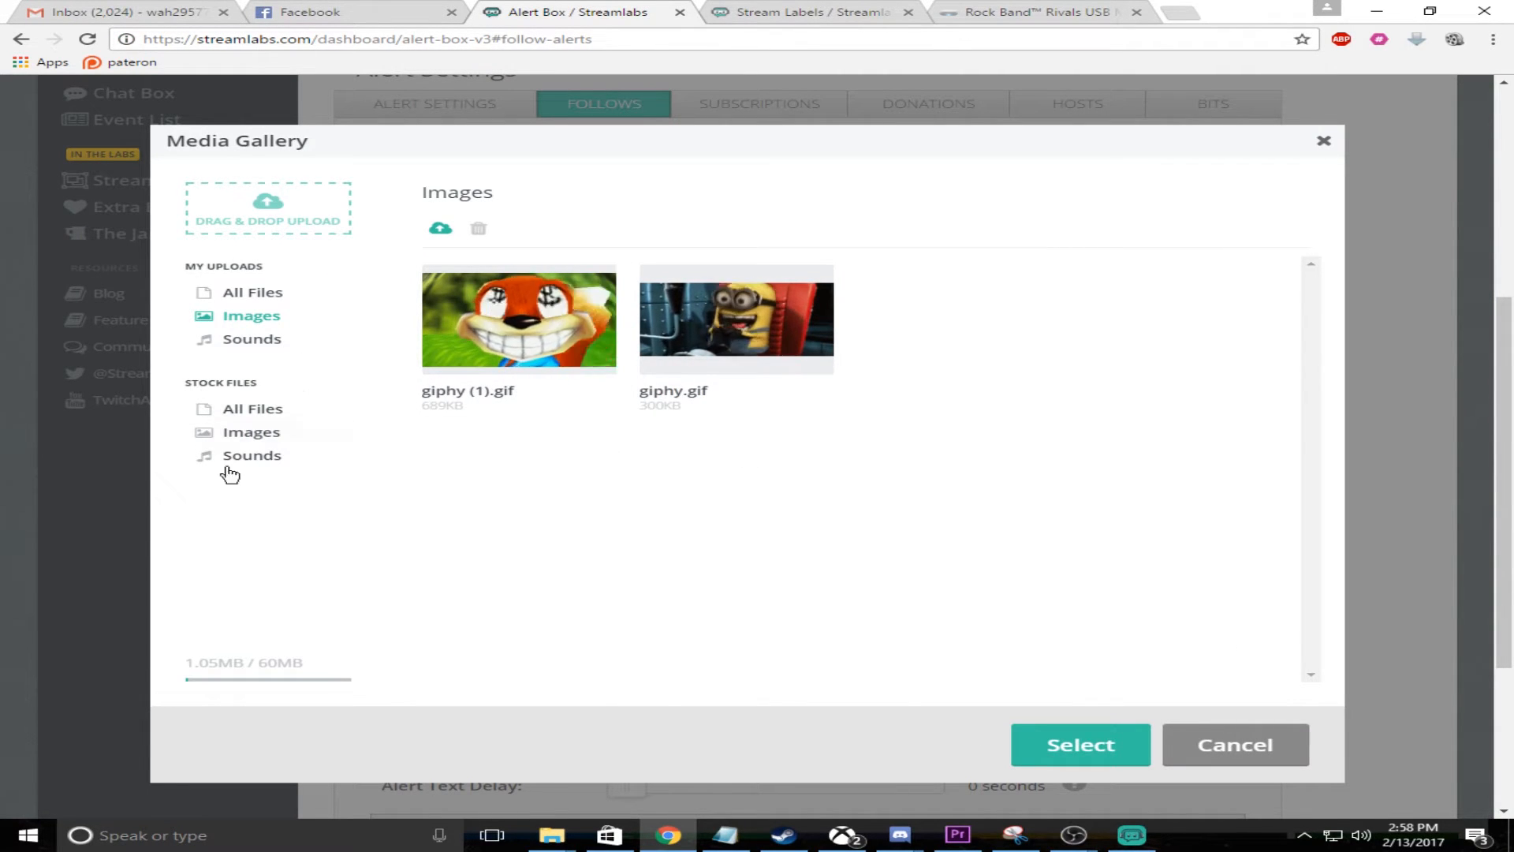
left_click(1079, 743)
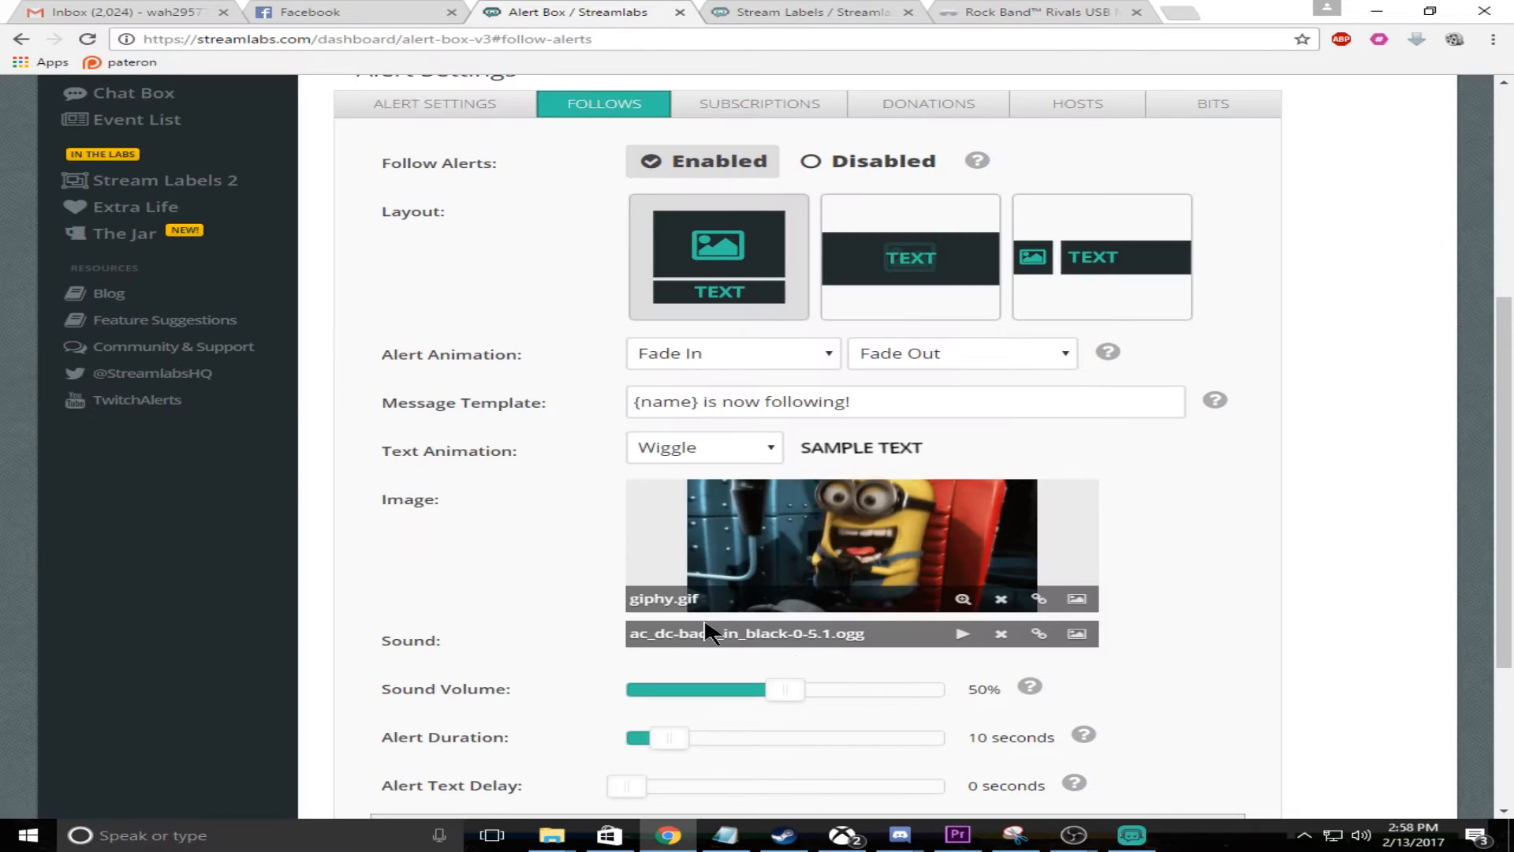
left_click(1074, 634)
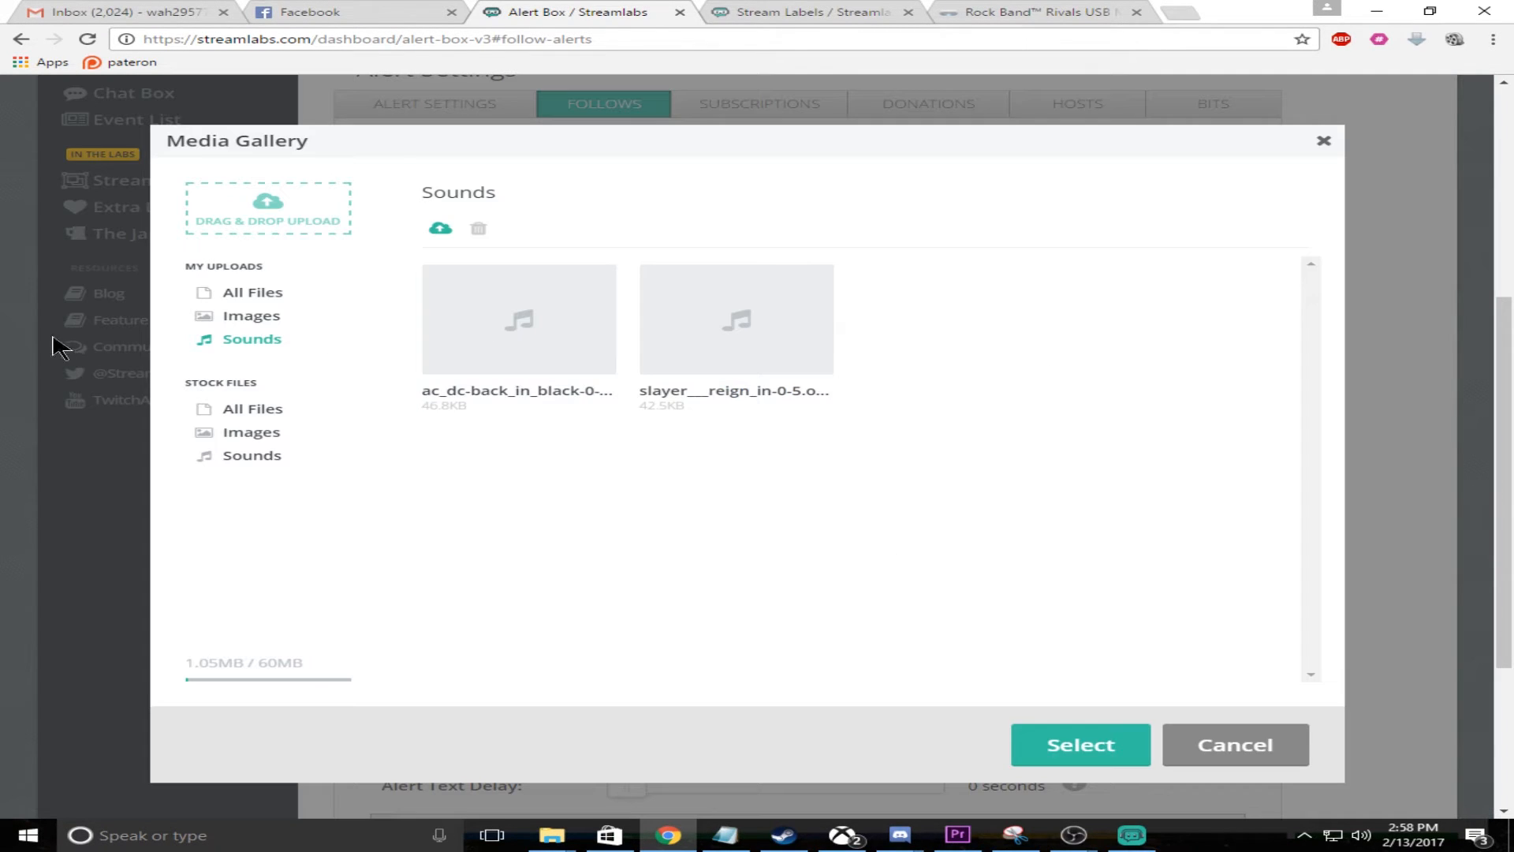
mouse_move(1242, 656)
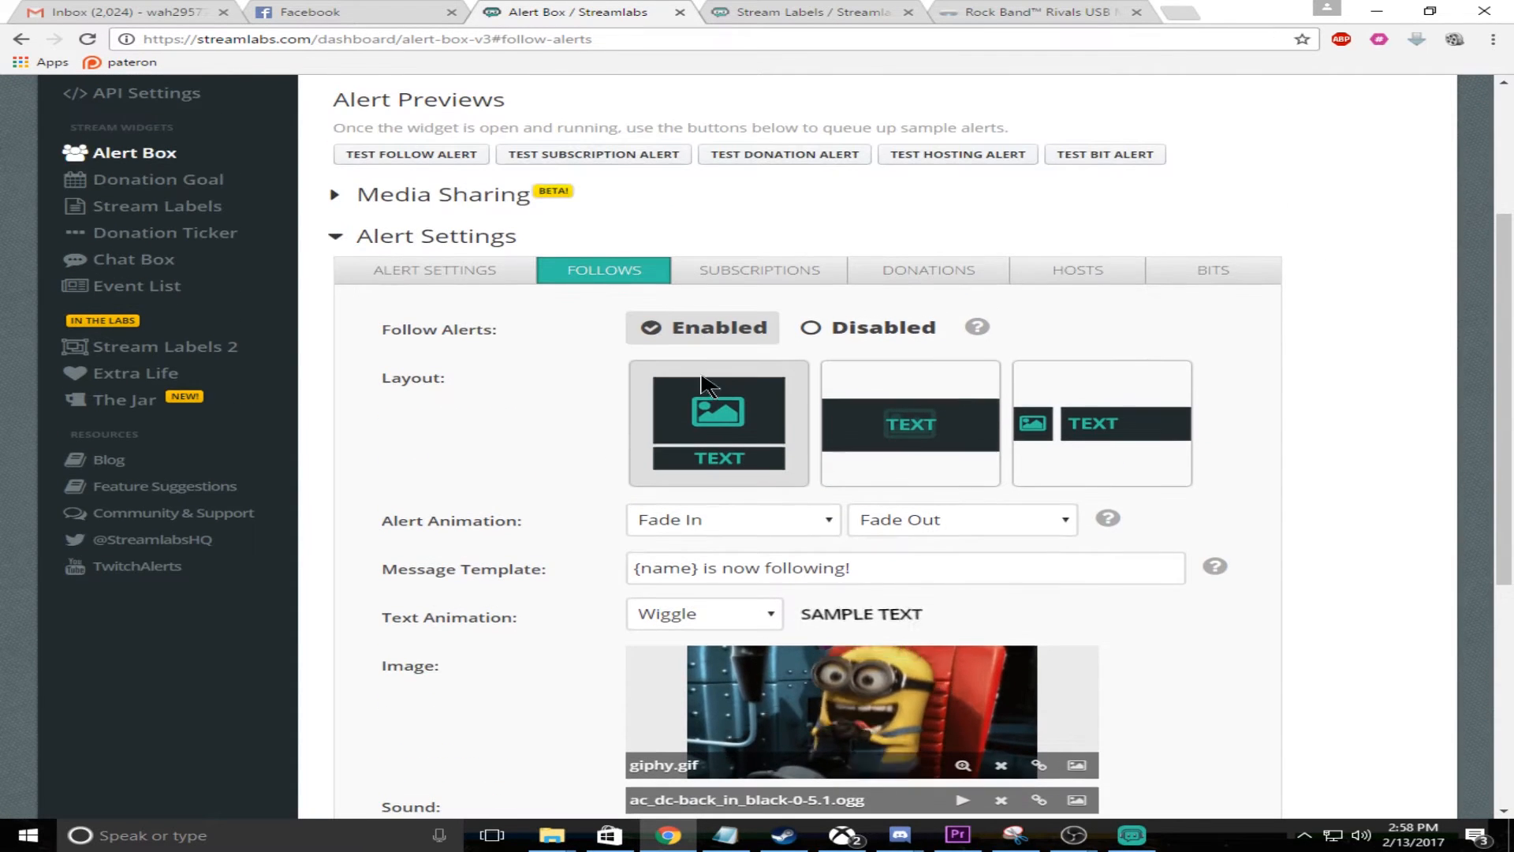
left_click(759, 270)
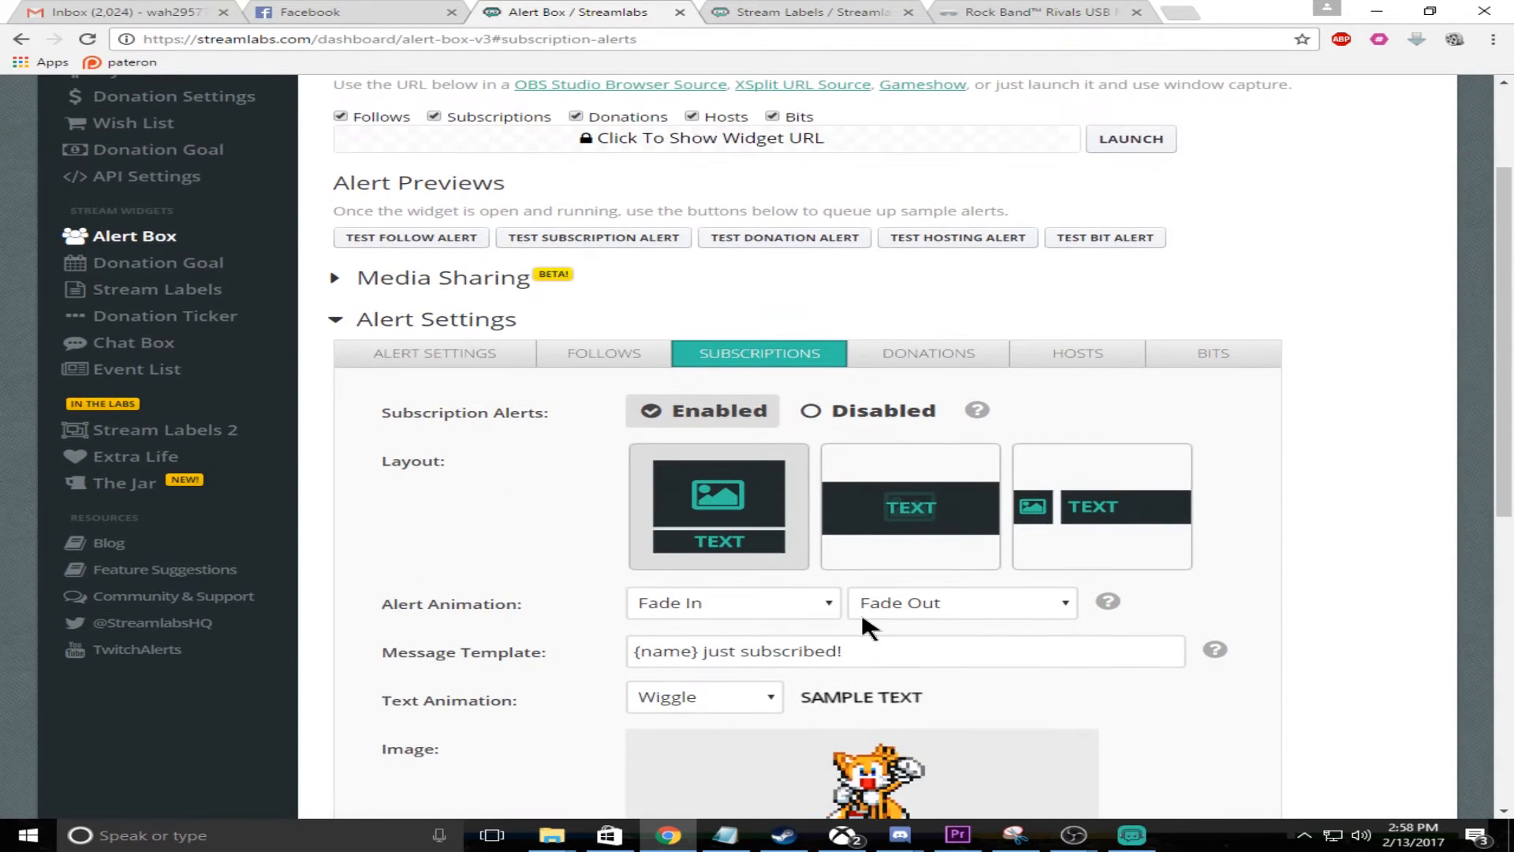
mouse_move(926, 351)
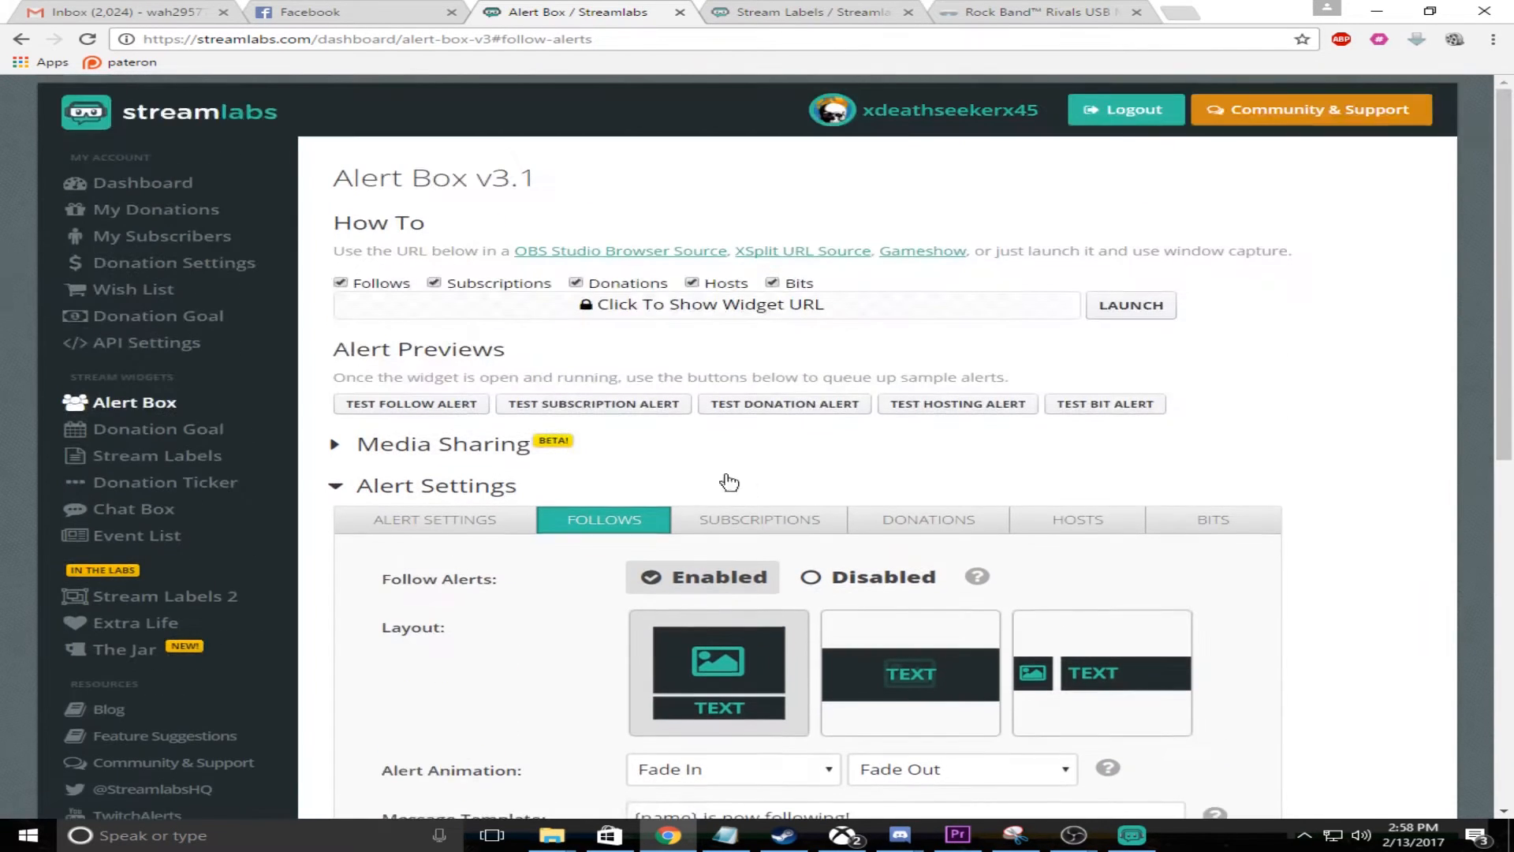
mouse_move(820, 325)
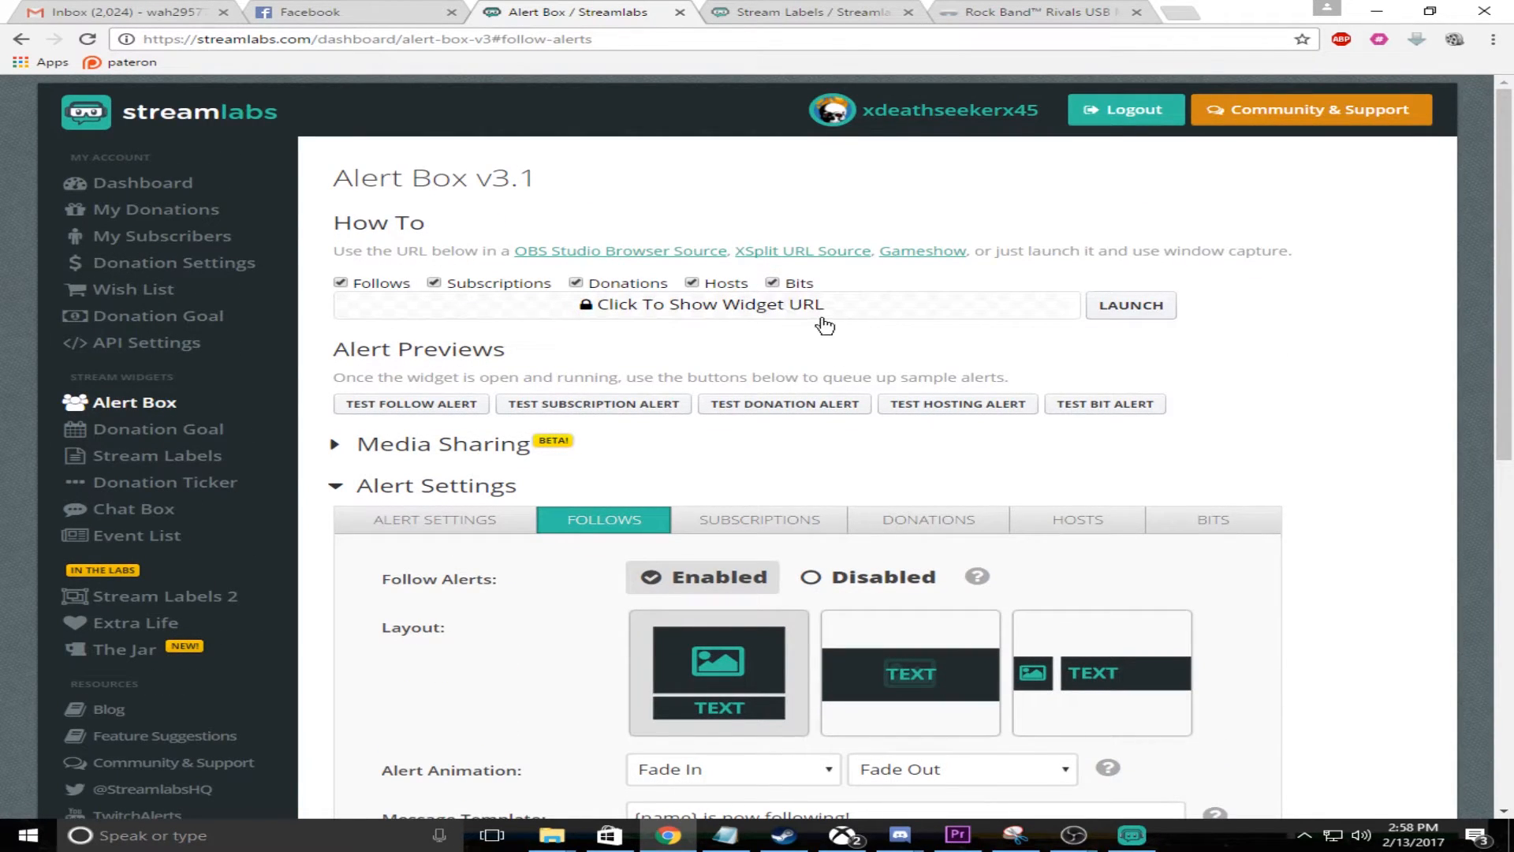
mouse_move(294, 299)
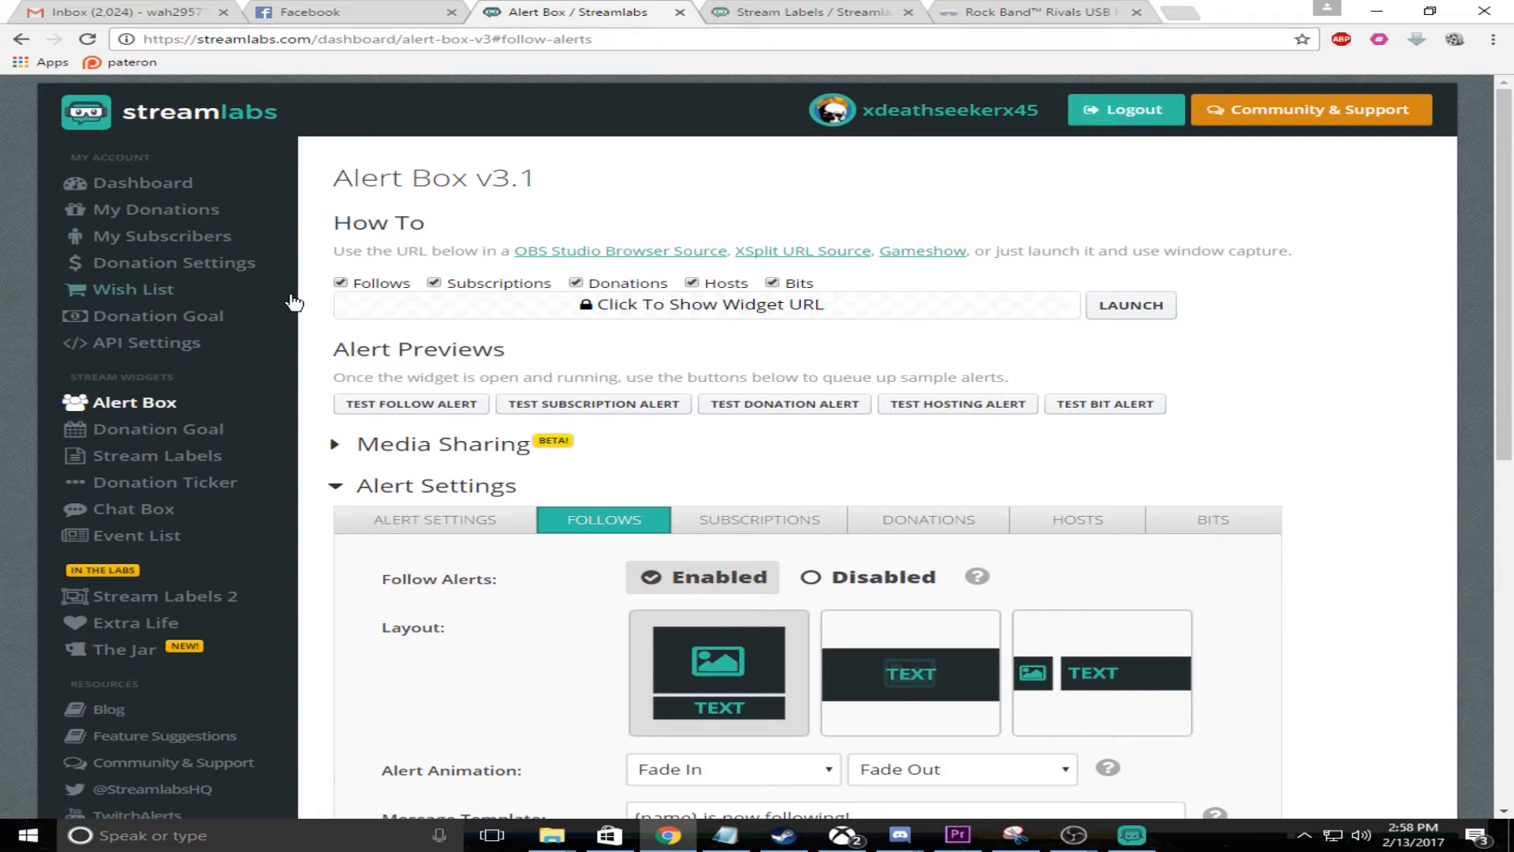
mouse_move(832, 135)
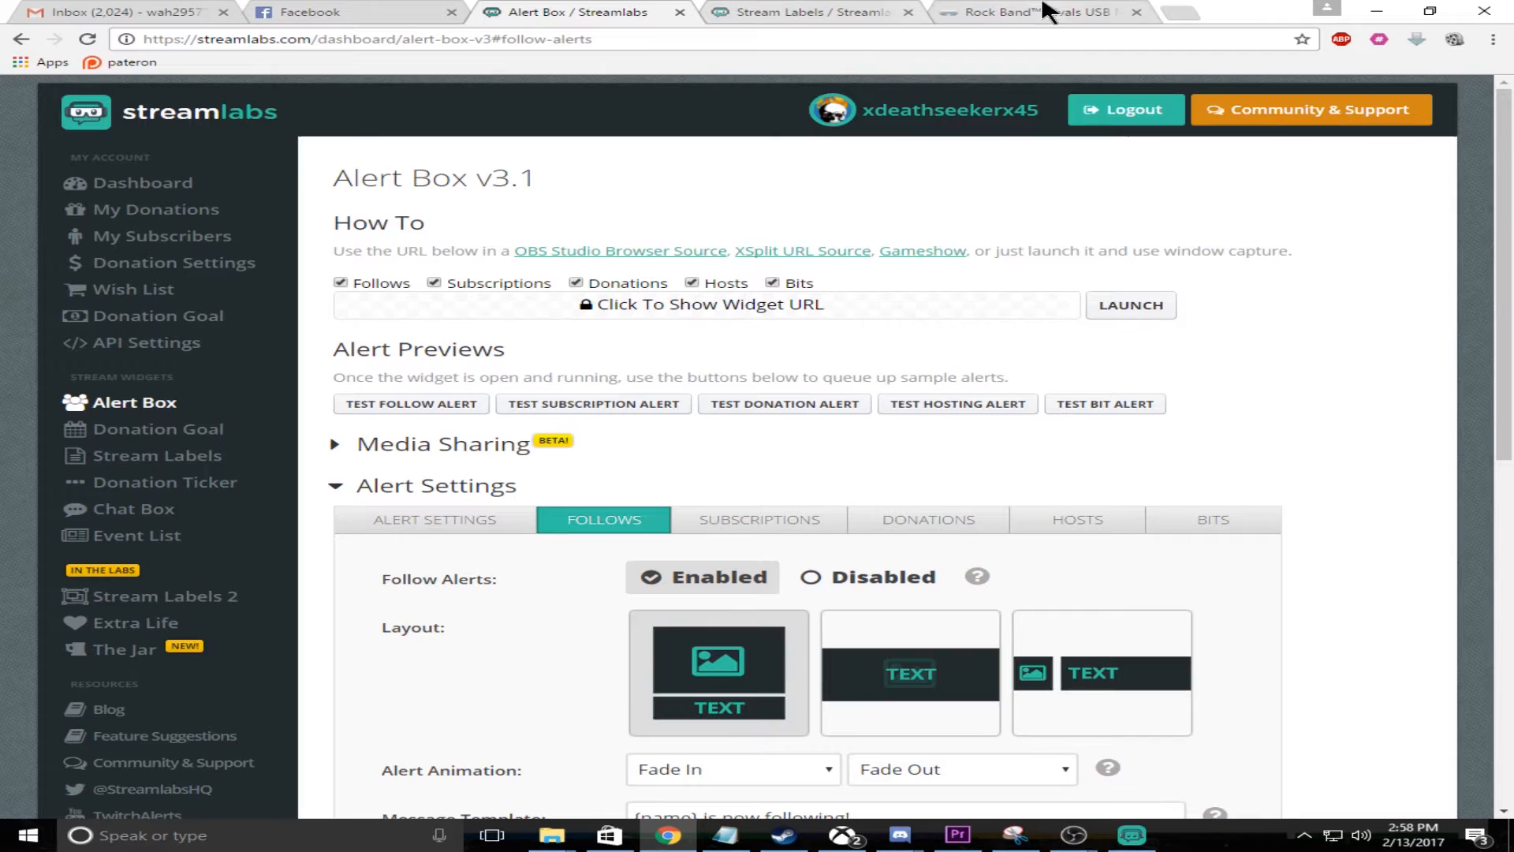
mouse_move(651, 251)
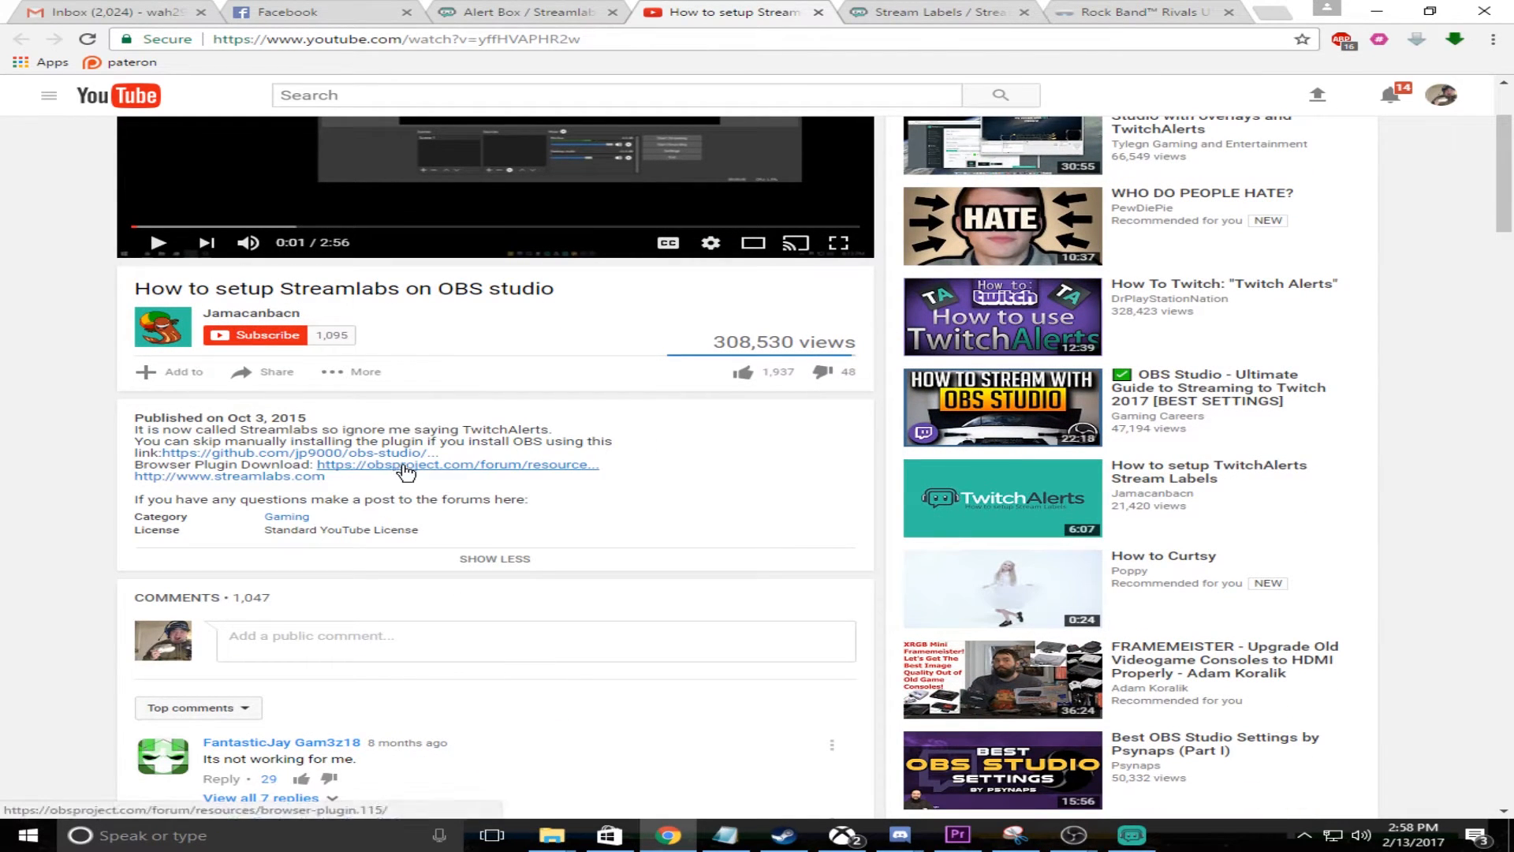
- Follow the video description's link to the OBS Browser Plugin page and its Windows section
left_click(455, 464)
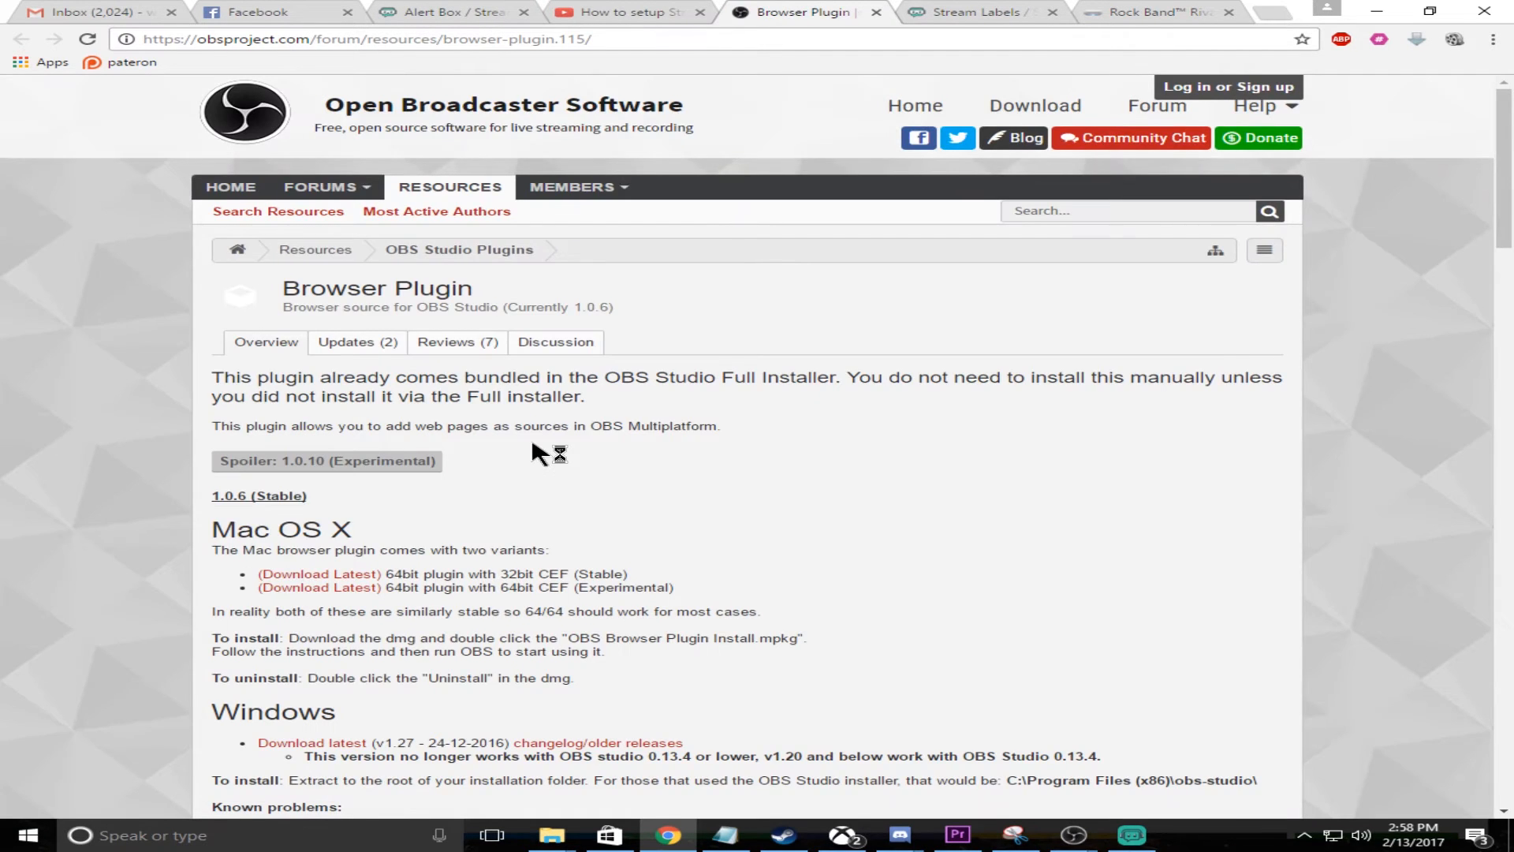
scroll("down", 3)
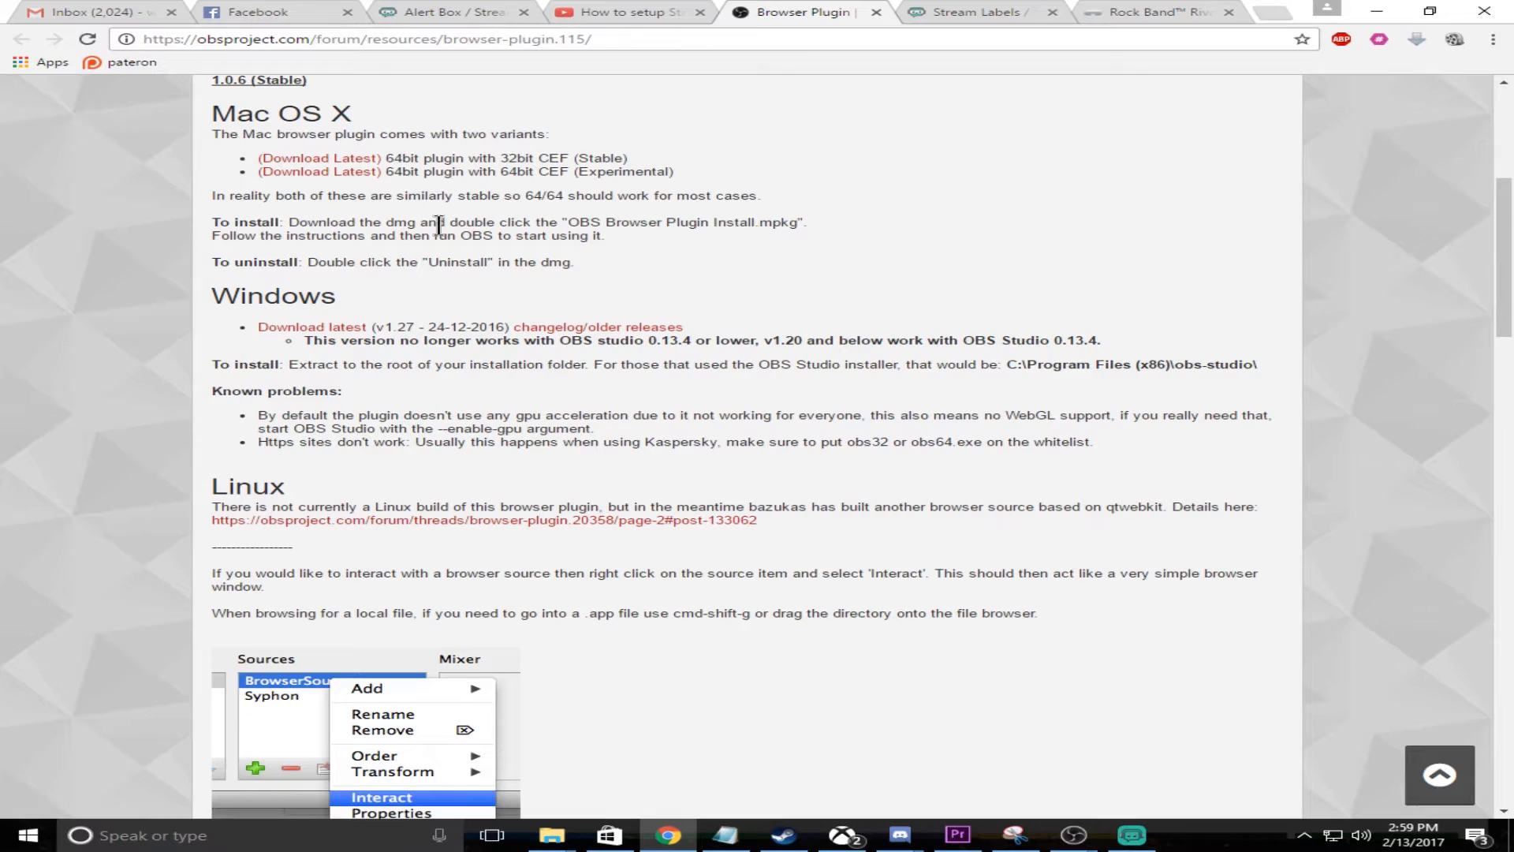
mouse_move(51, 319)
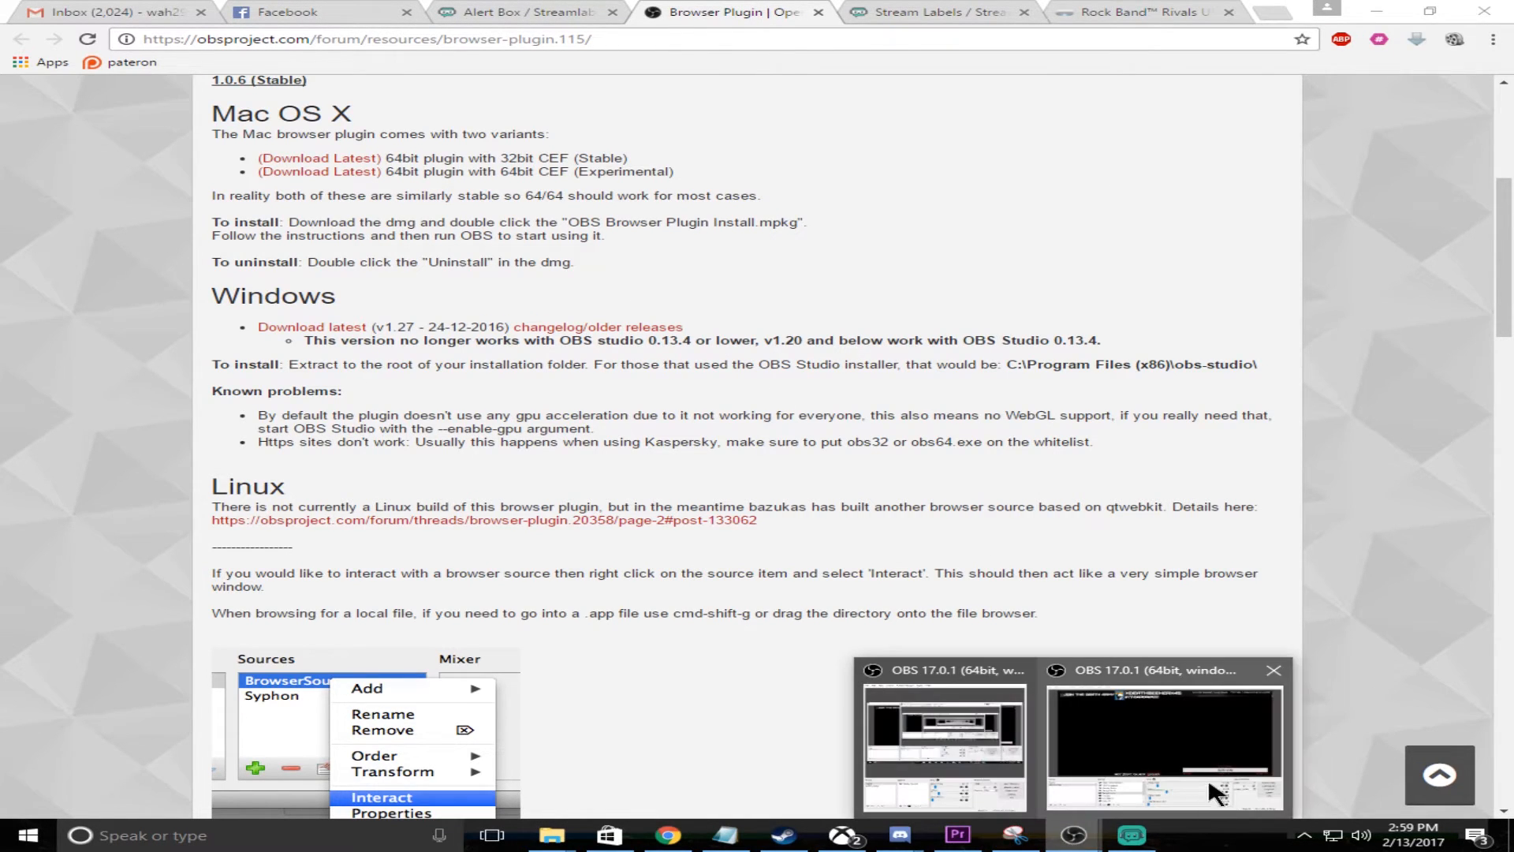
- Switch to OBS Studio and inspect the existing BrowserSource properties without changes
left_click(1164, 743)
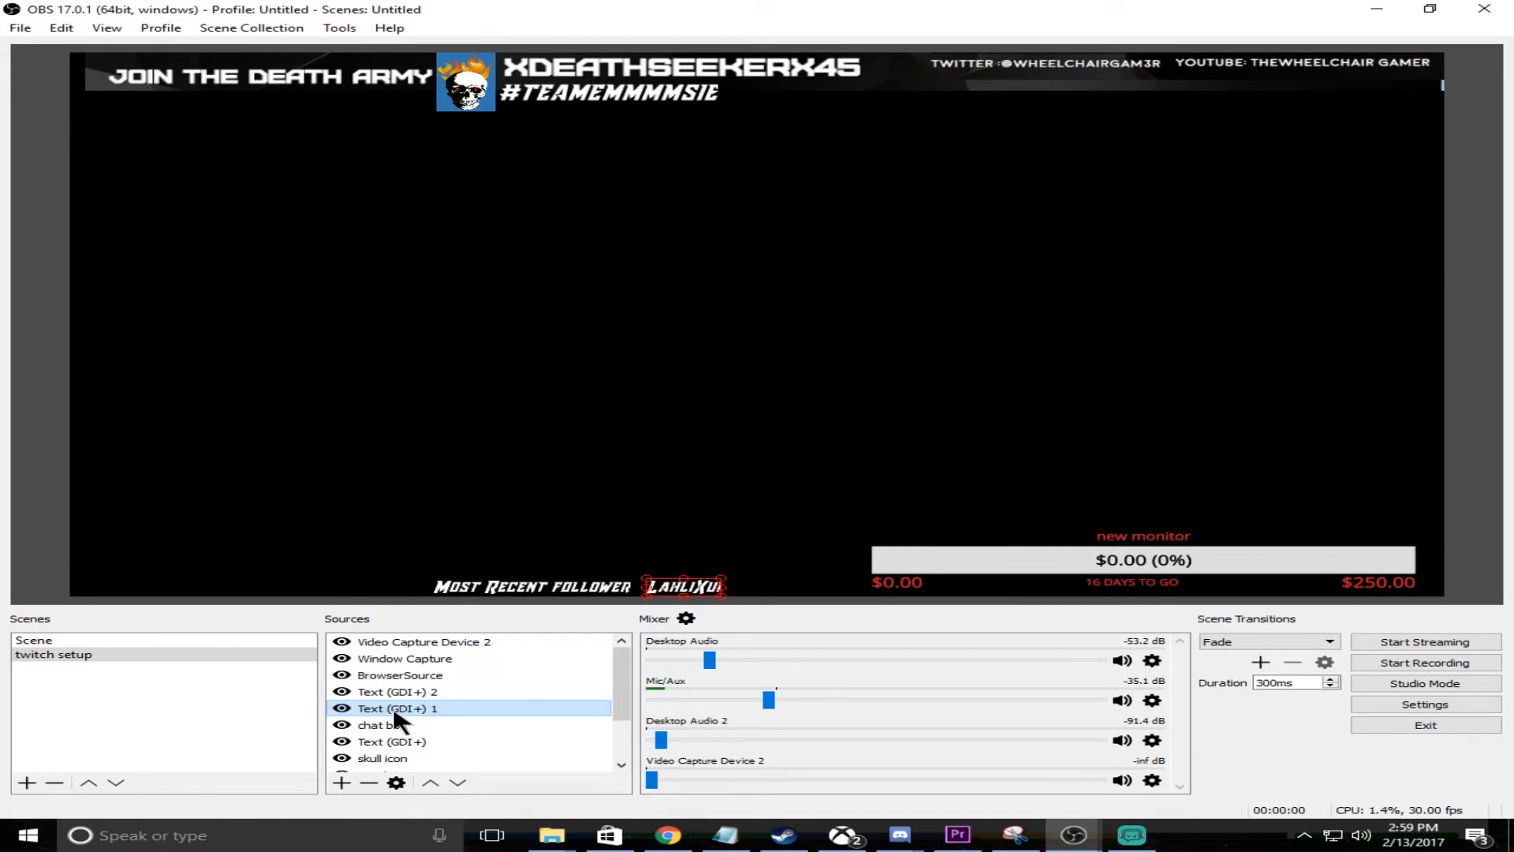
scroll("down", 3)
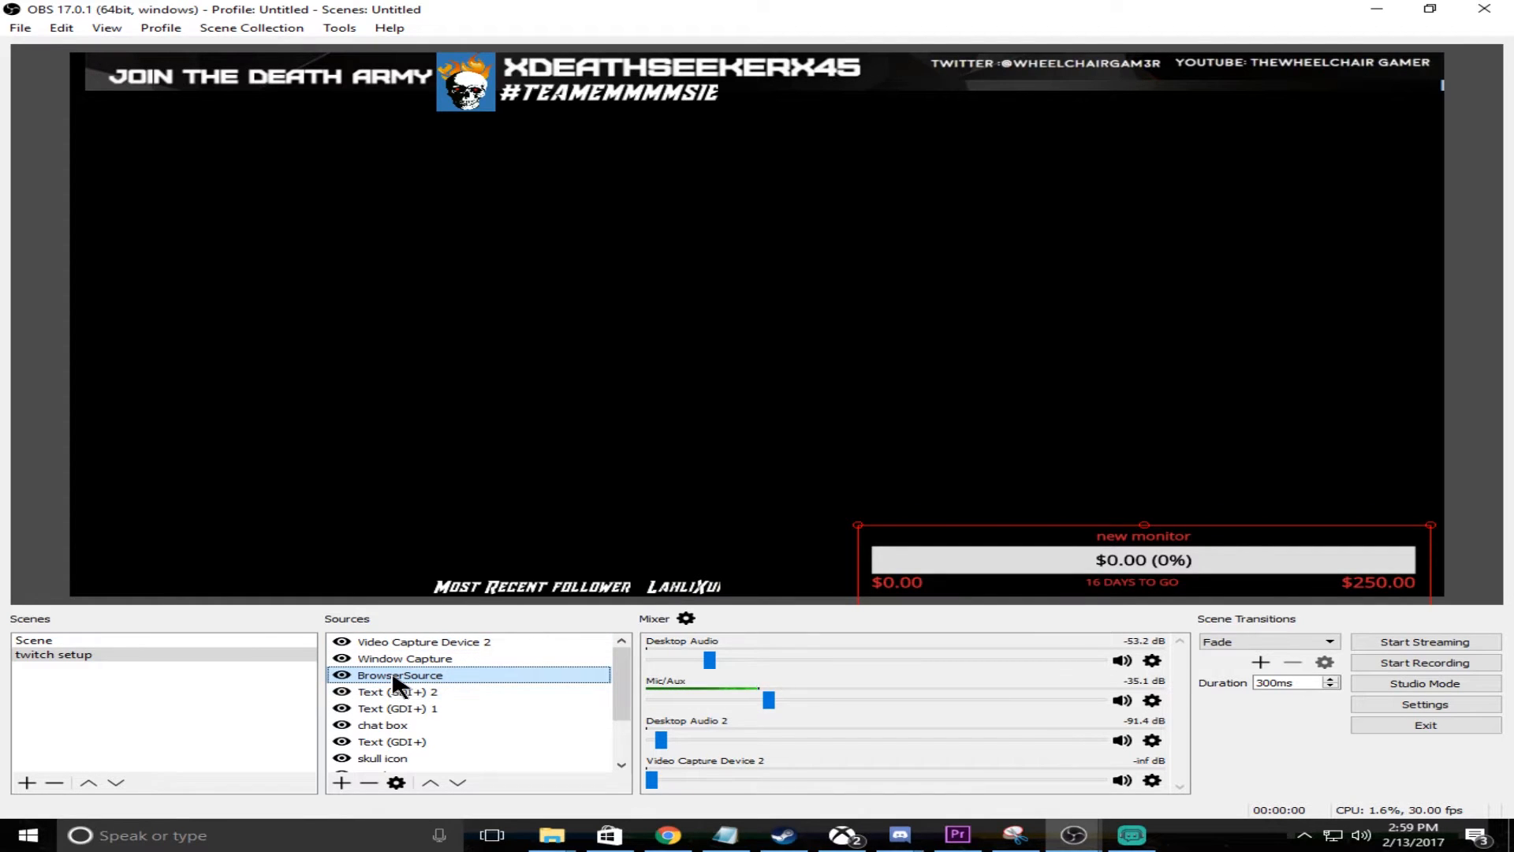
double_click(399, 673)
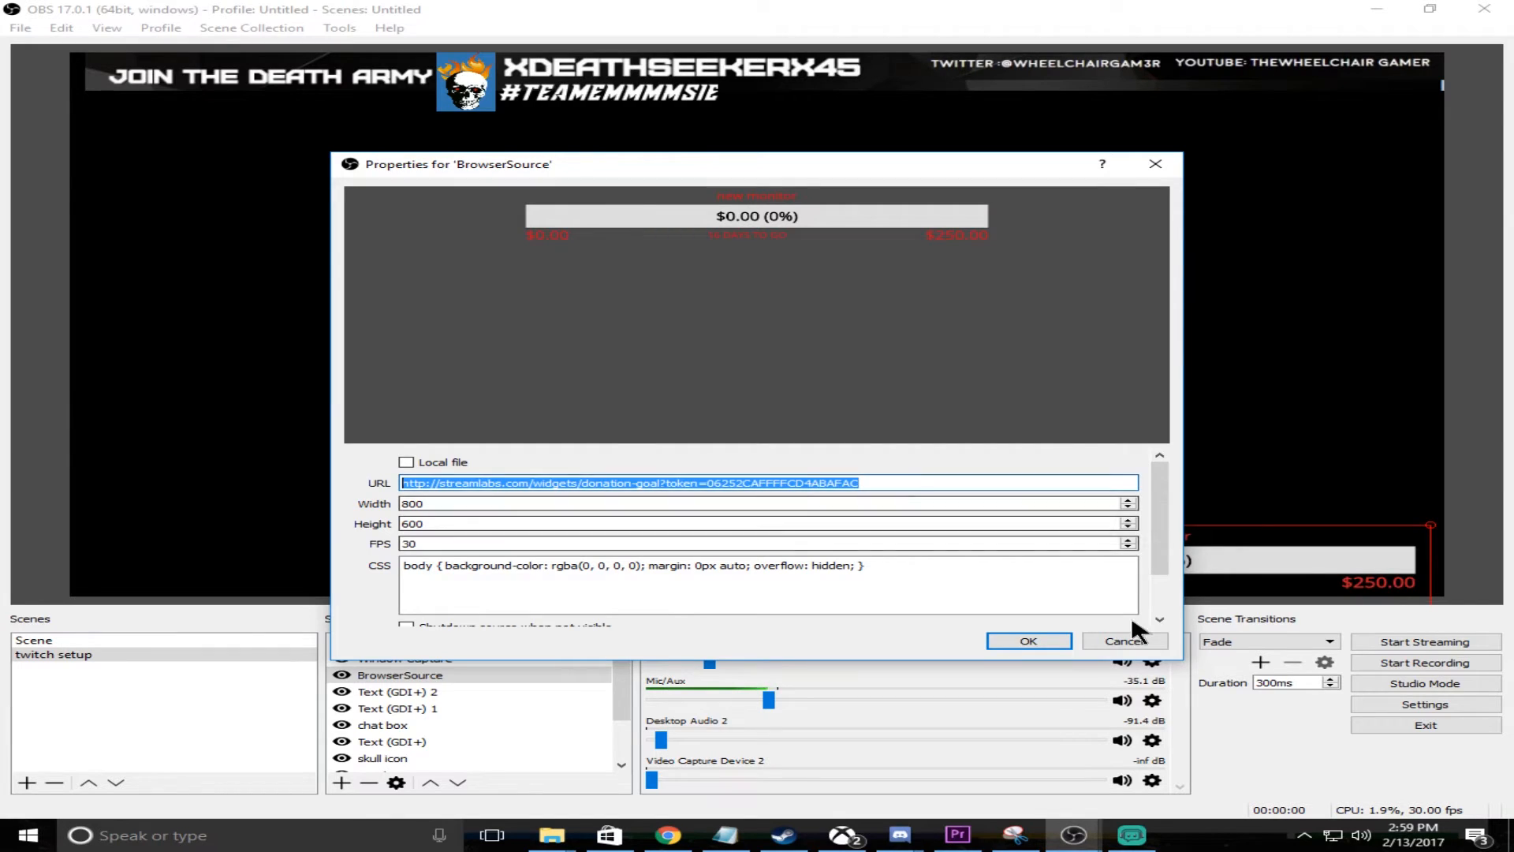
left_click(1026, 641)
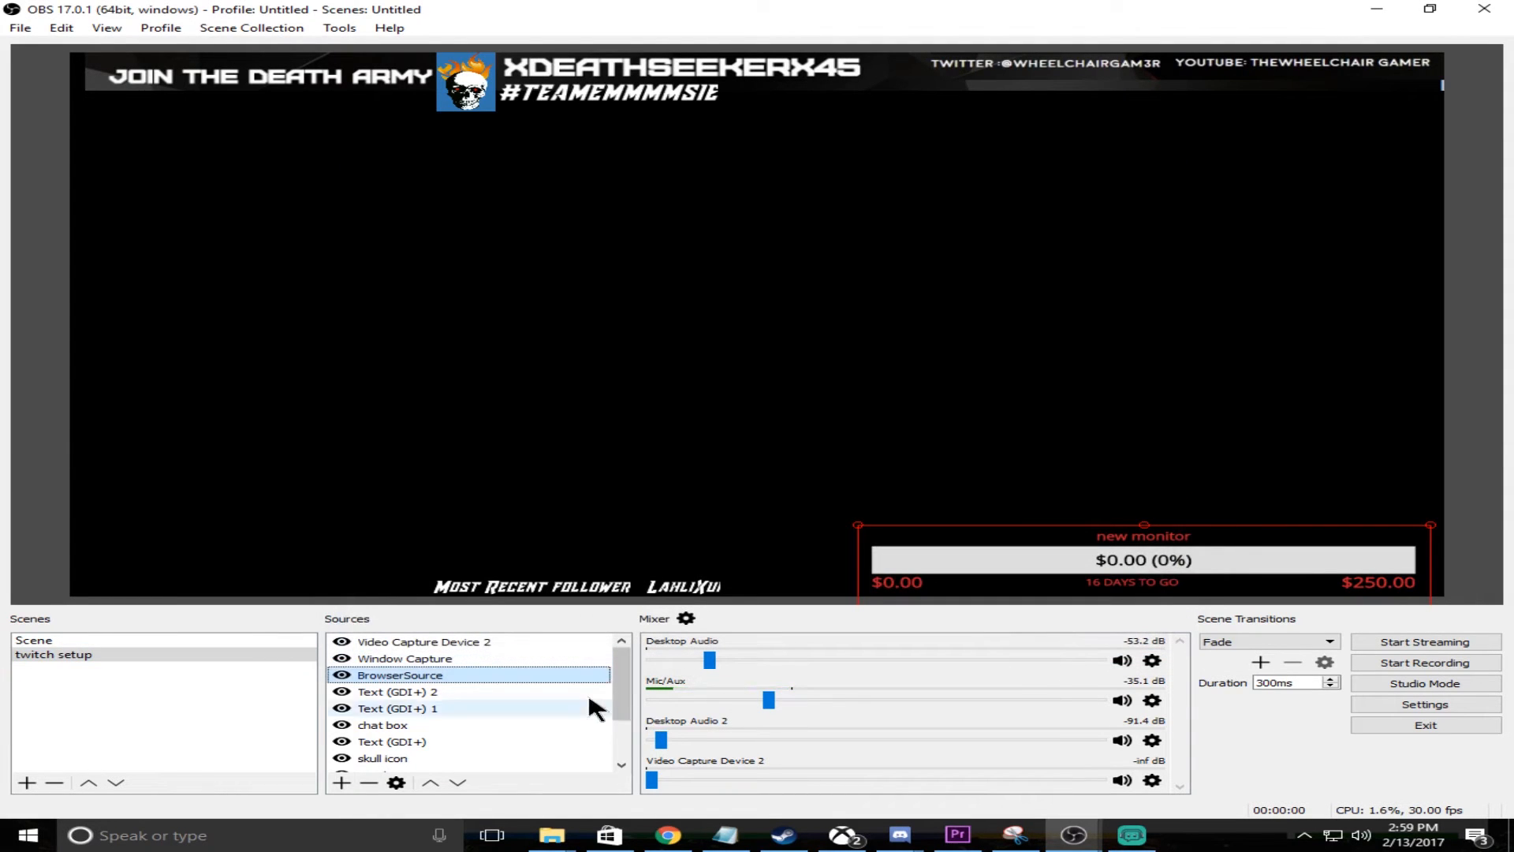
- Add a new browser source, BrowserSource 1, to the twitch setup scene with its default URL
left_click(342, 783)
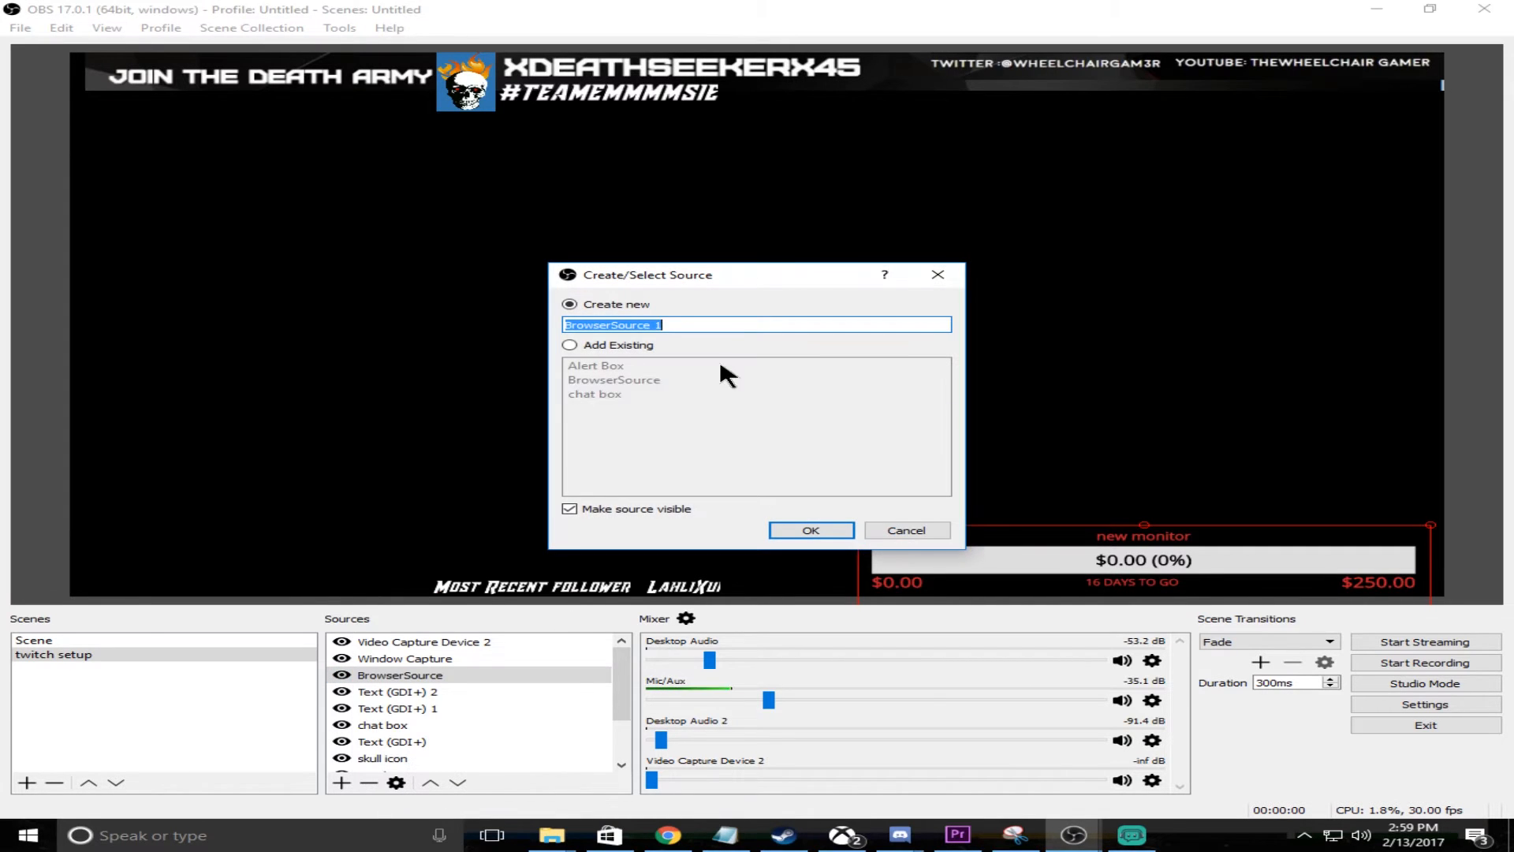
left_click(811, 530)
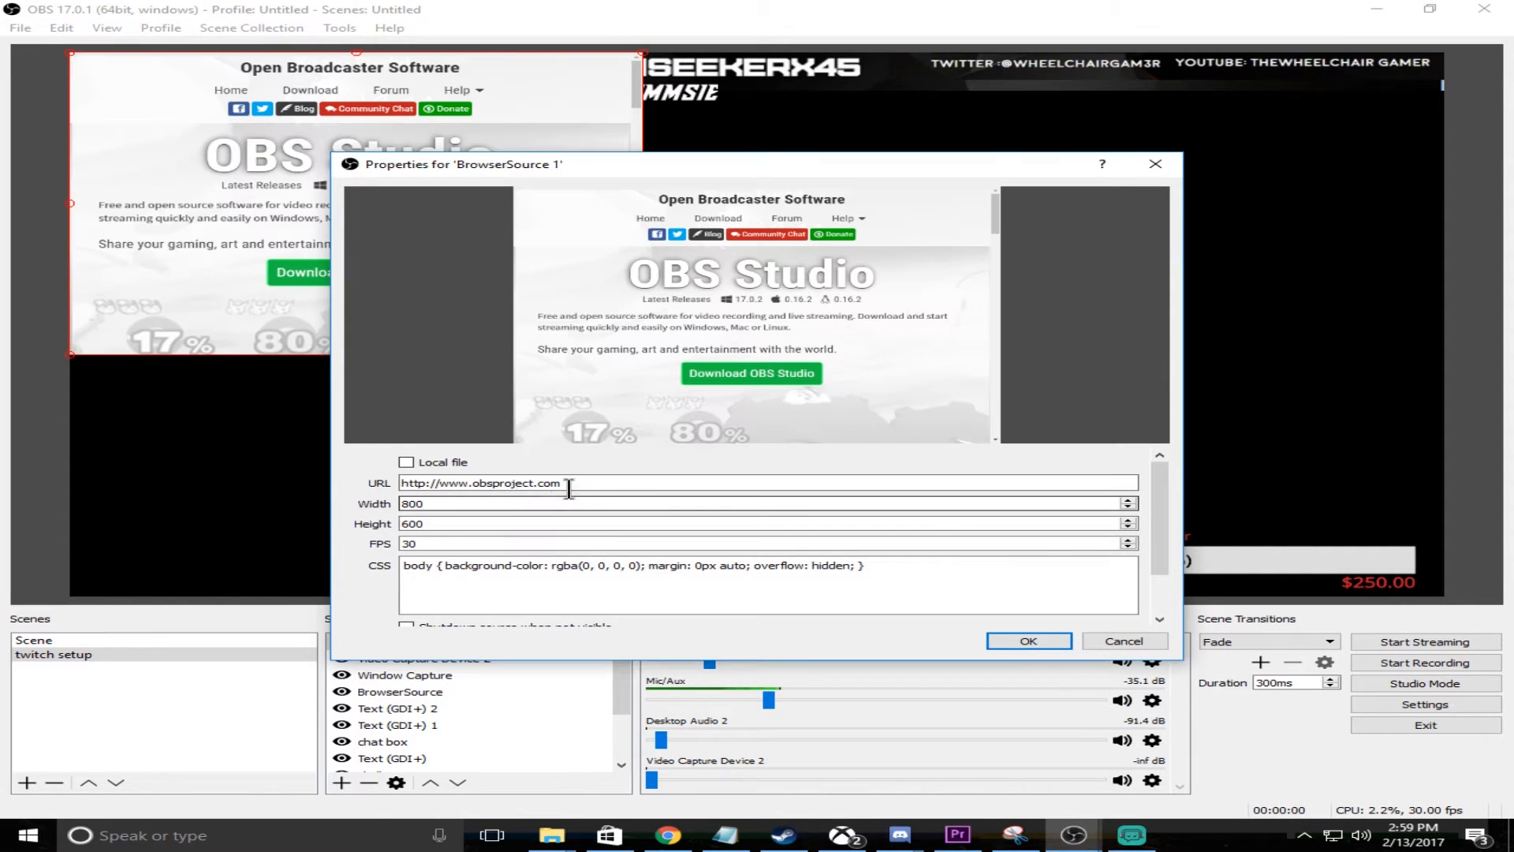
triple_click(480, 482)
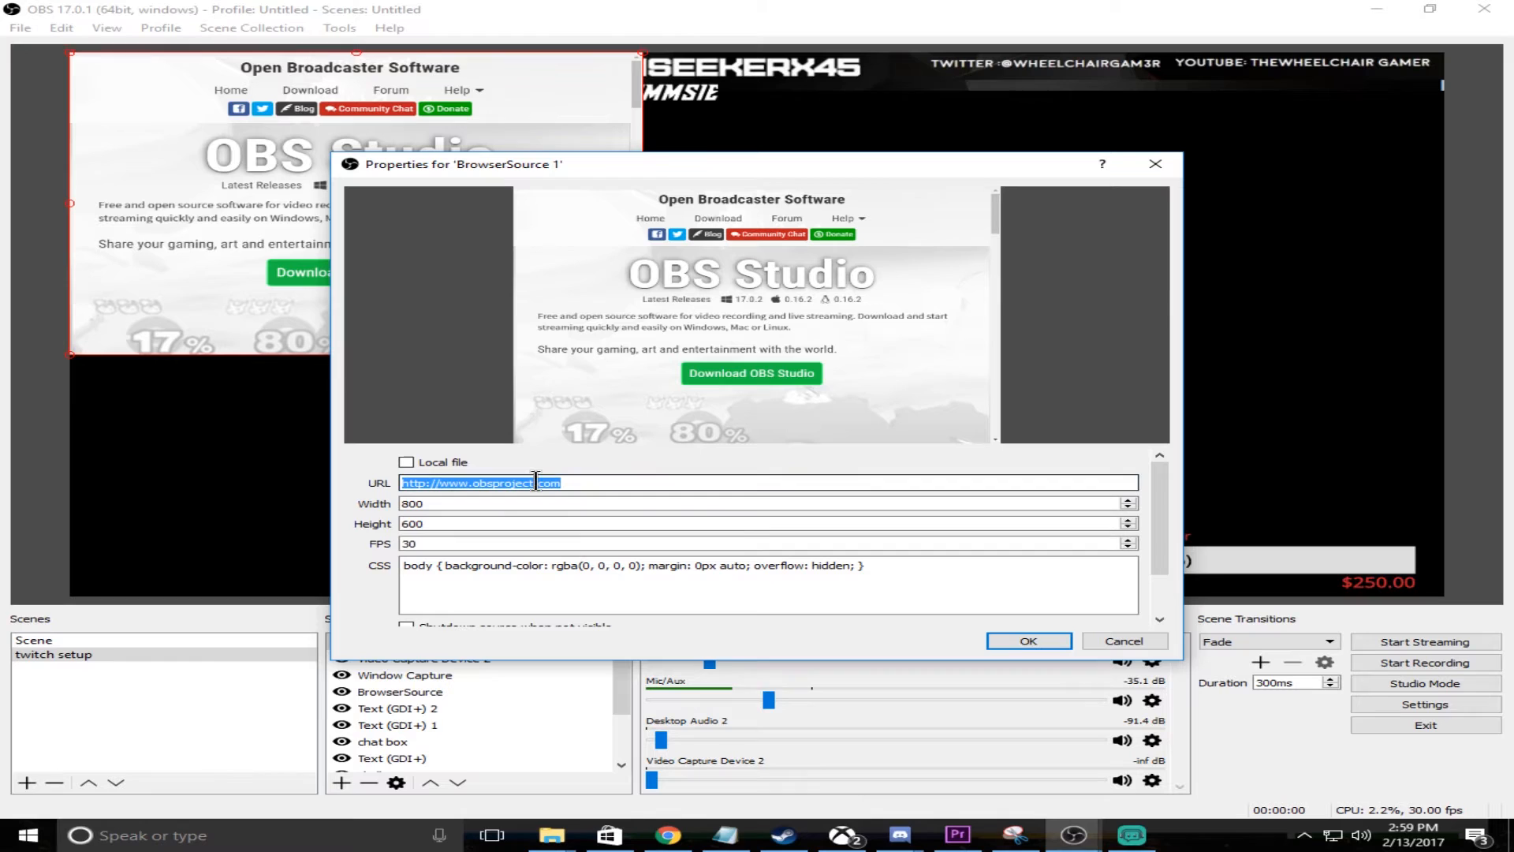
left_click(1027, 640)
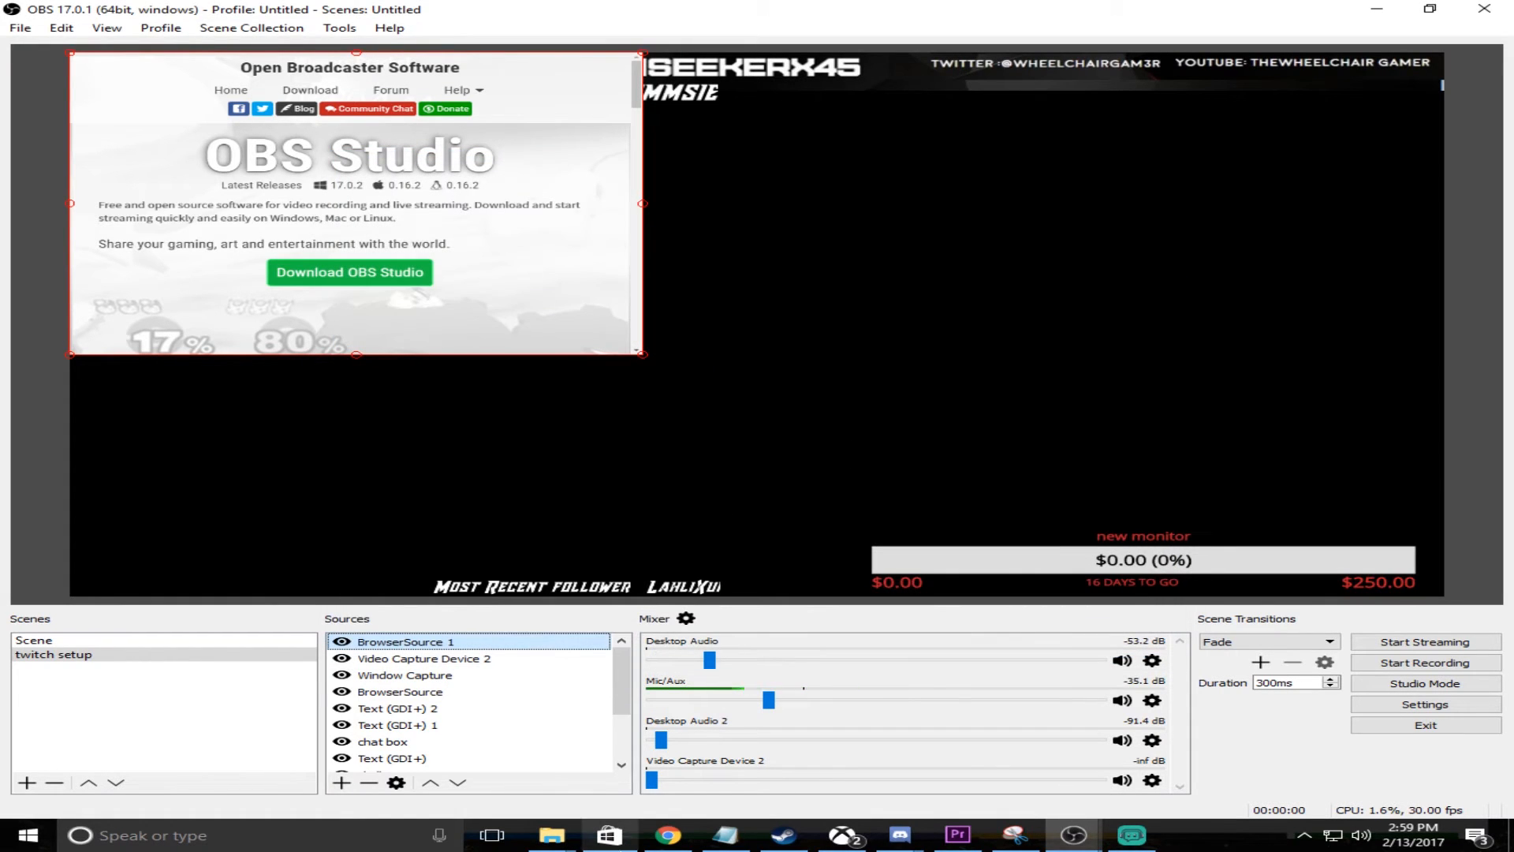
- Return to the Streamlabs tab in Chrome and bring up the Donation Goal widget settings
left_click(668, 835)
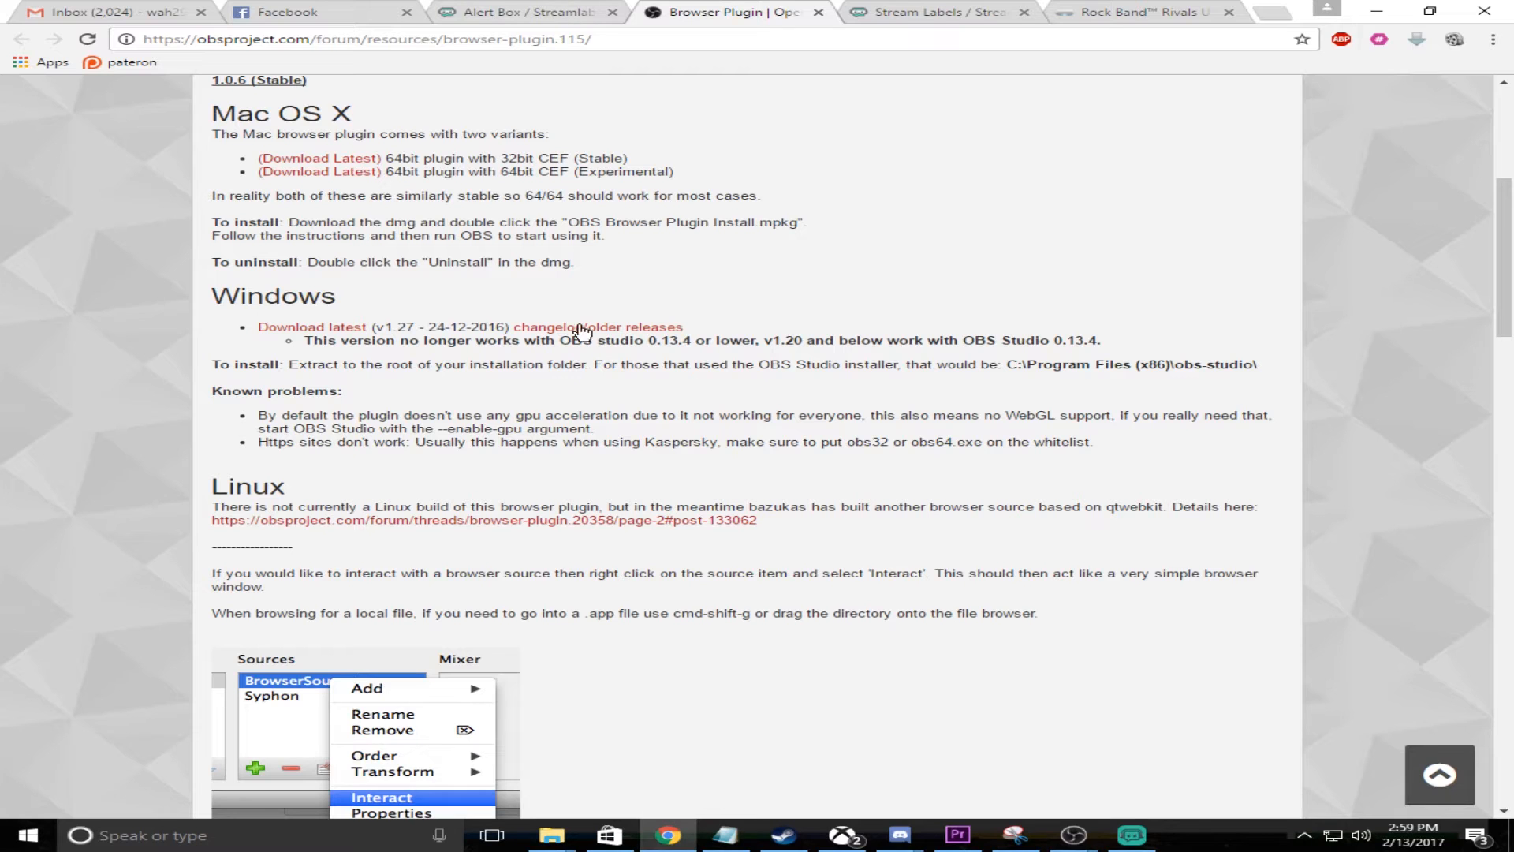
left_click(522, 11)
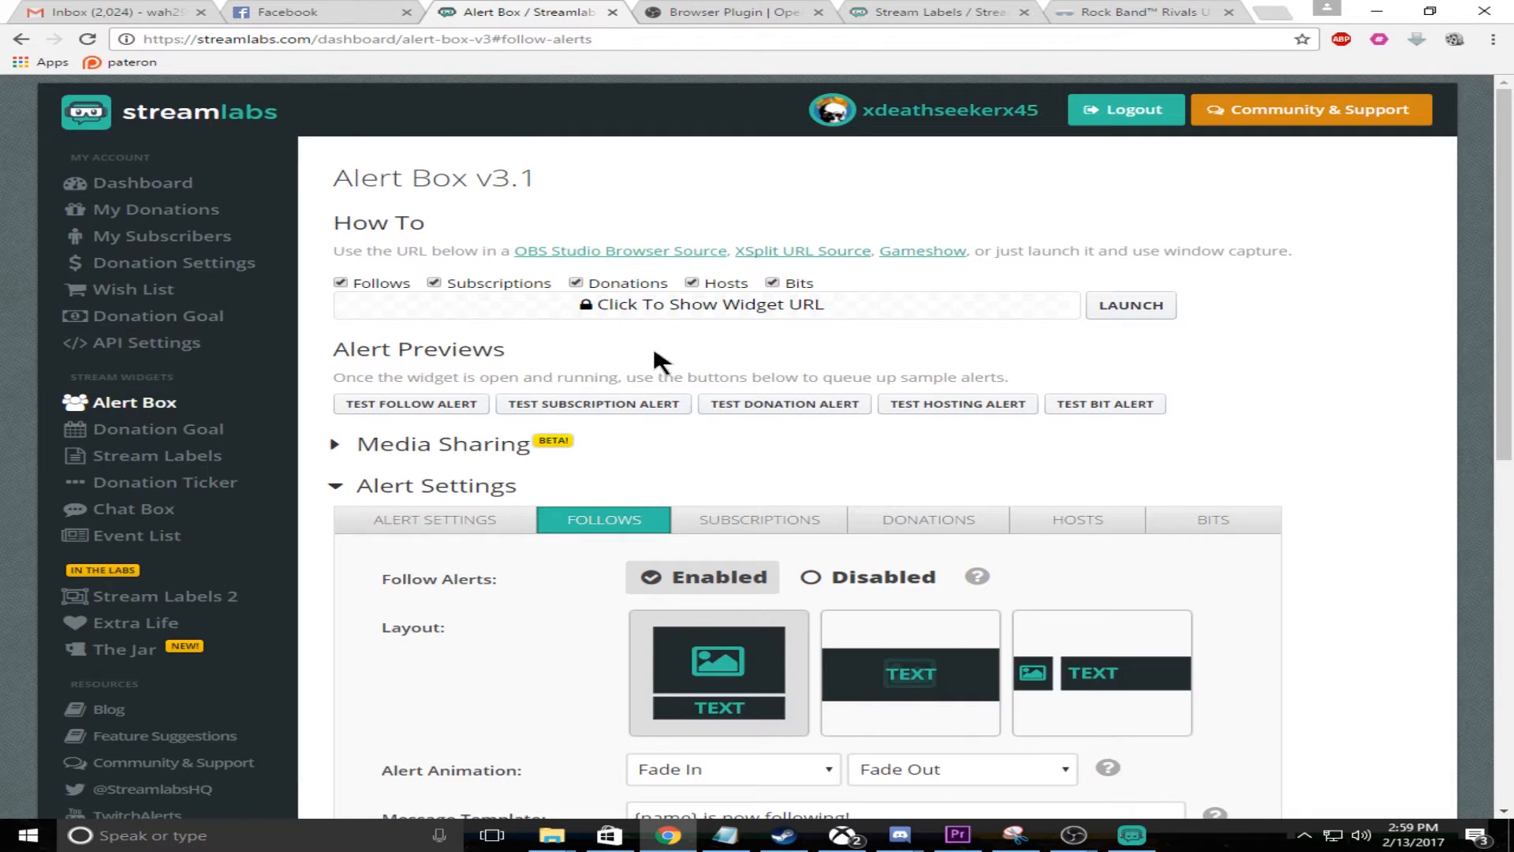
mouse_move(50, 446)
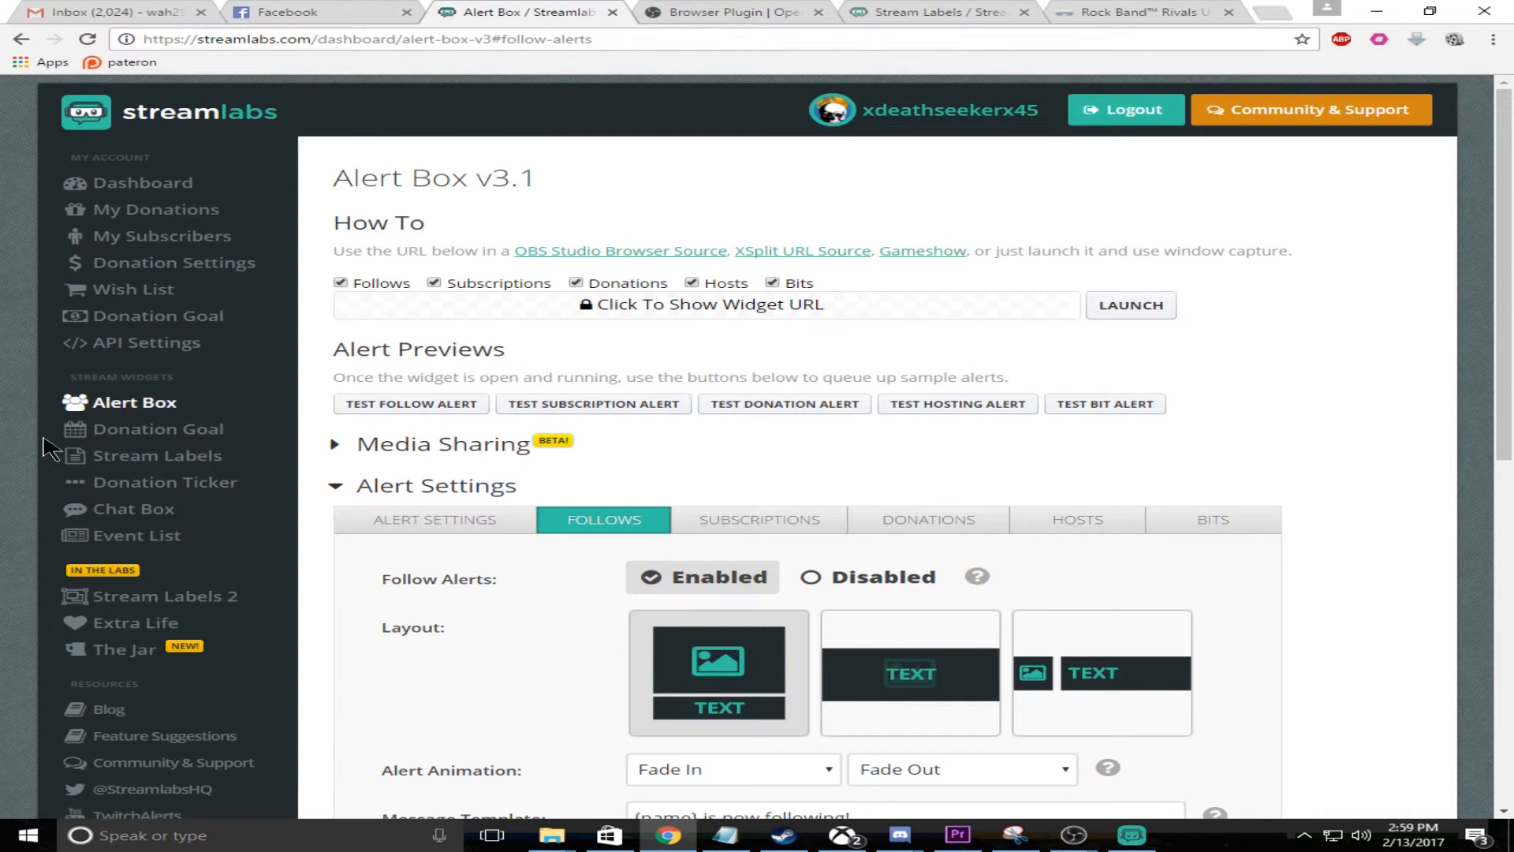
left_click(158, 427)
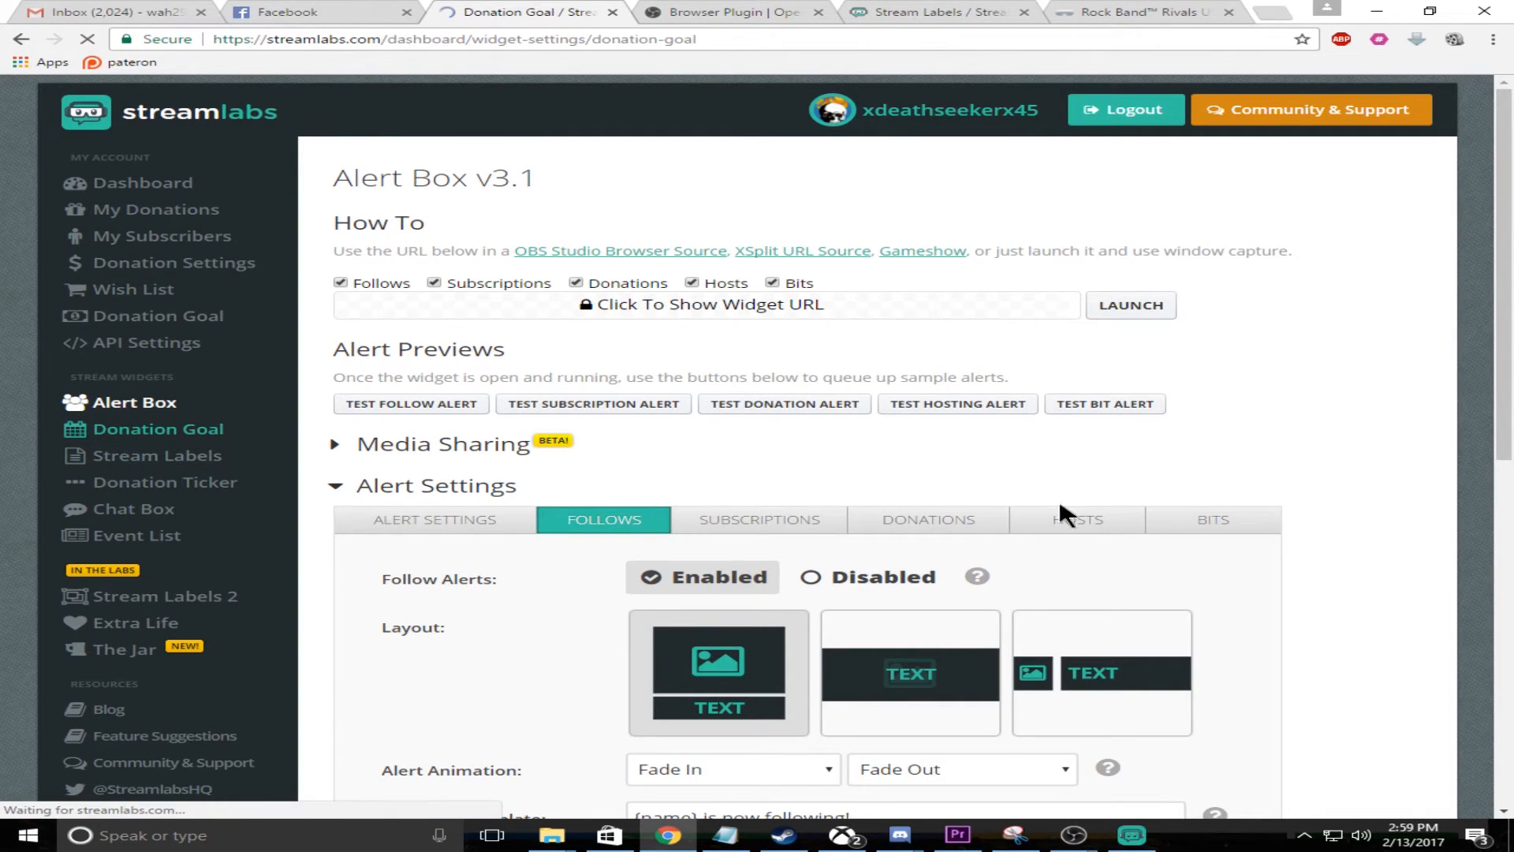
left_click(157, 427)
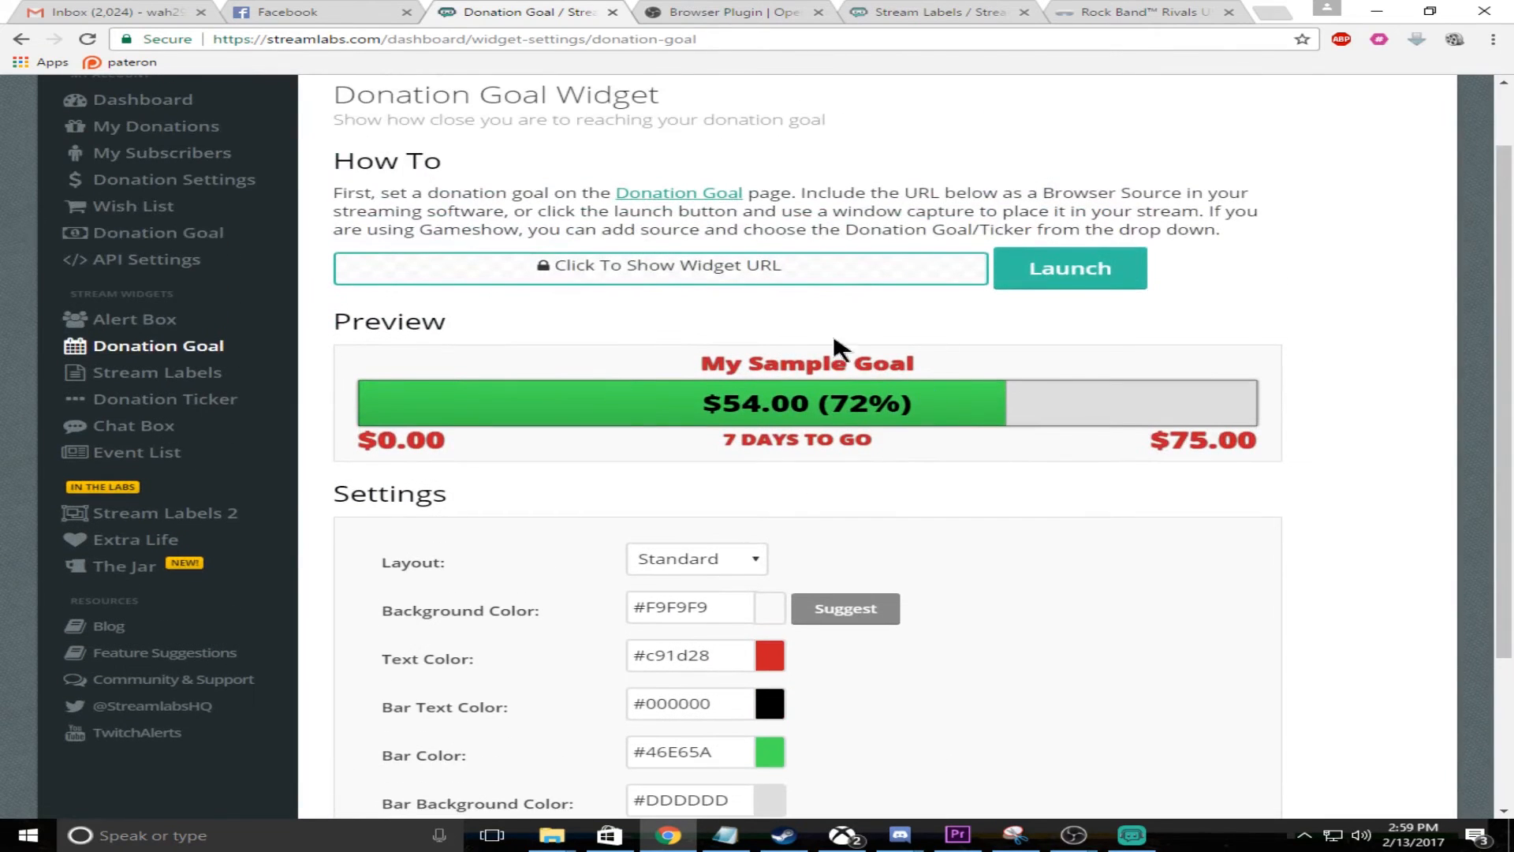
mouse_move(942, 758)
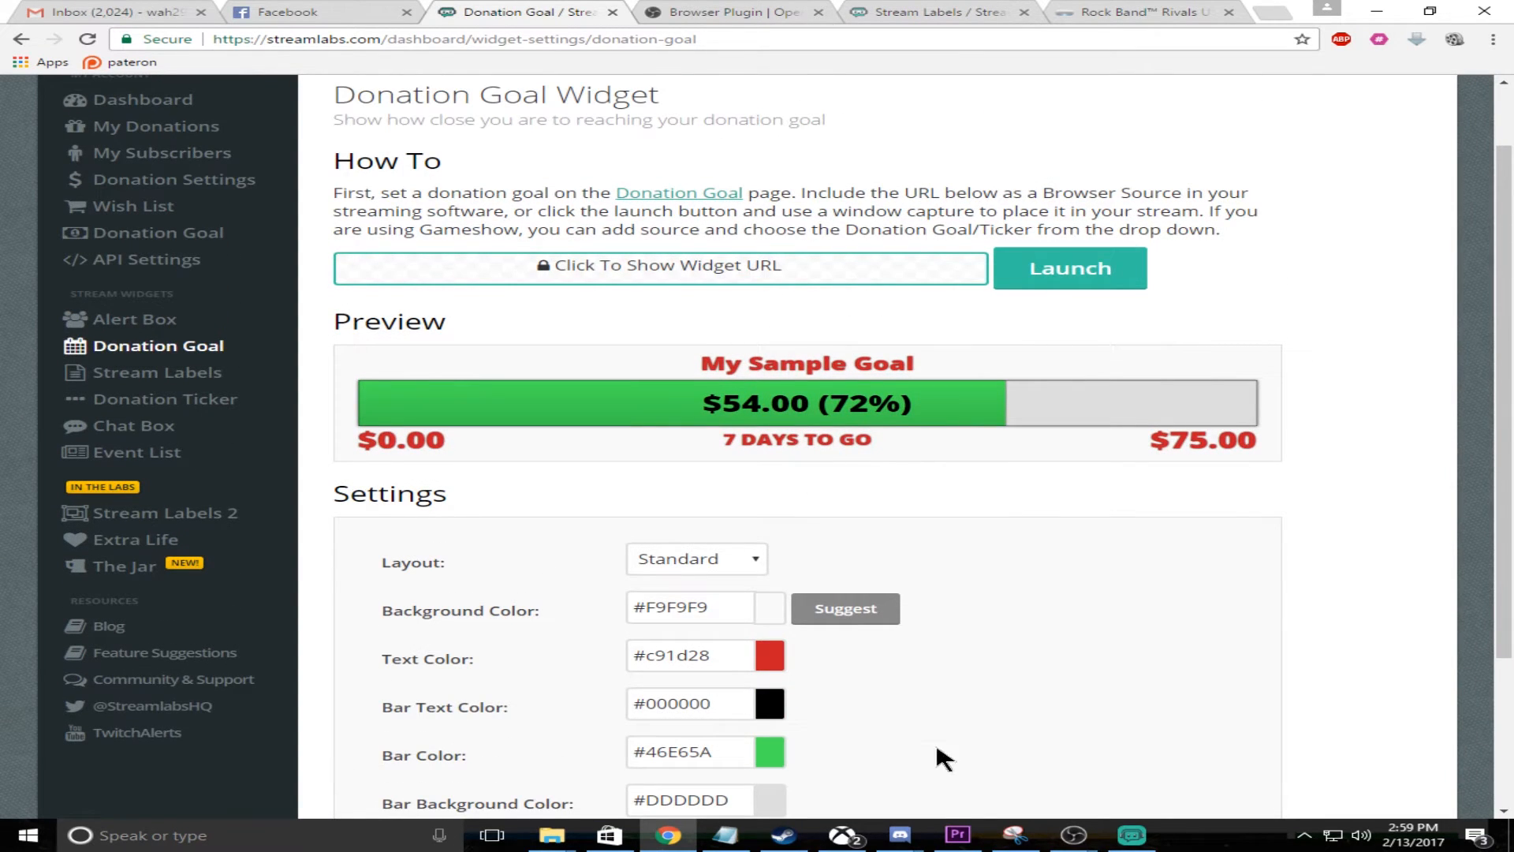
mouse_move(1073, 835)
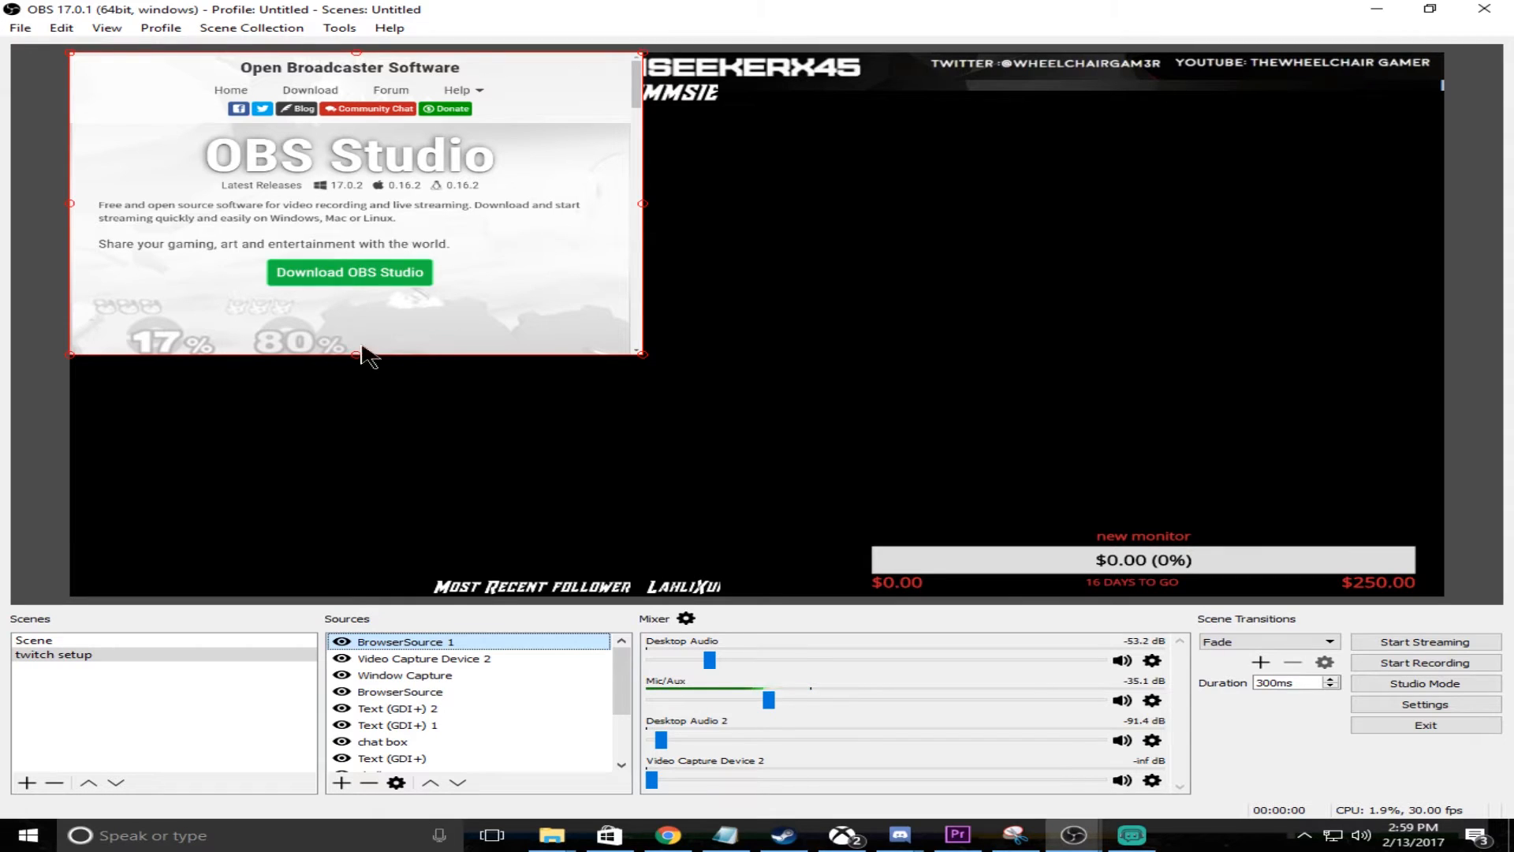
- Glance at the browser source's Transform options in OBS, then return to the Donation Goal page
right_click(363, 354)
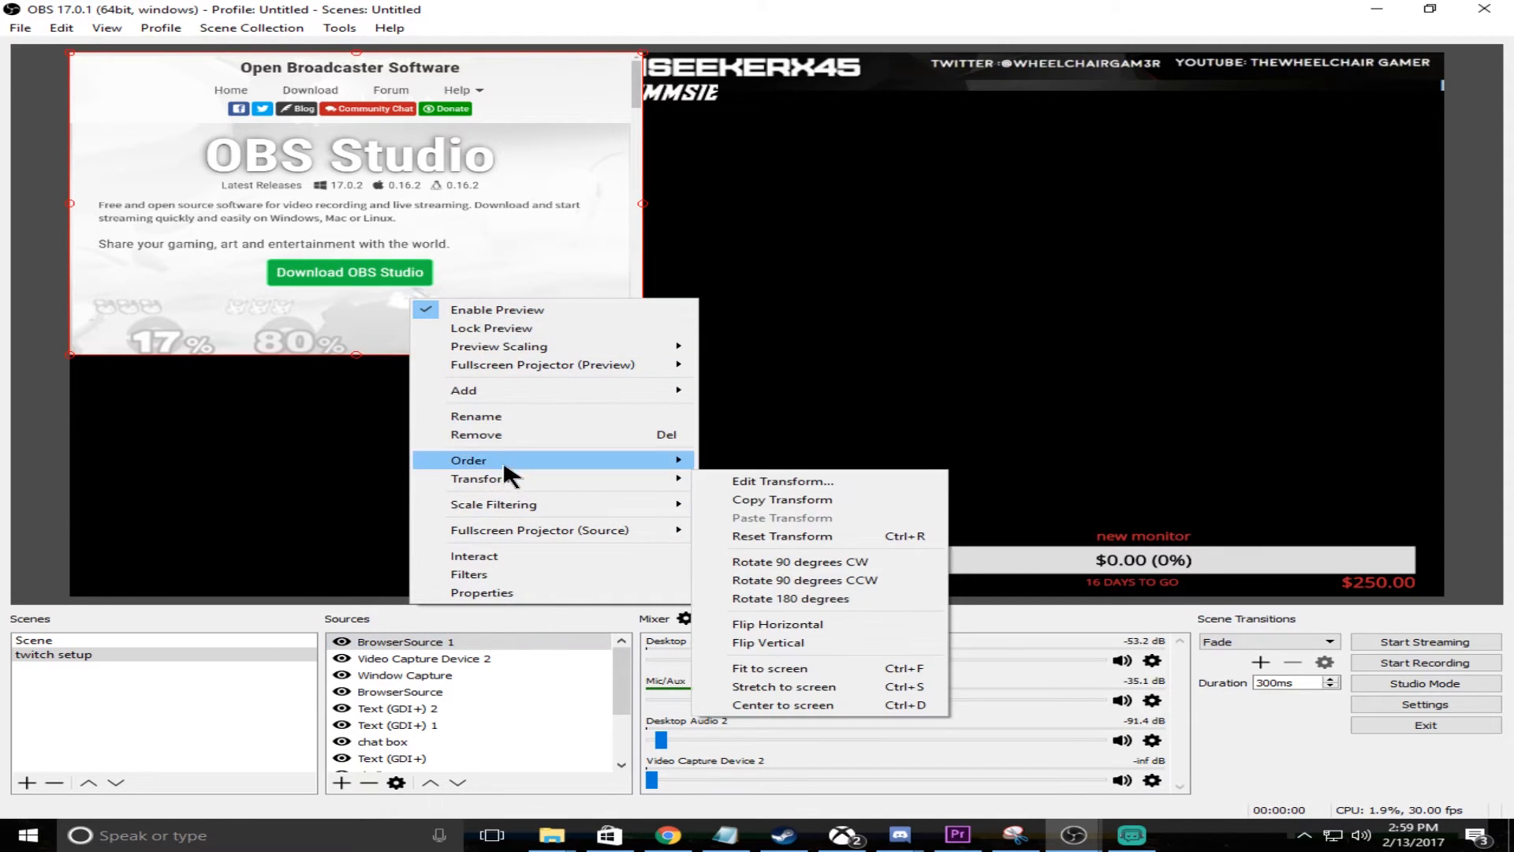
left_click(476, 435)
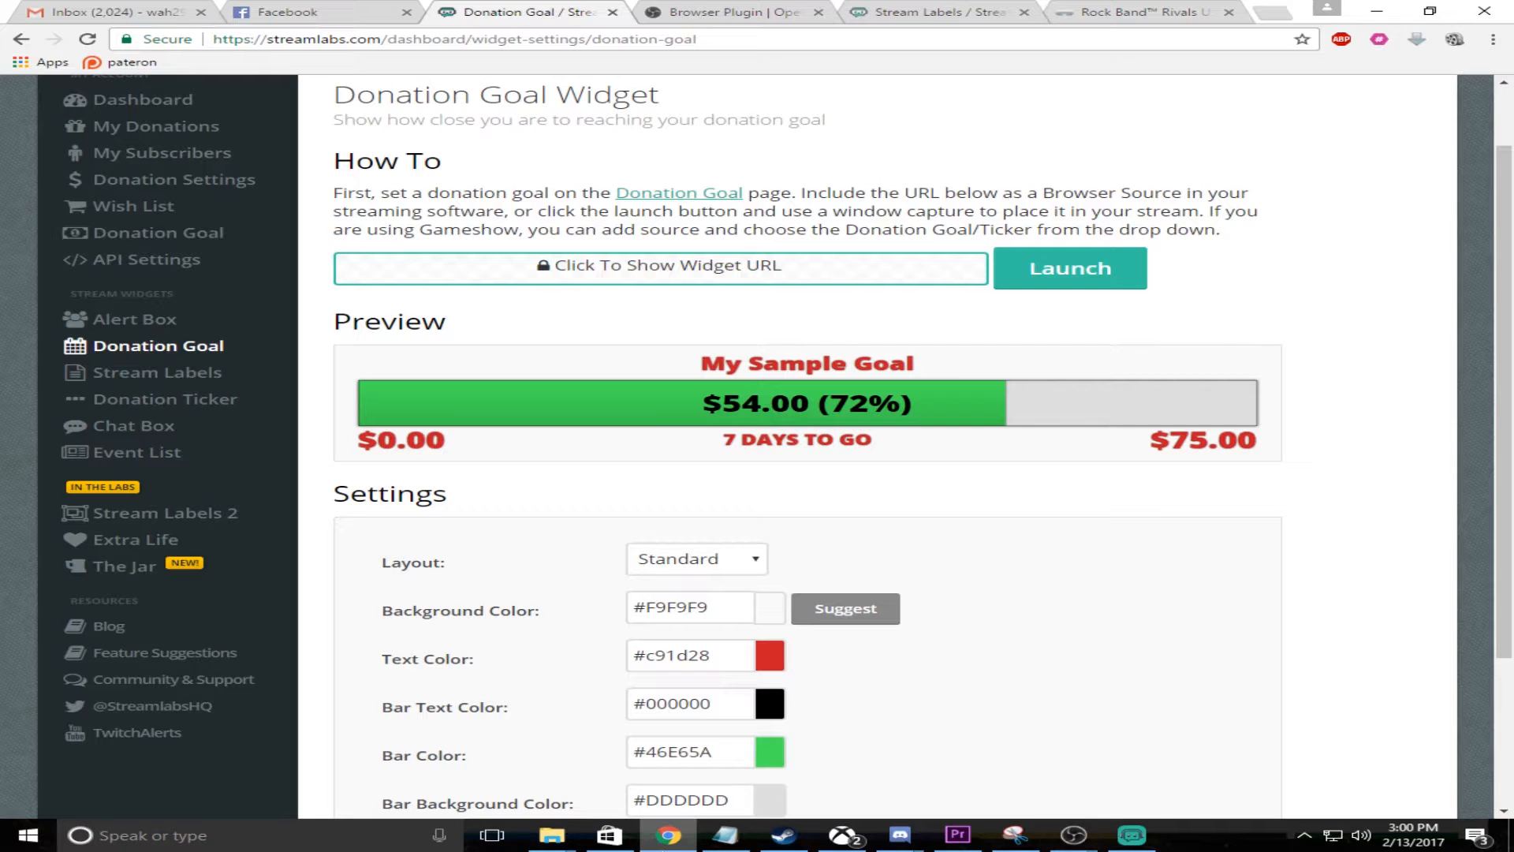
- Check the Browser Plugin tab, then reach the Stream Labels page from the Streamlabs sidebar
left_click(729, 11)
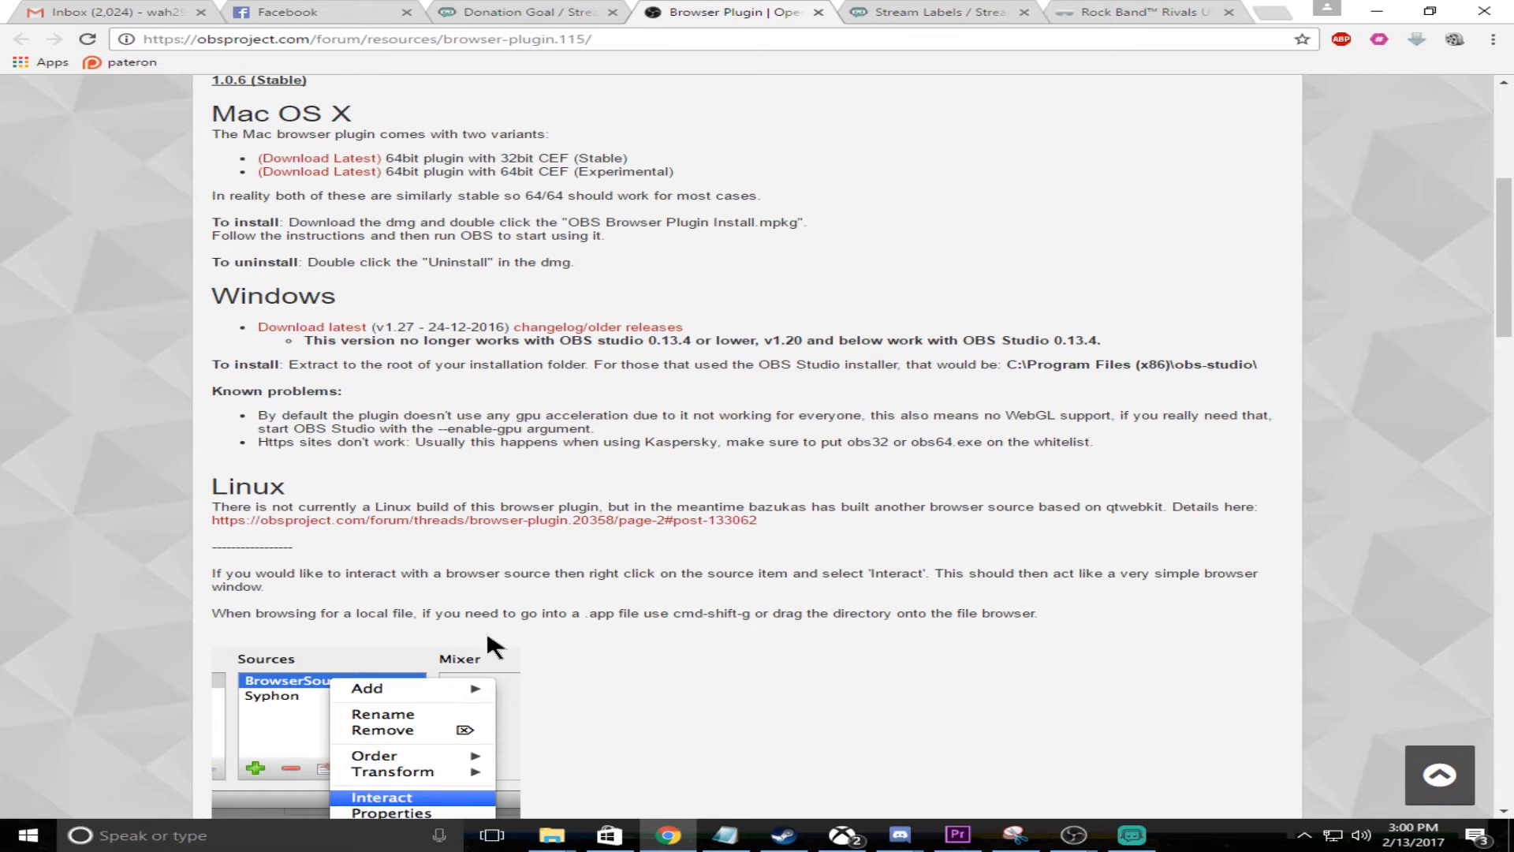
left_click(522, 11)
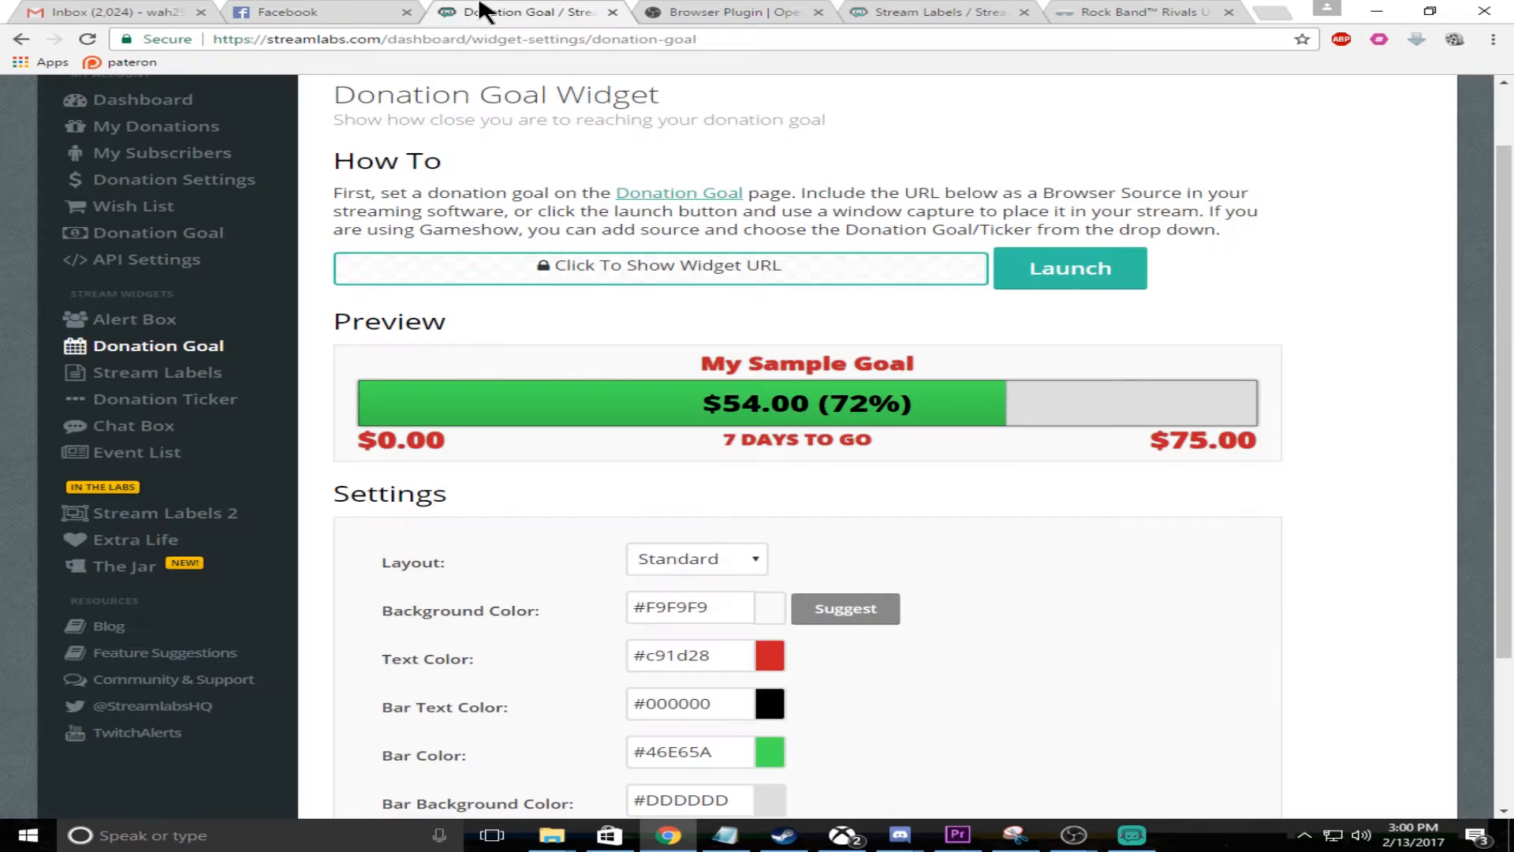
scroll("up", 3)
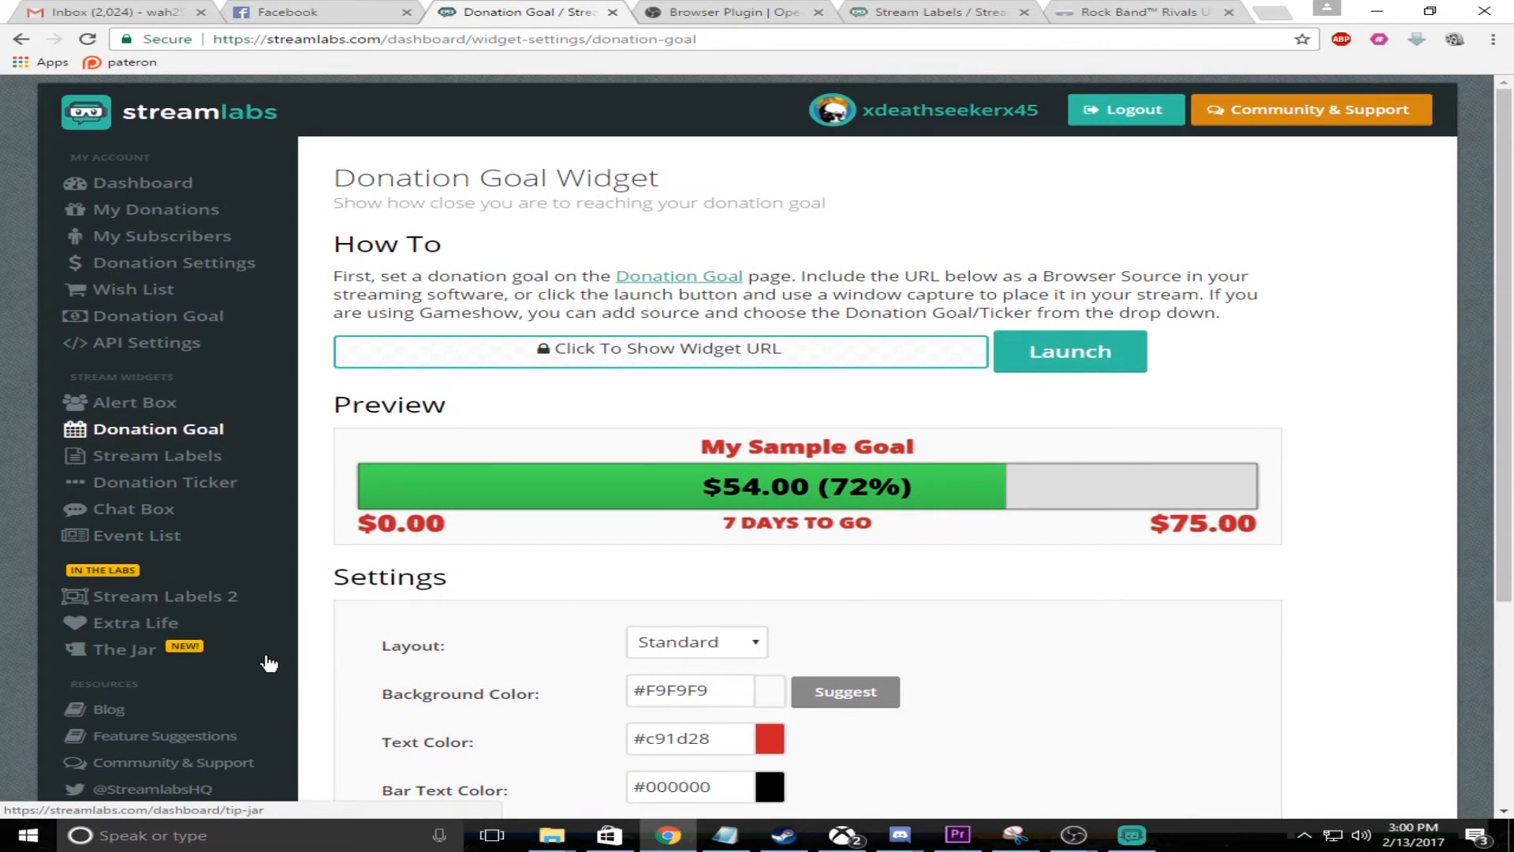
scroll("down", 3)
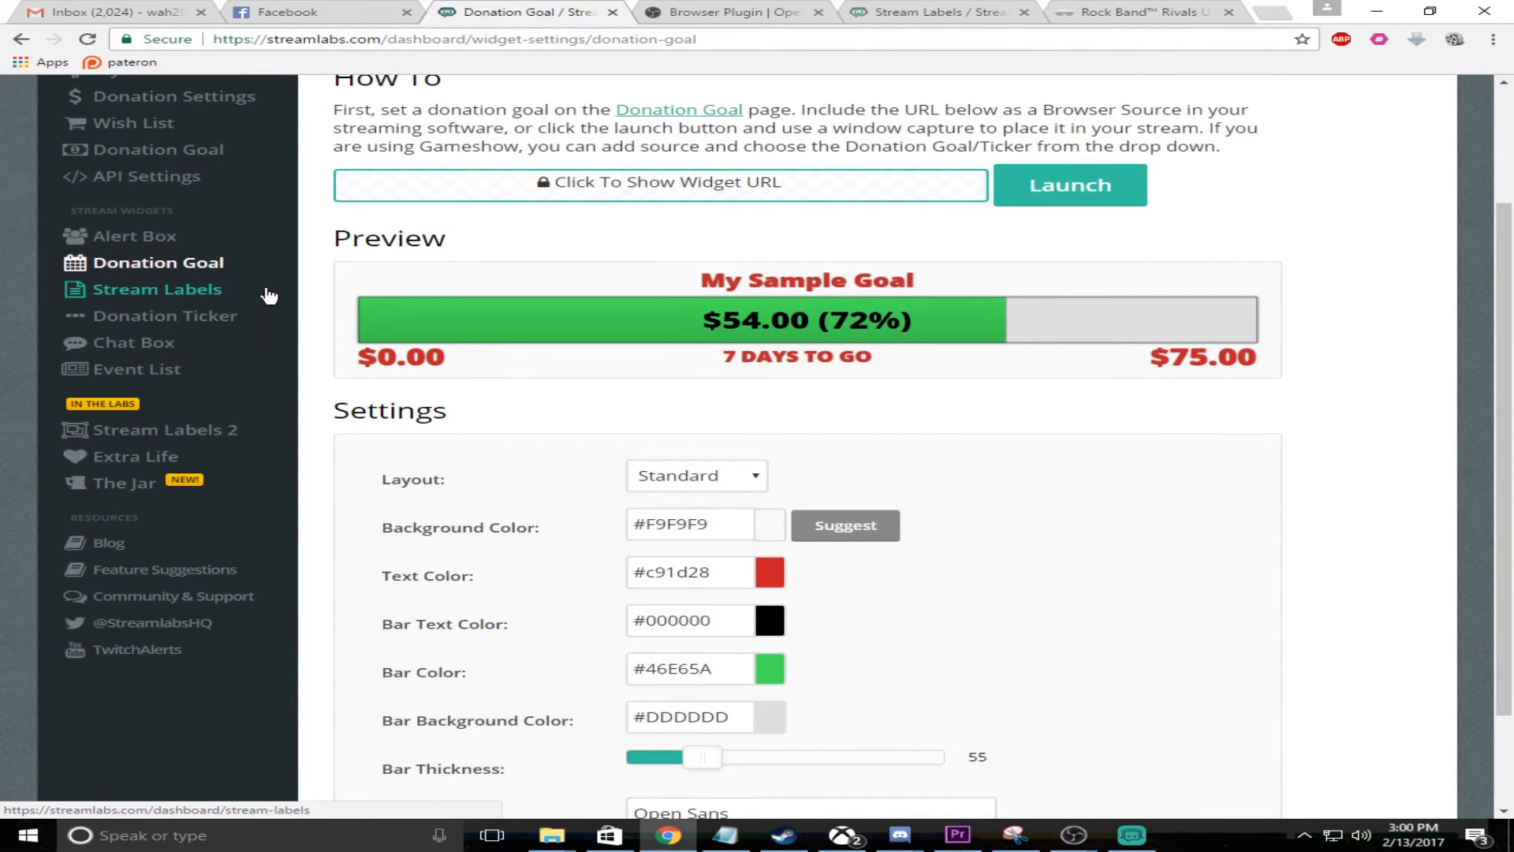
left_click(156, 287)
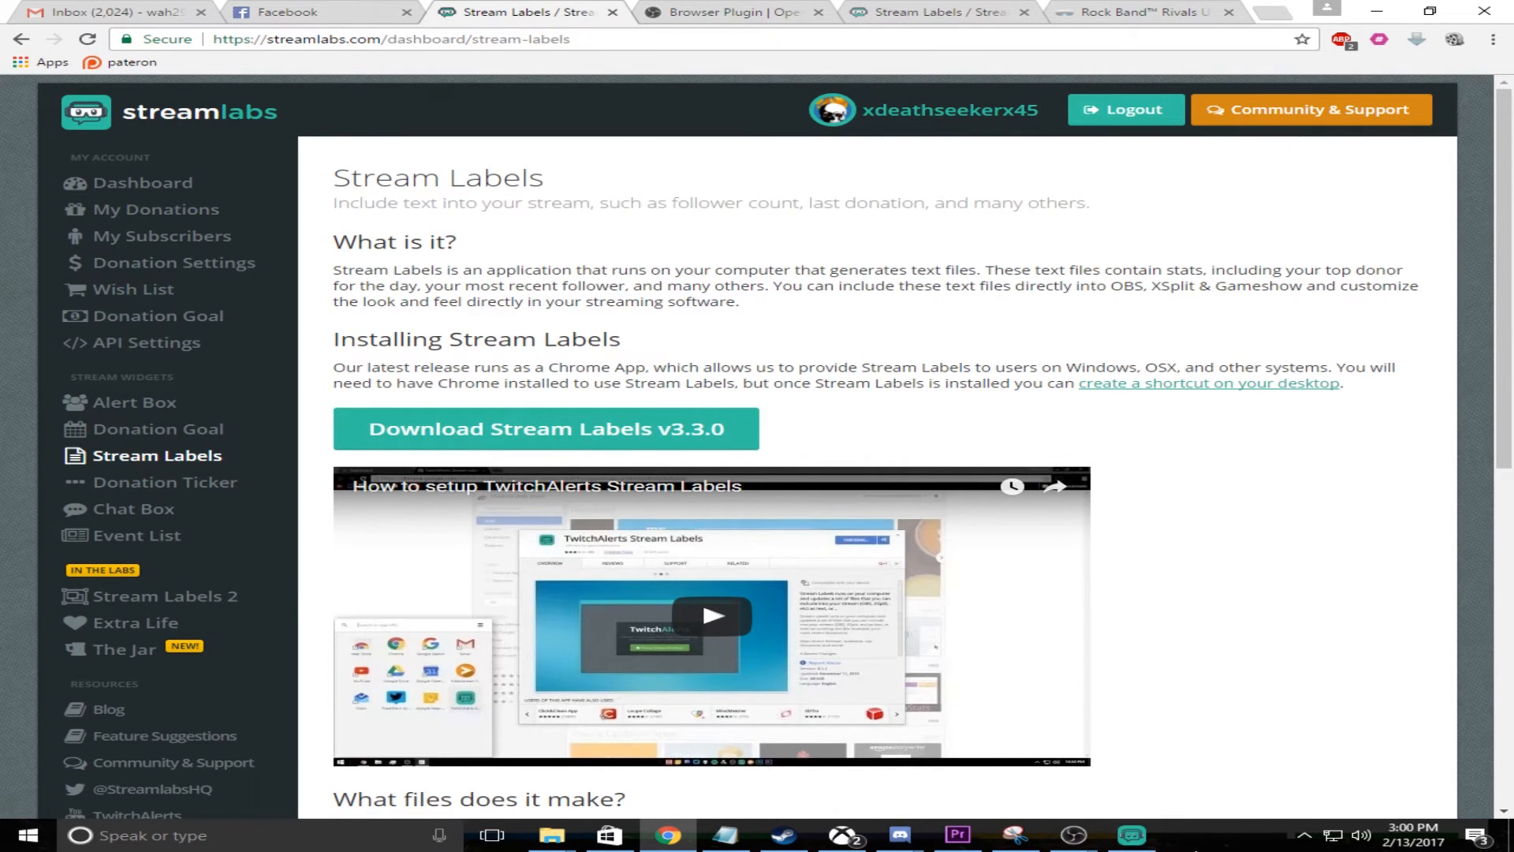
- Launch the Stream Labels app and set Documents as its label output folder
left_click(1129, 836)
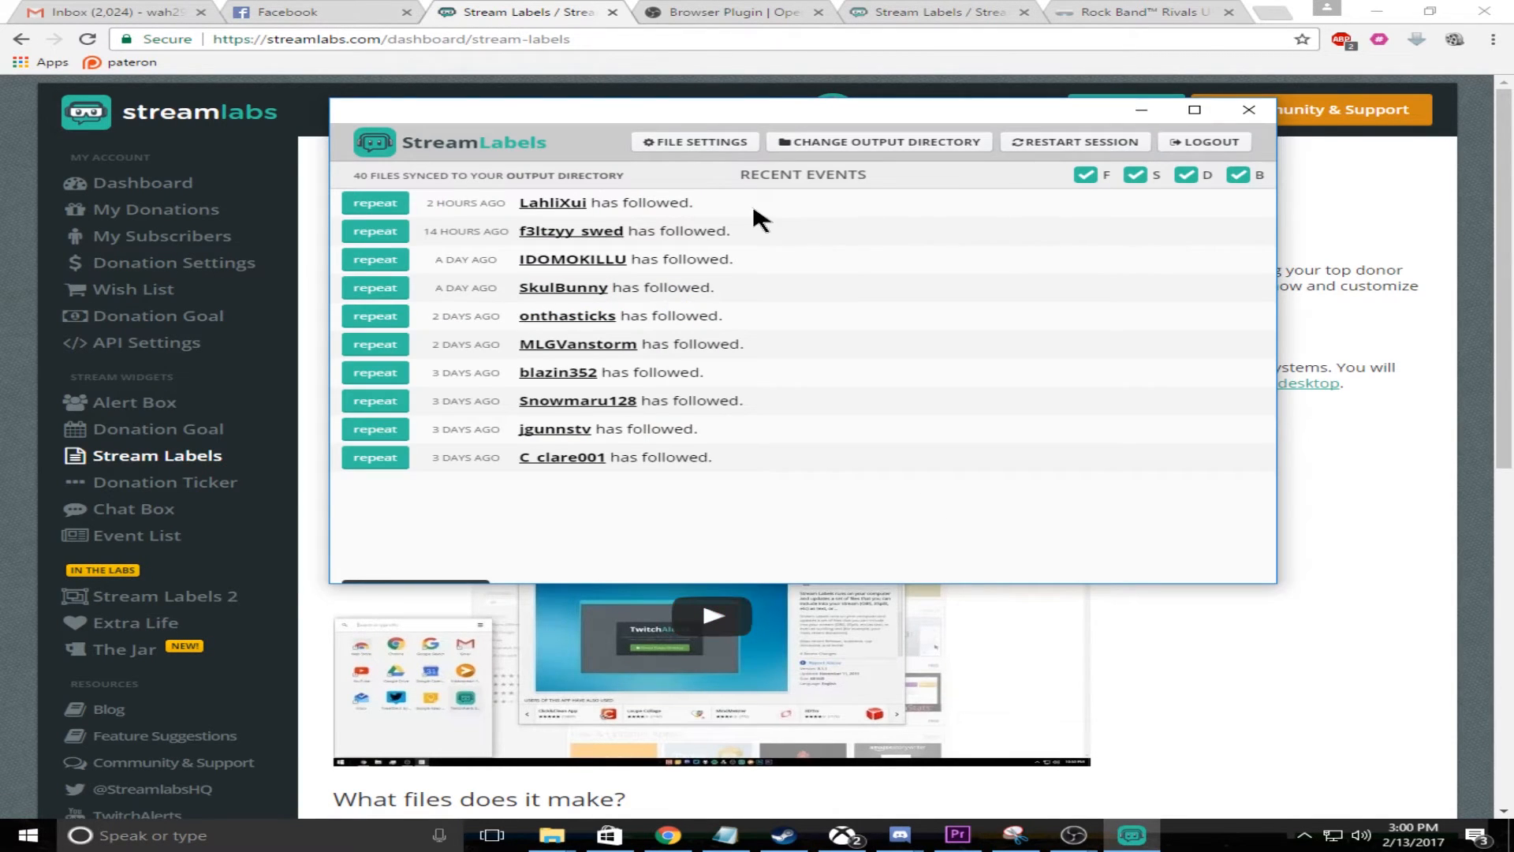
mouse_move(893, 150)
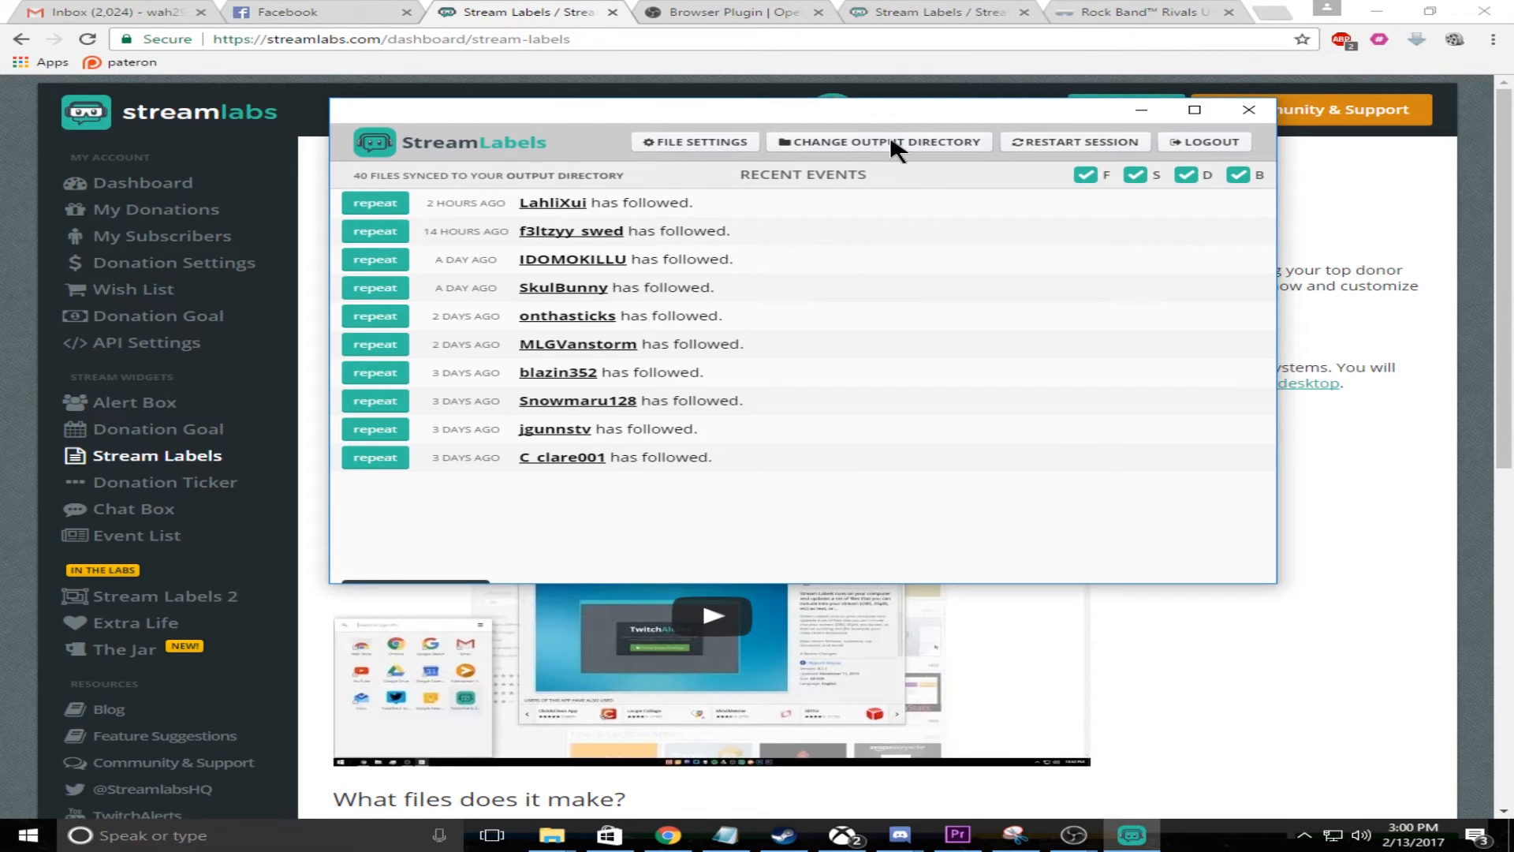
left_click(879, 142)
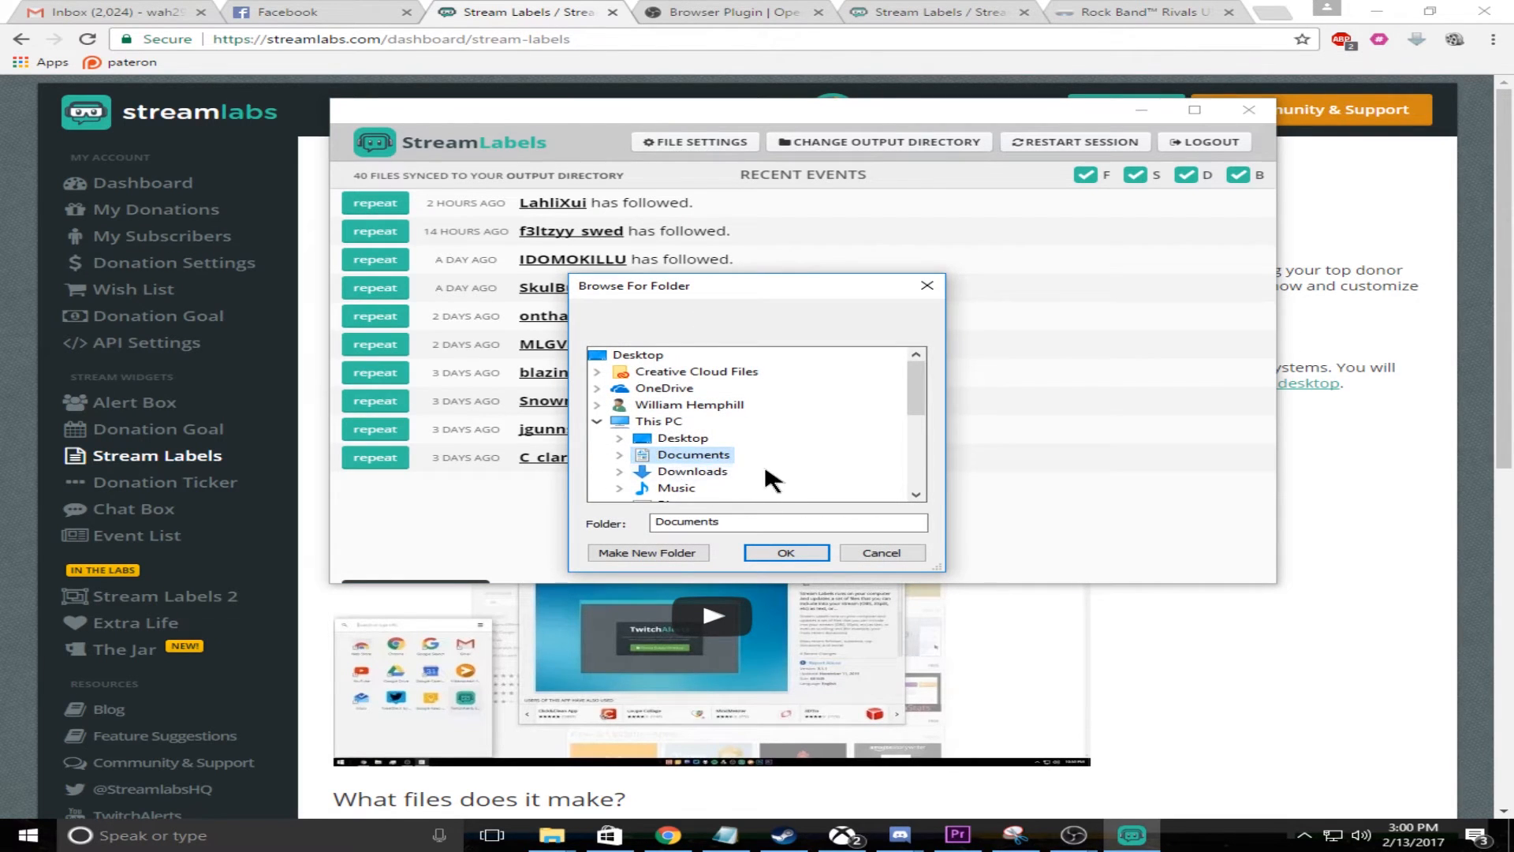
scroll("down", 3)
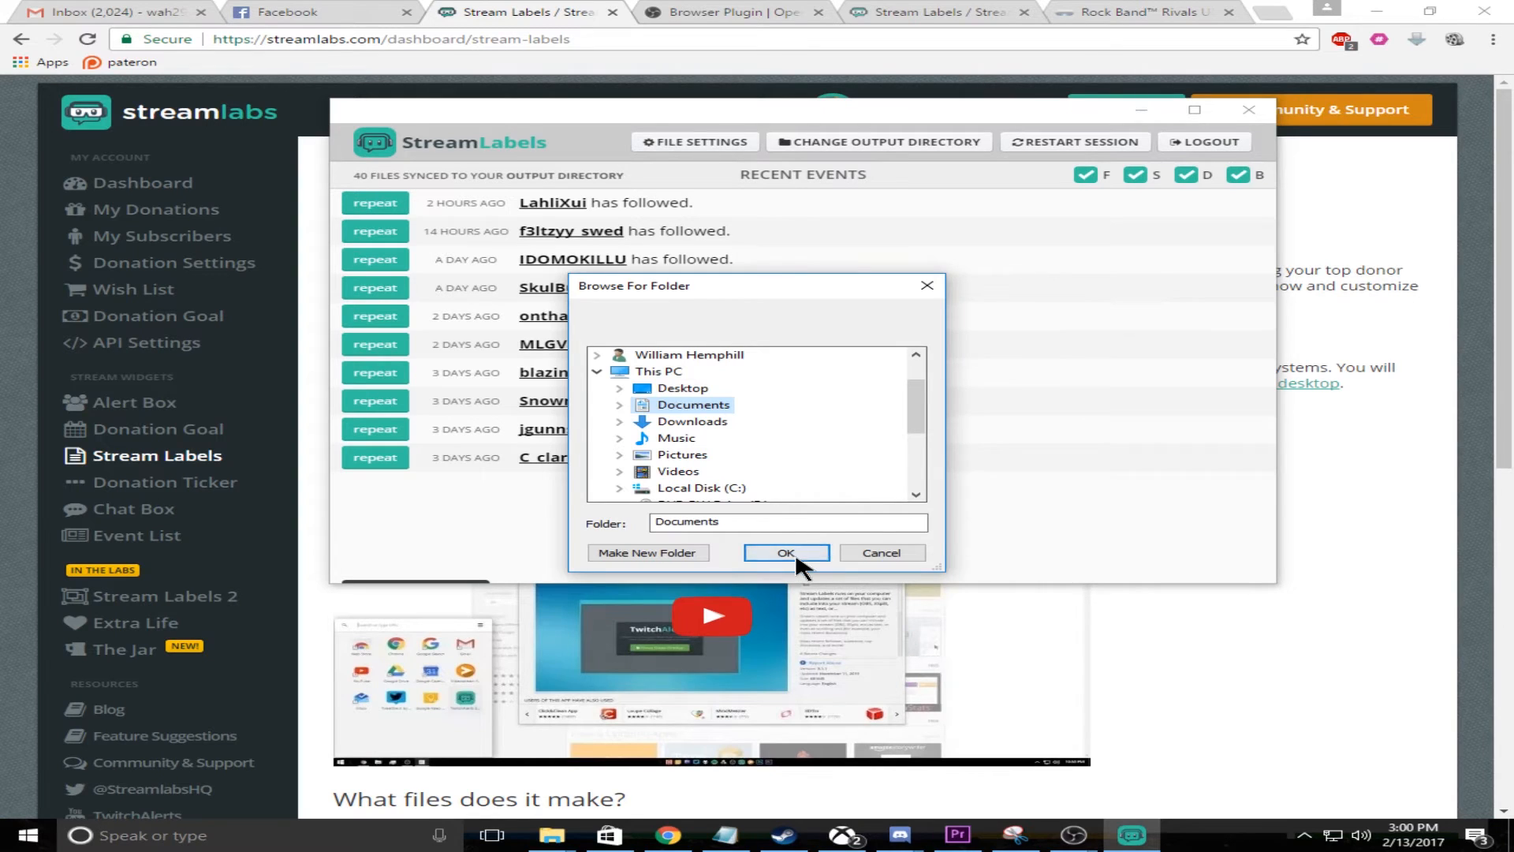
left_click(785, 552)
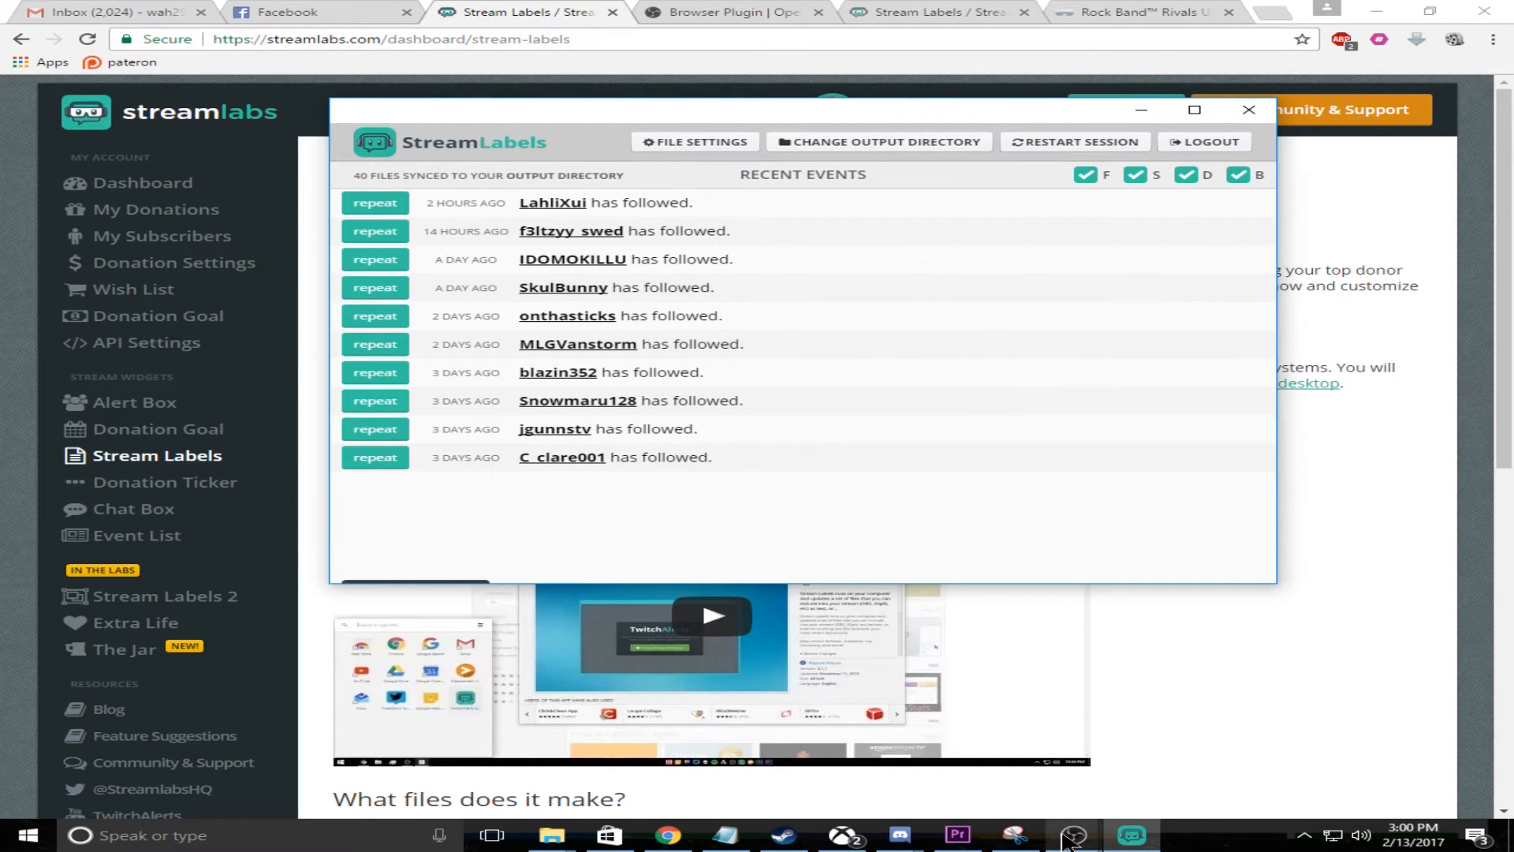
- Bring OBS Studio forward and reach the text file chooser of the Text (GDI+) 1 source
left_click(1069, 834)
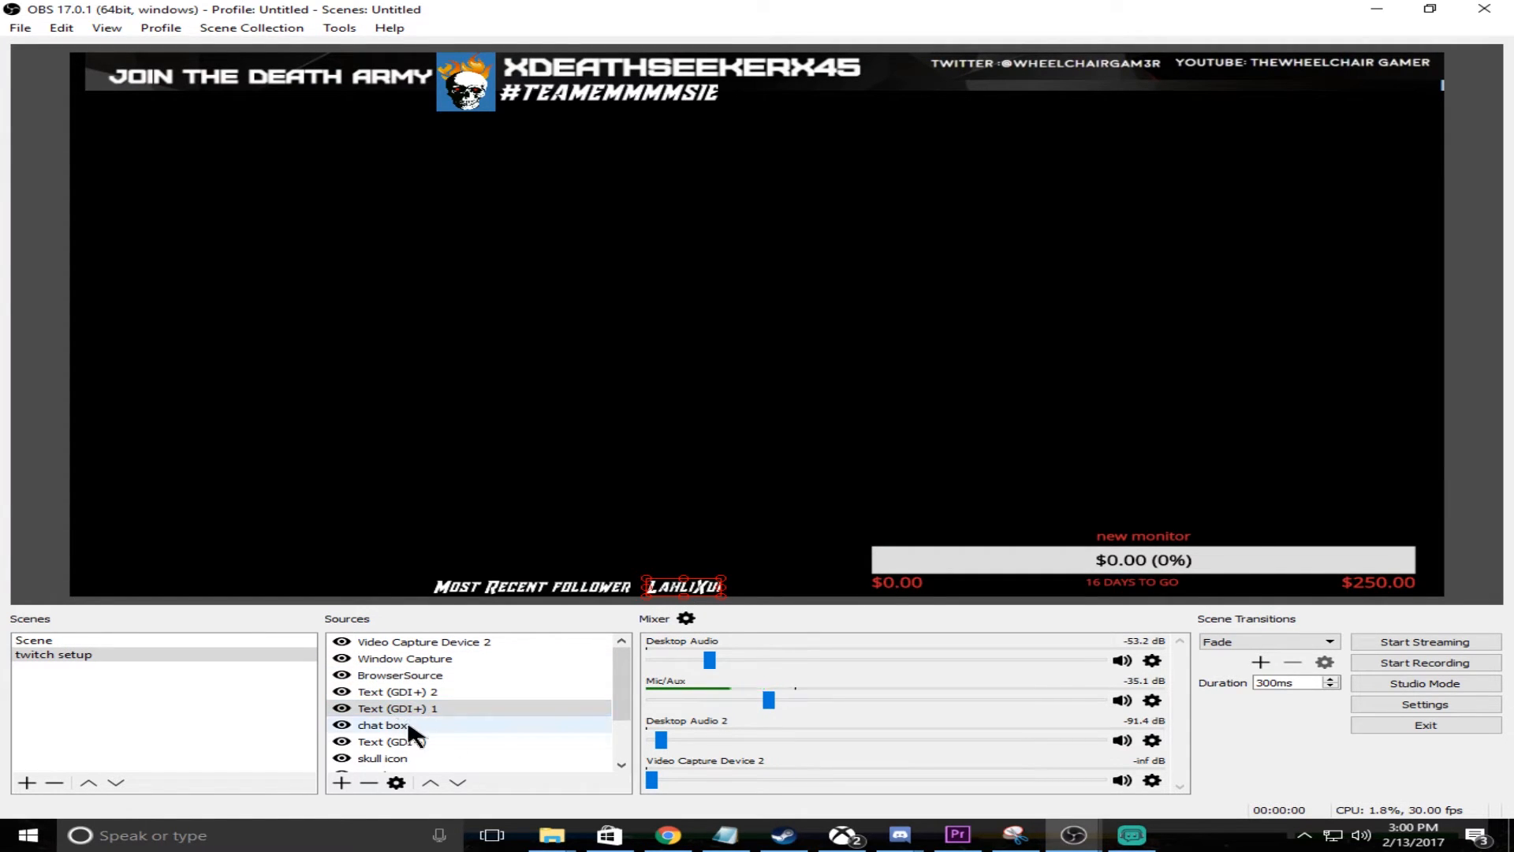
left_click(342, 782)
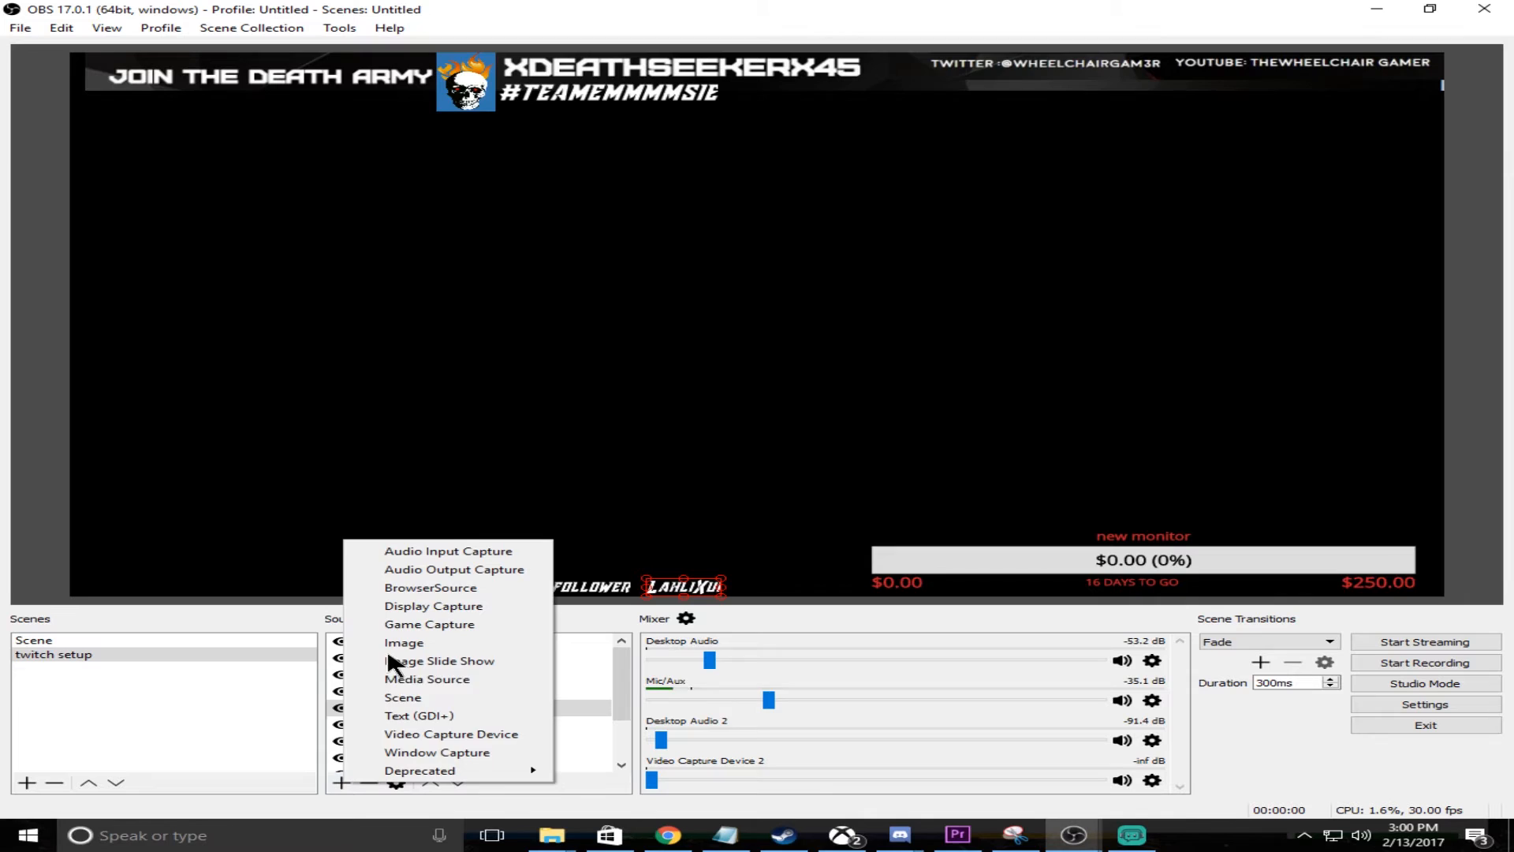
mouse_move(420, 716)
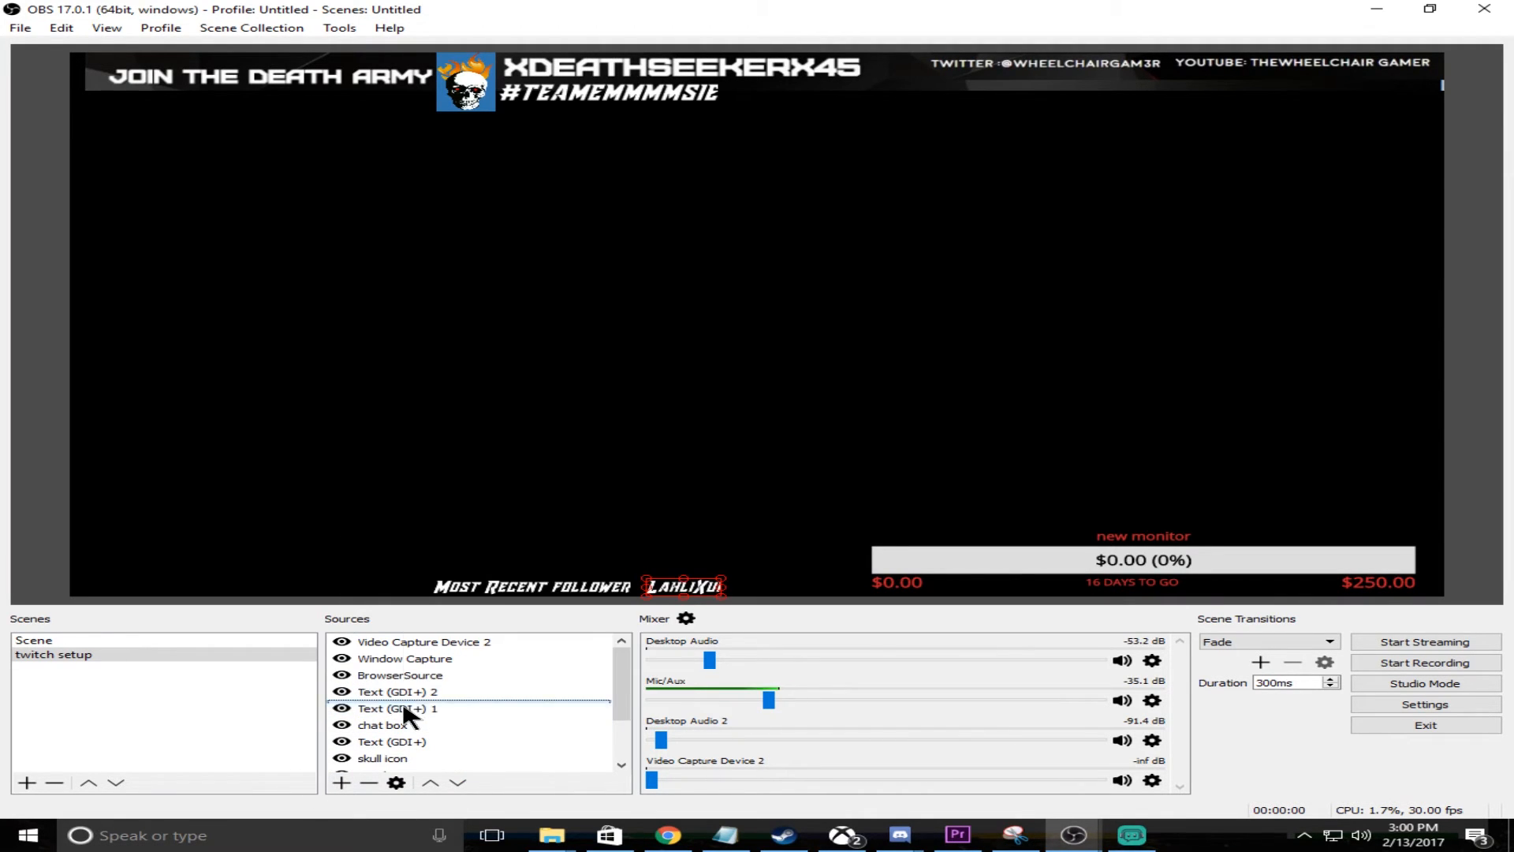
double_click(398, 708)
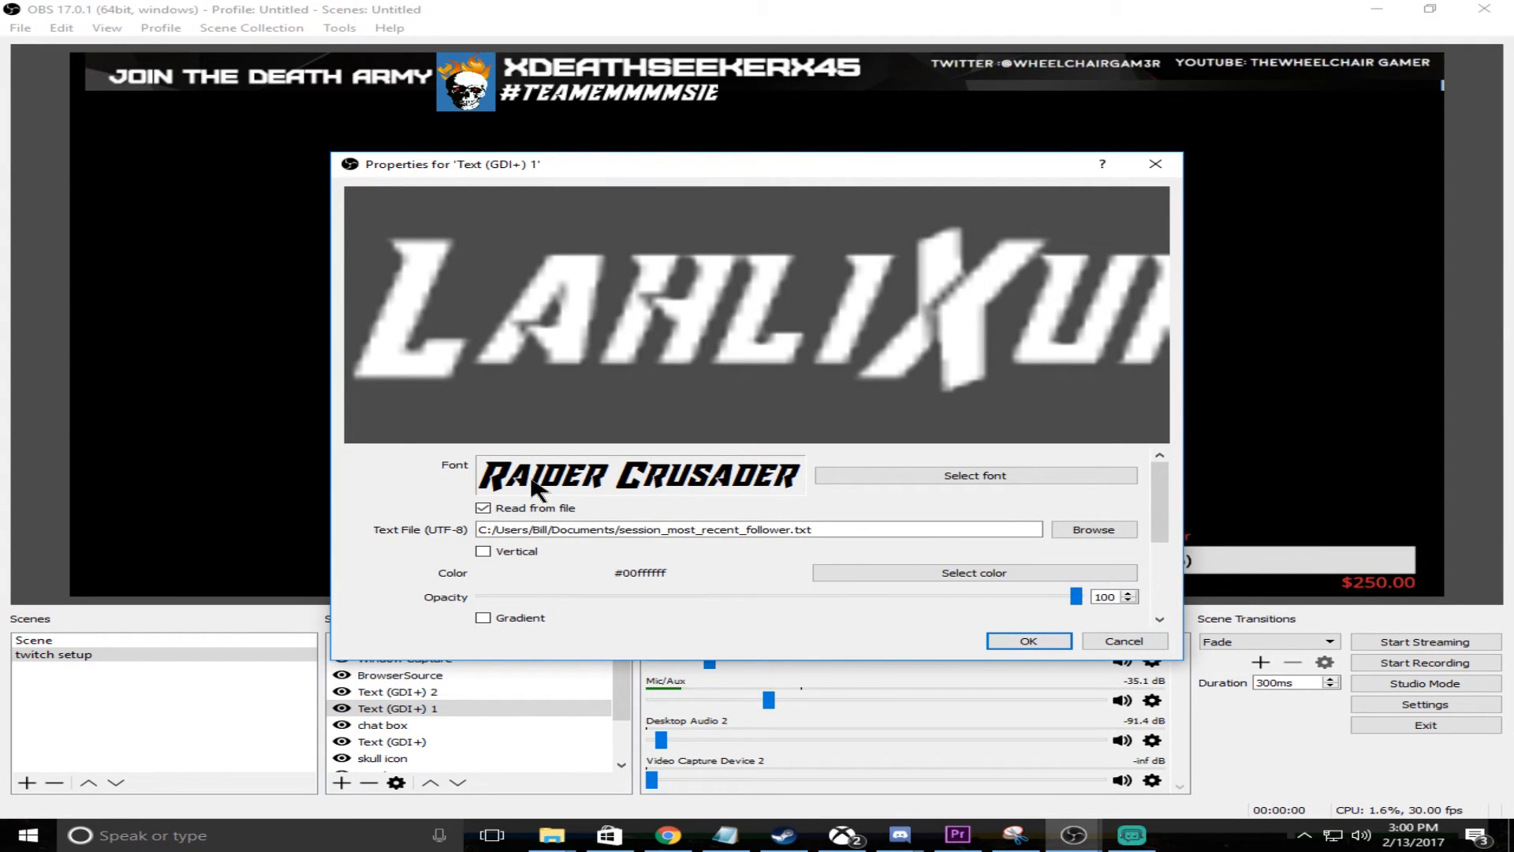
mouse_move(1183, 628)
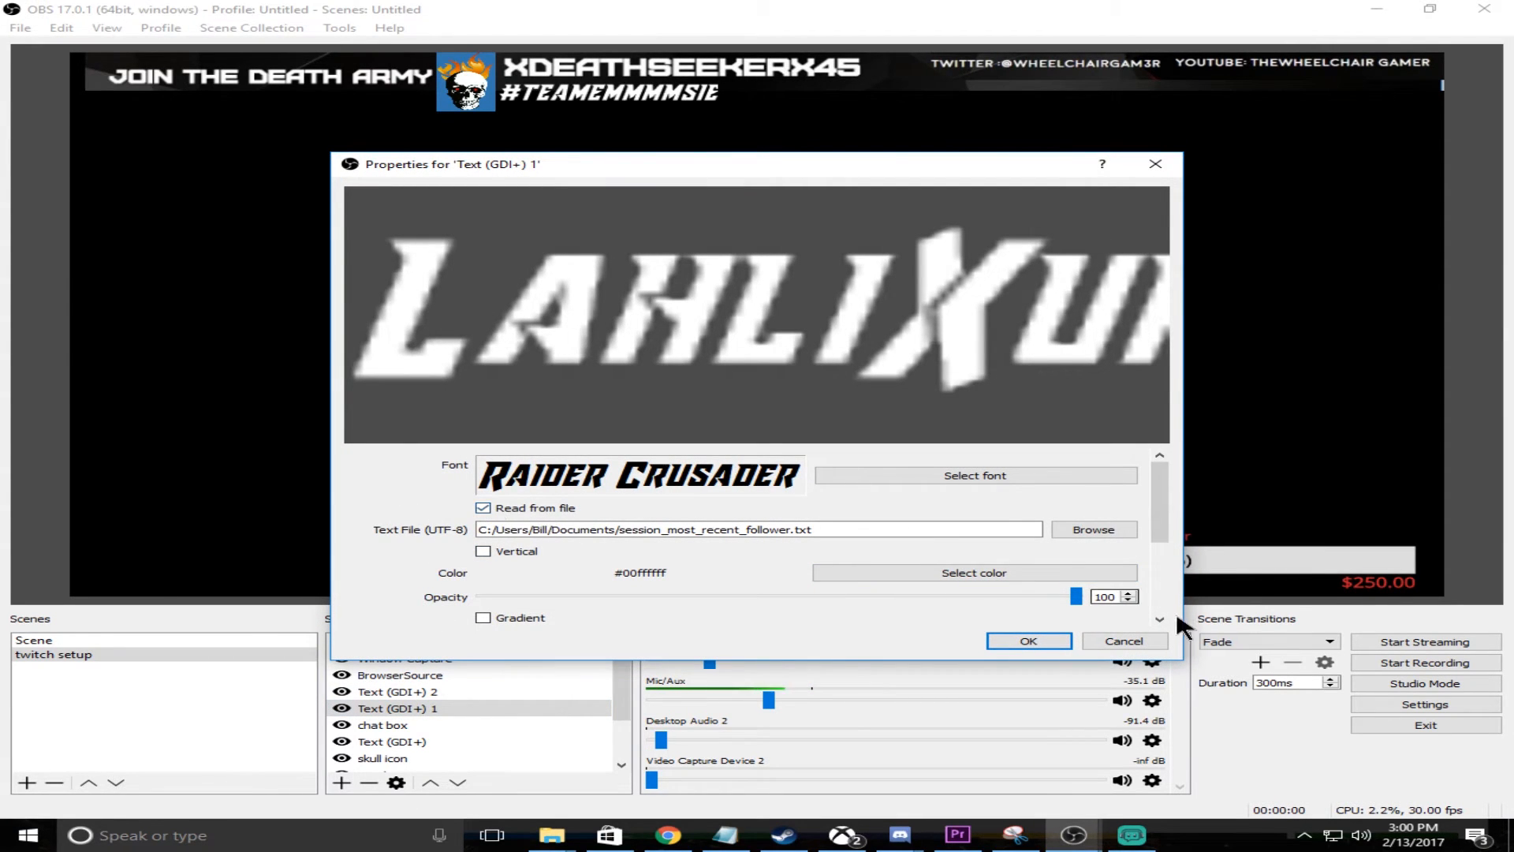
left_click(1091, 530)
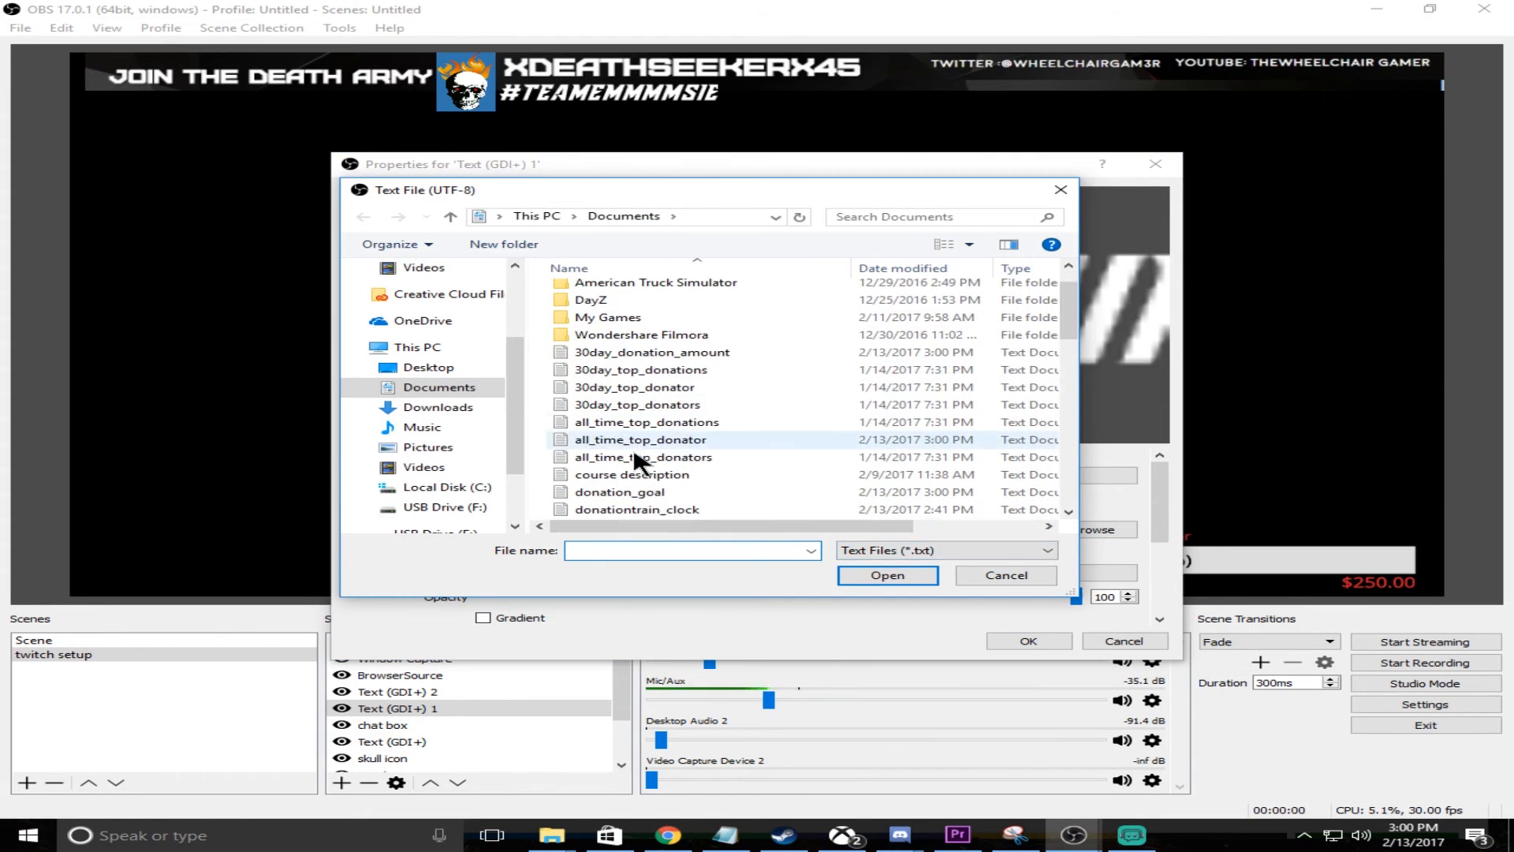
- Load session_most_recent_follower.txt from Documents as the text source's content
scroll("down", 3)
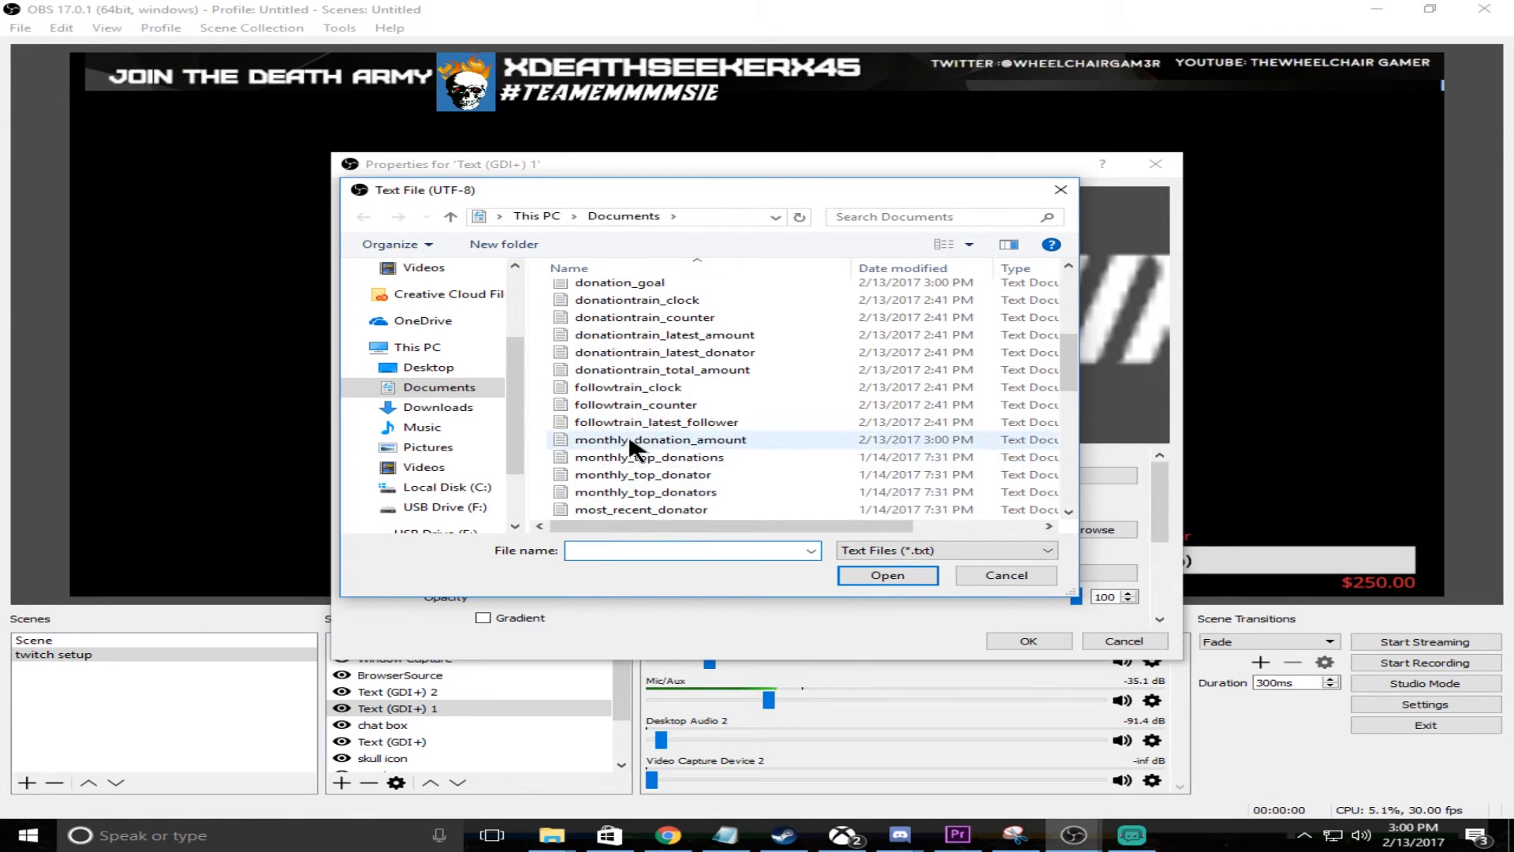
scroll("down", 3)
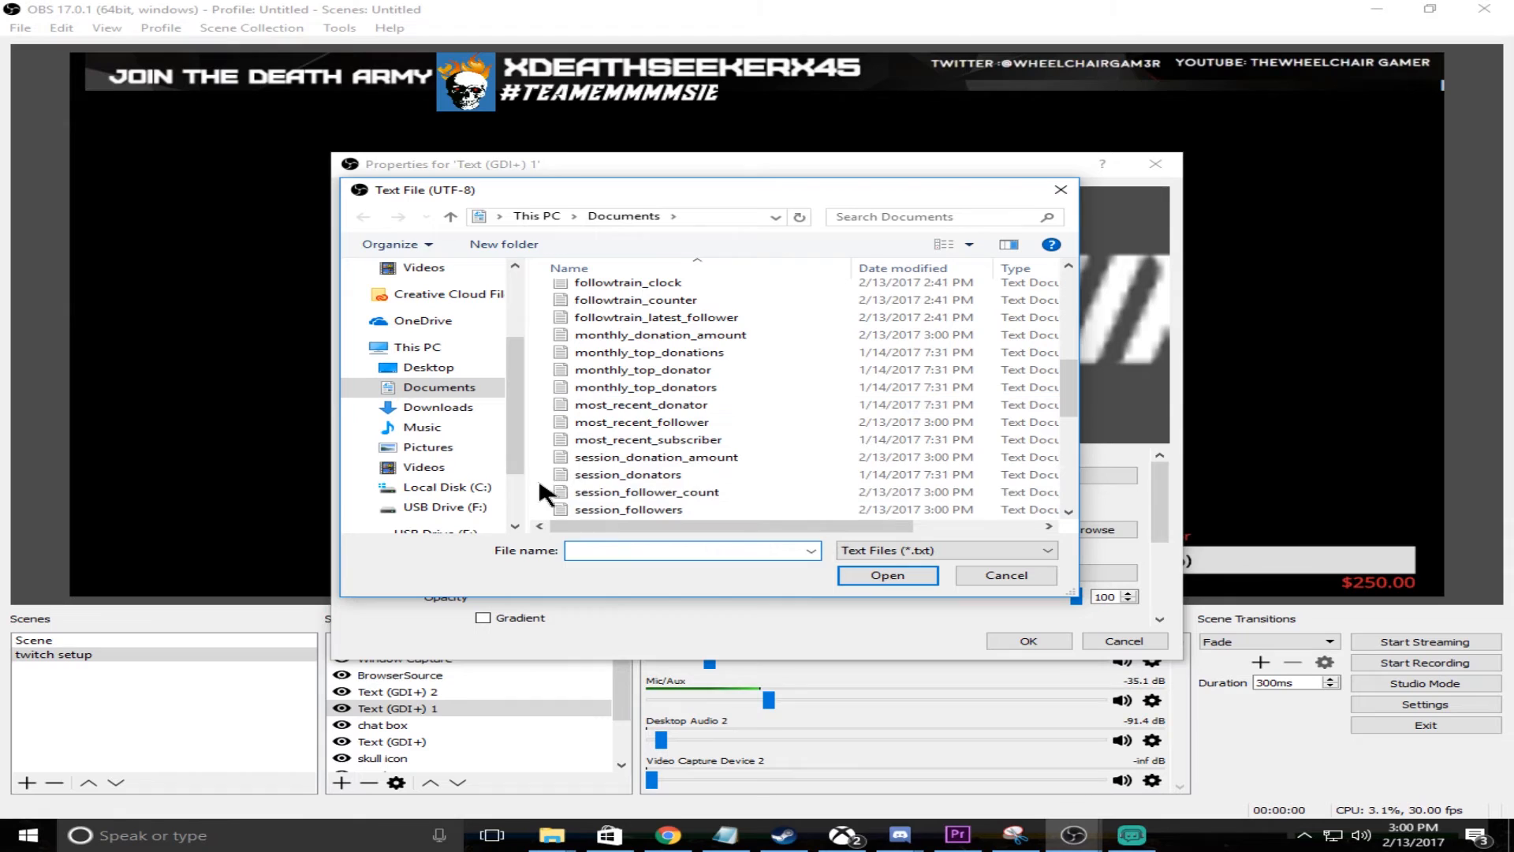
scroll("down", 3)
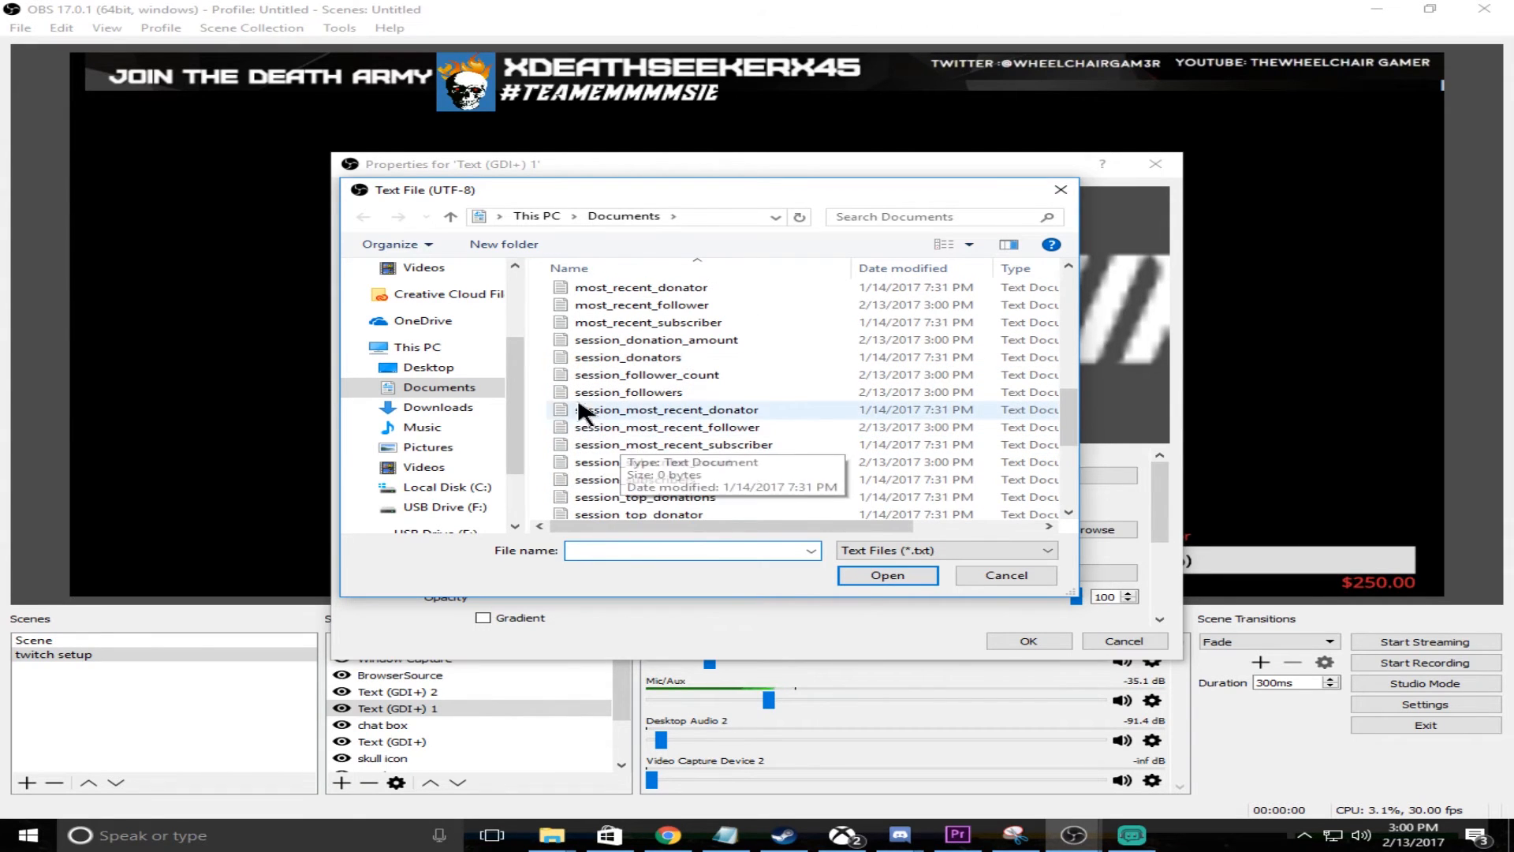
mouse_move(651, 328)
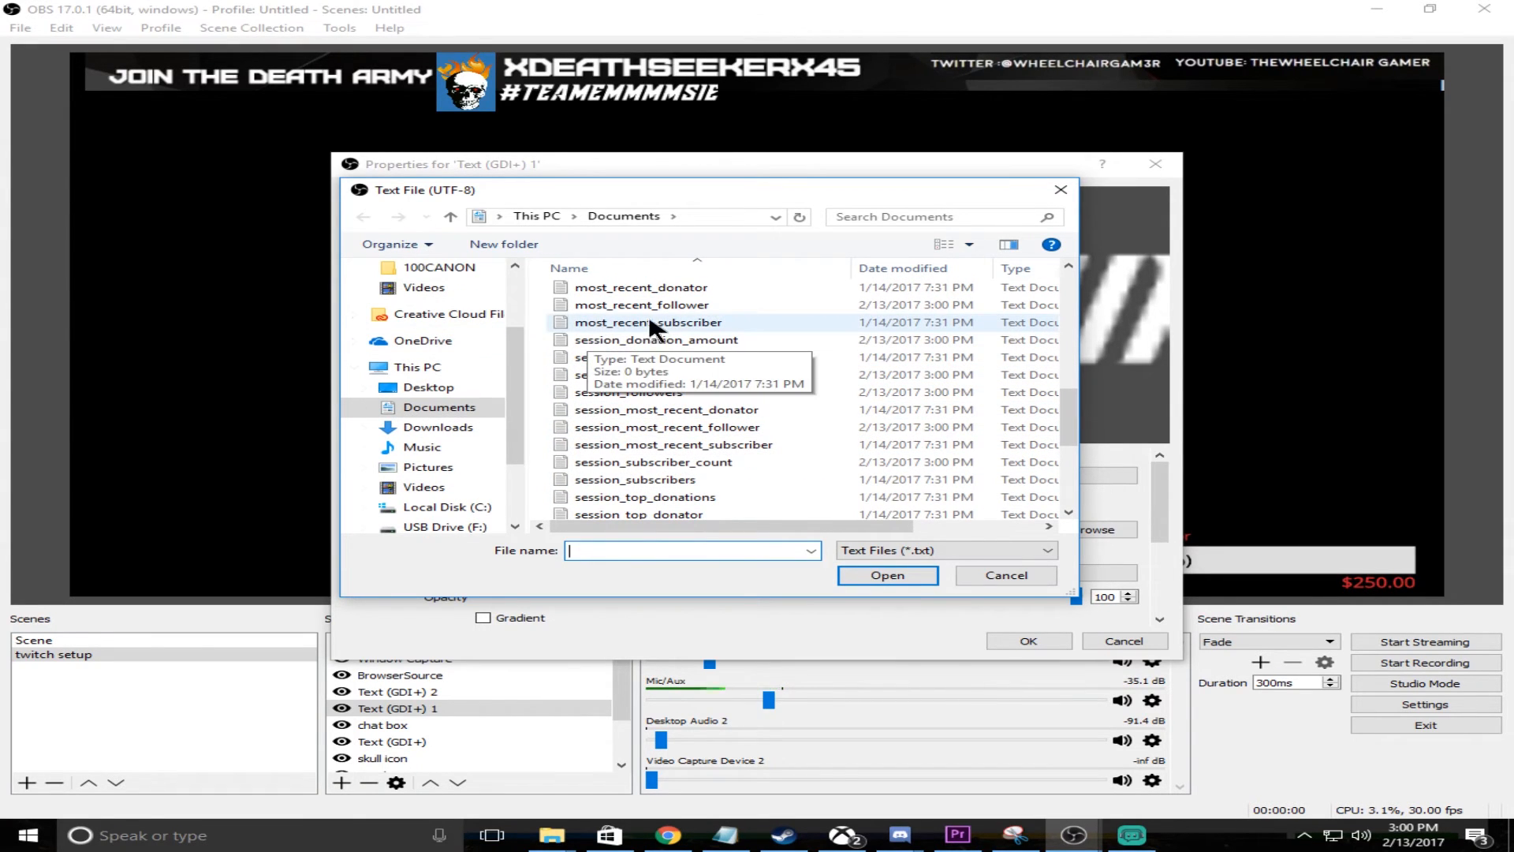
scroll("down", 3)
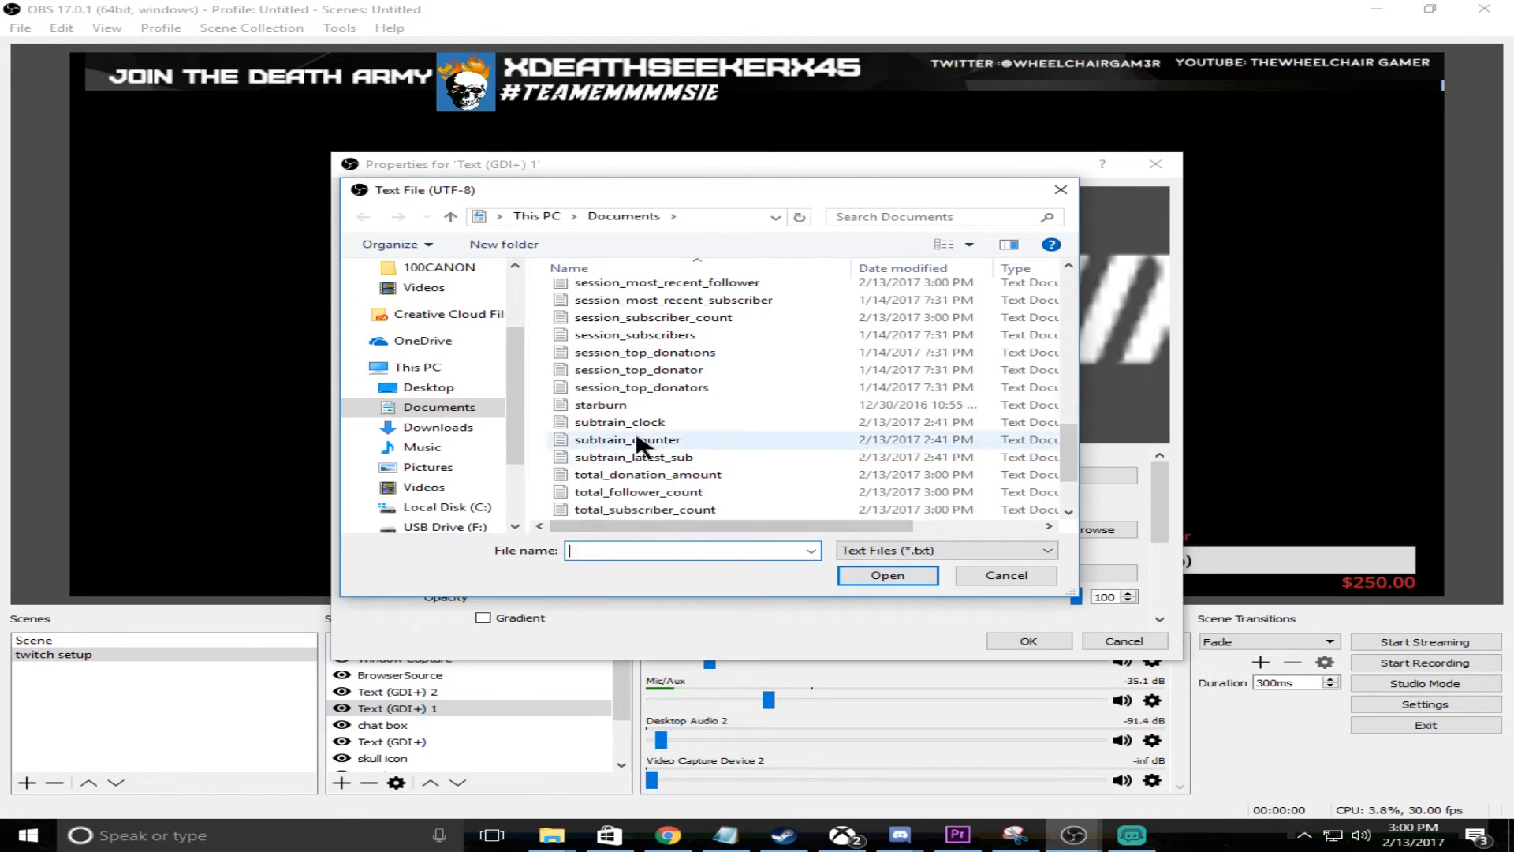
scroll("up", 3)
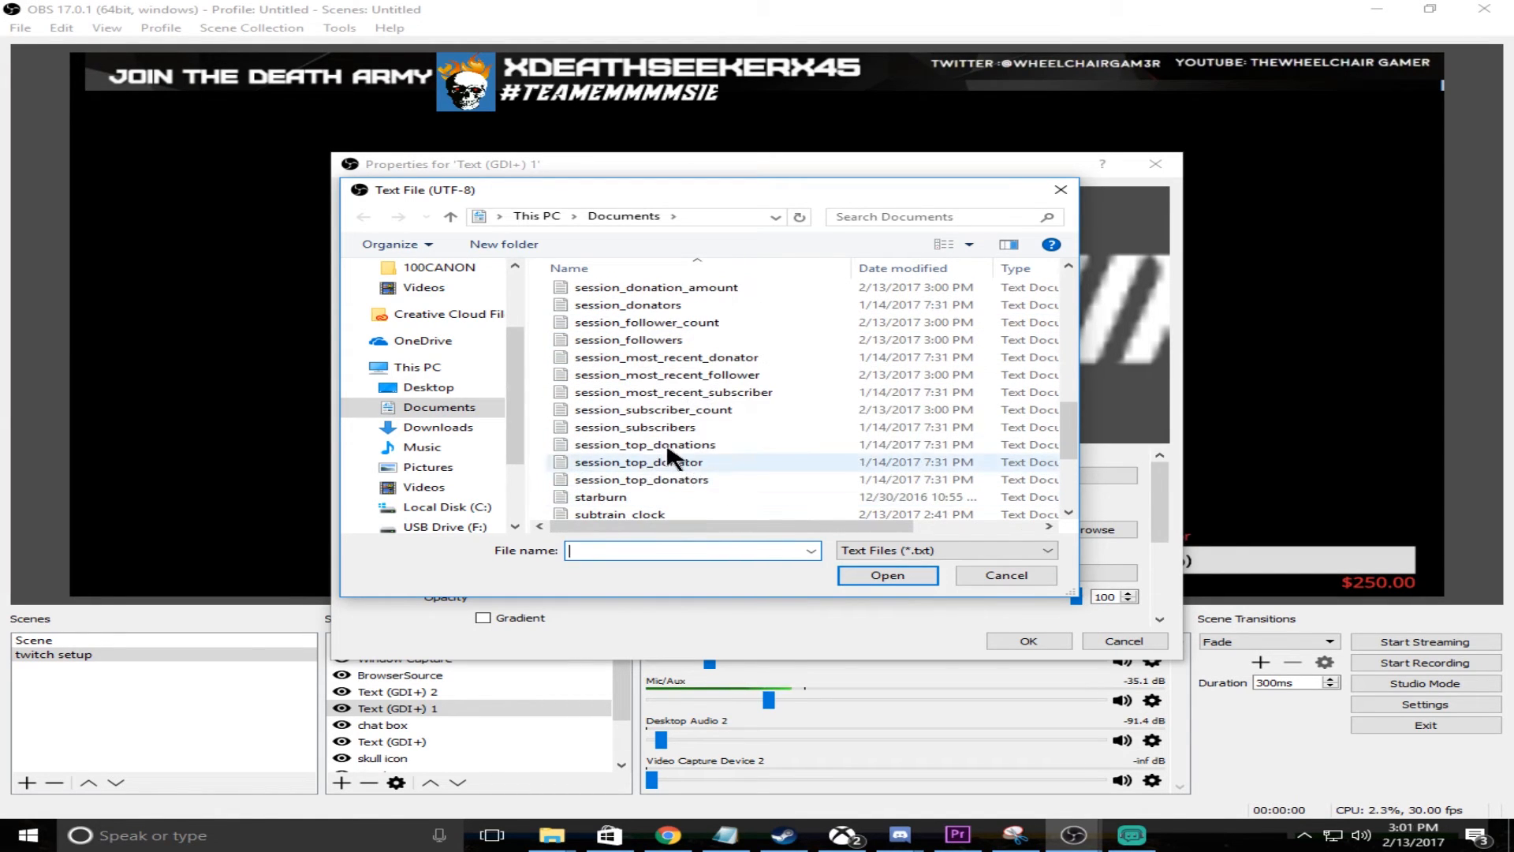
left_click(666, 375)
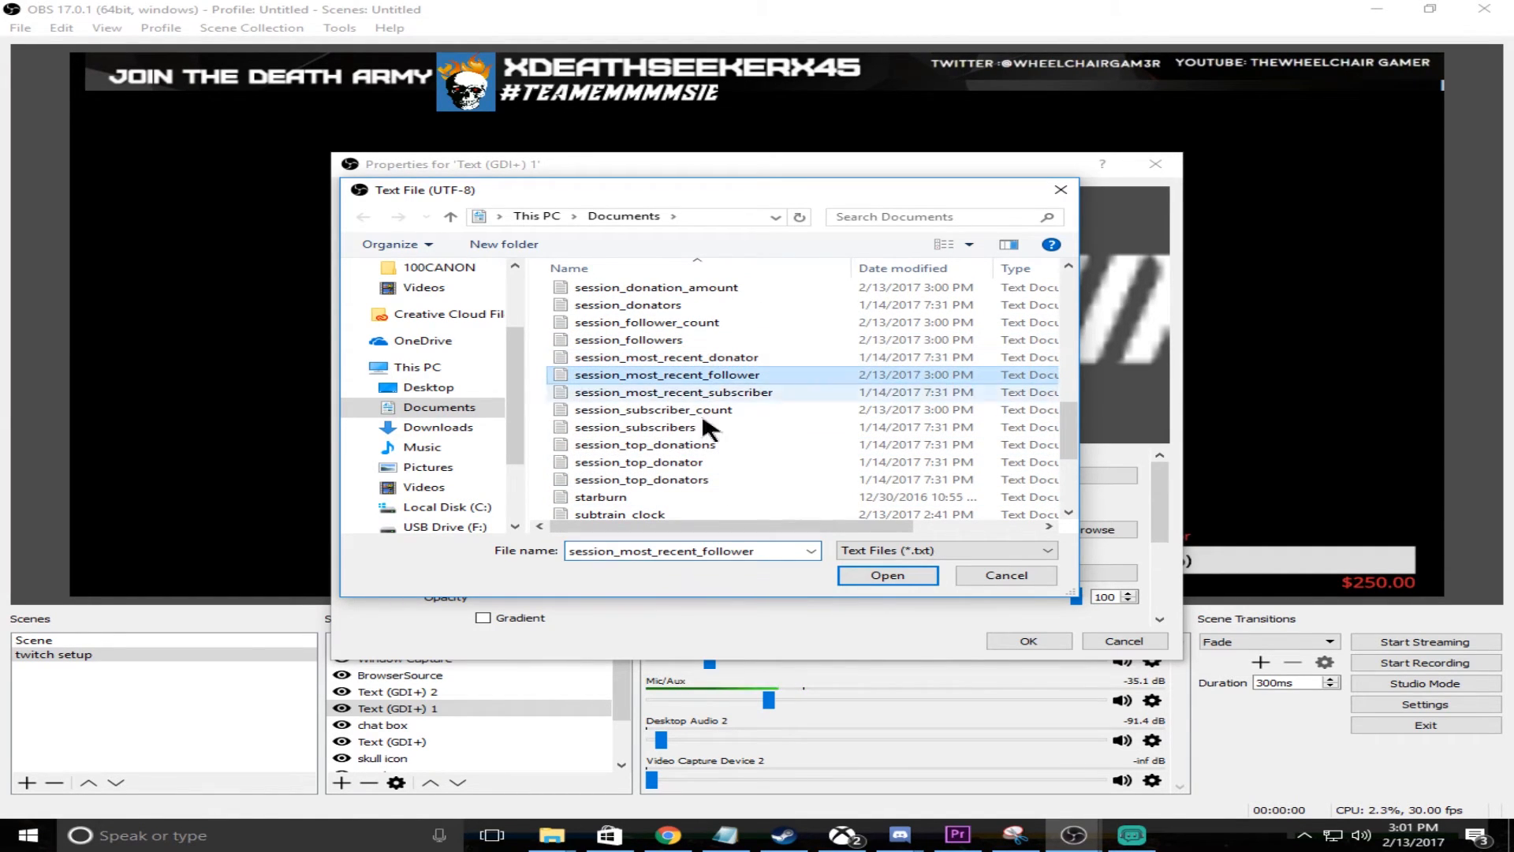
left_click(885, 574)
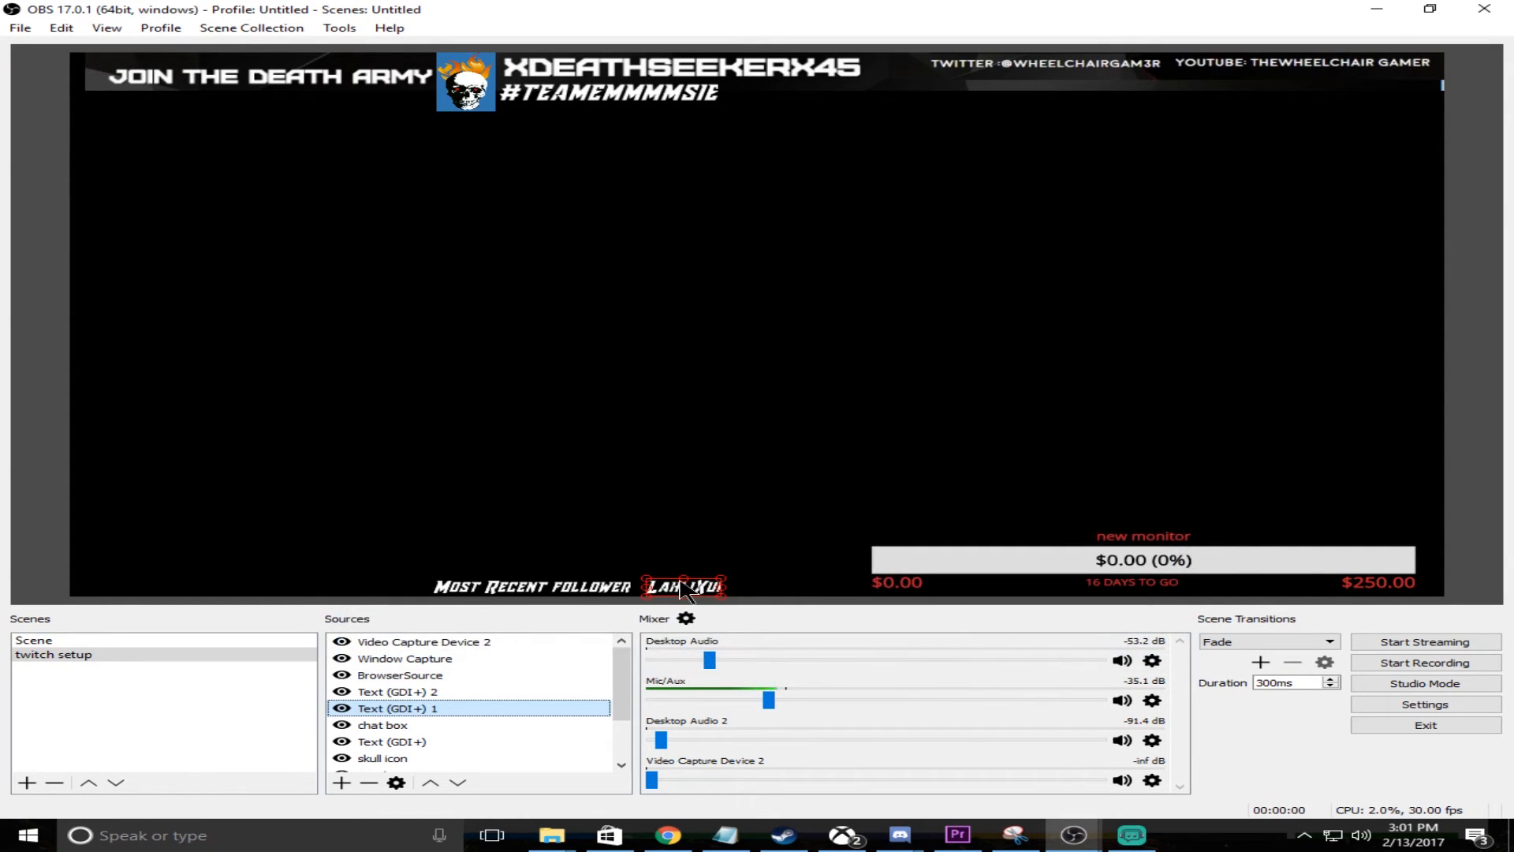
- Check the Stream Labels app's recent events against the scene label, then close the app
left_click(1129, 834)
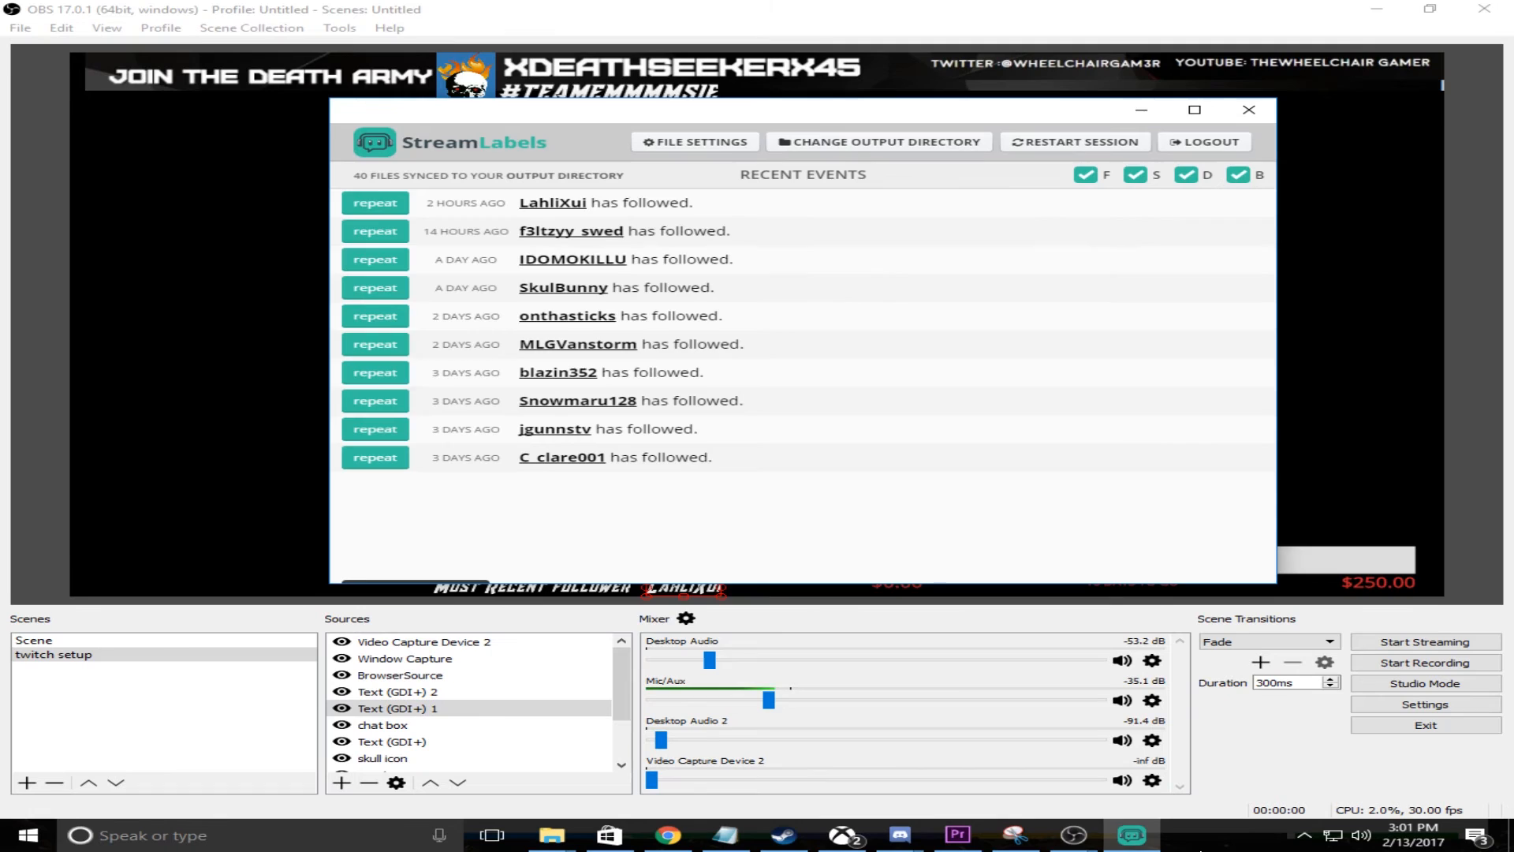
left_click(1247, 109)
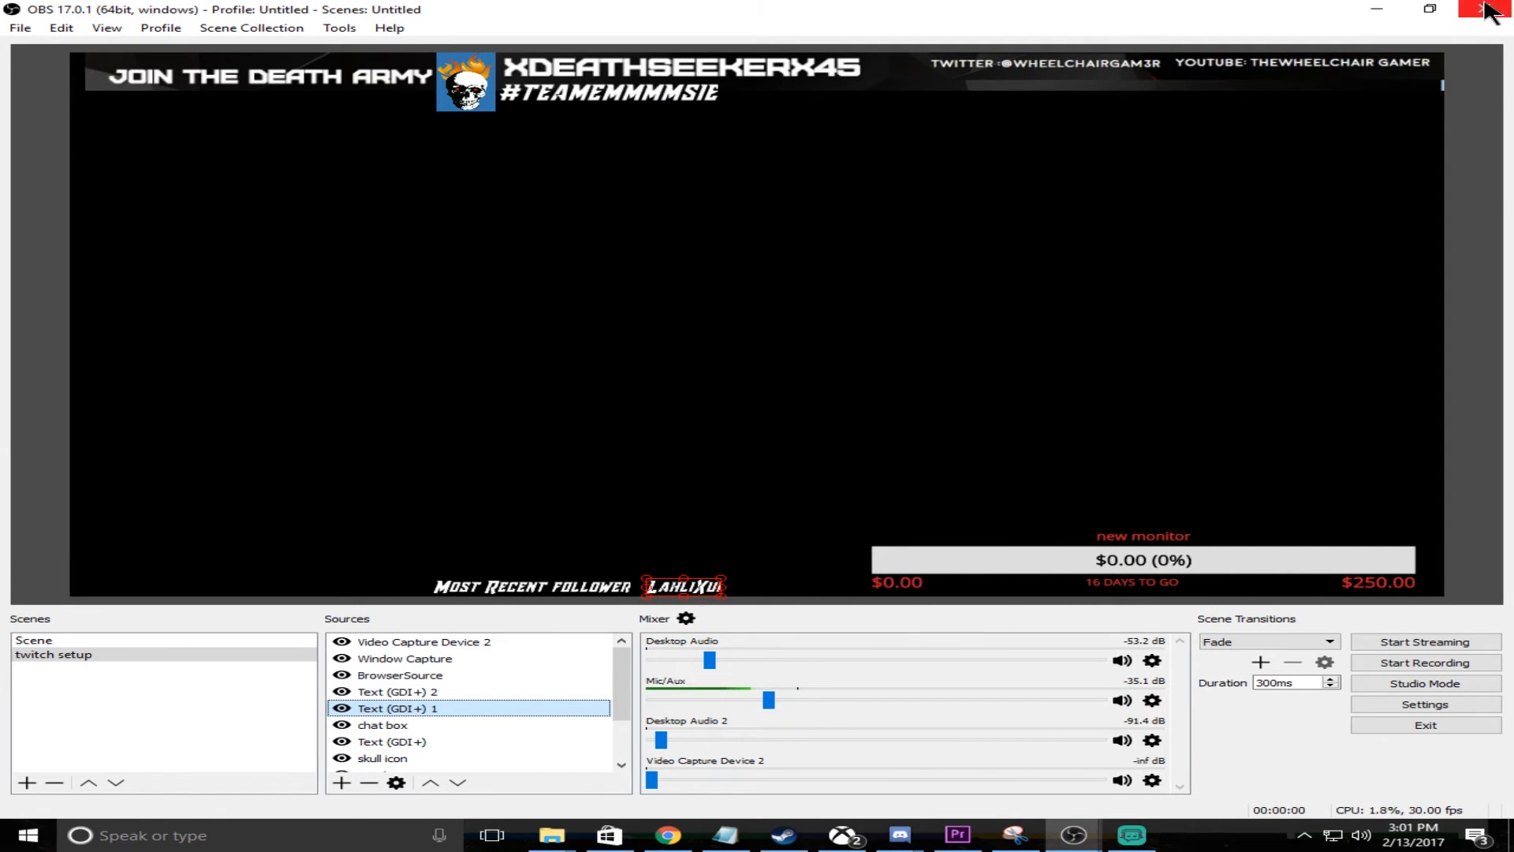
mouse_move(1375, 9)
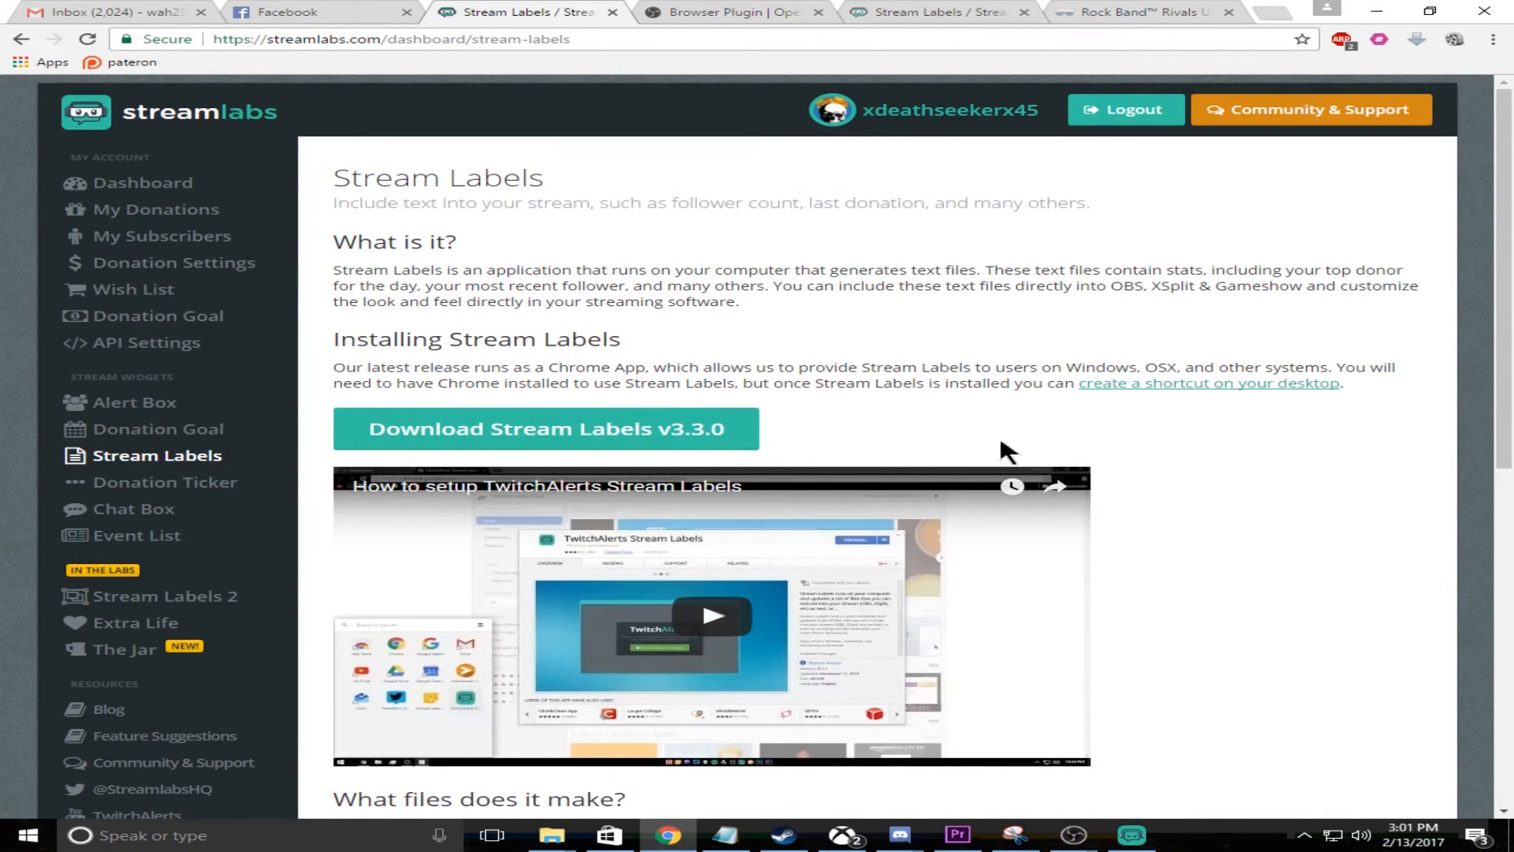
mouse_move(314, 444)
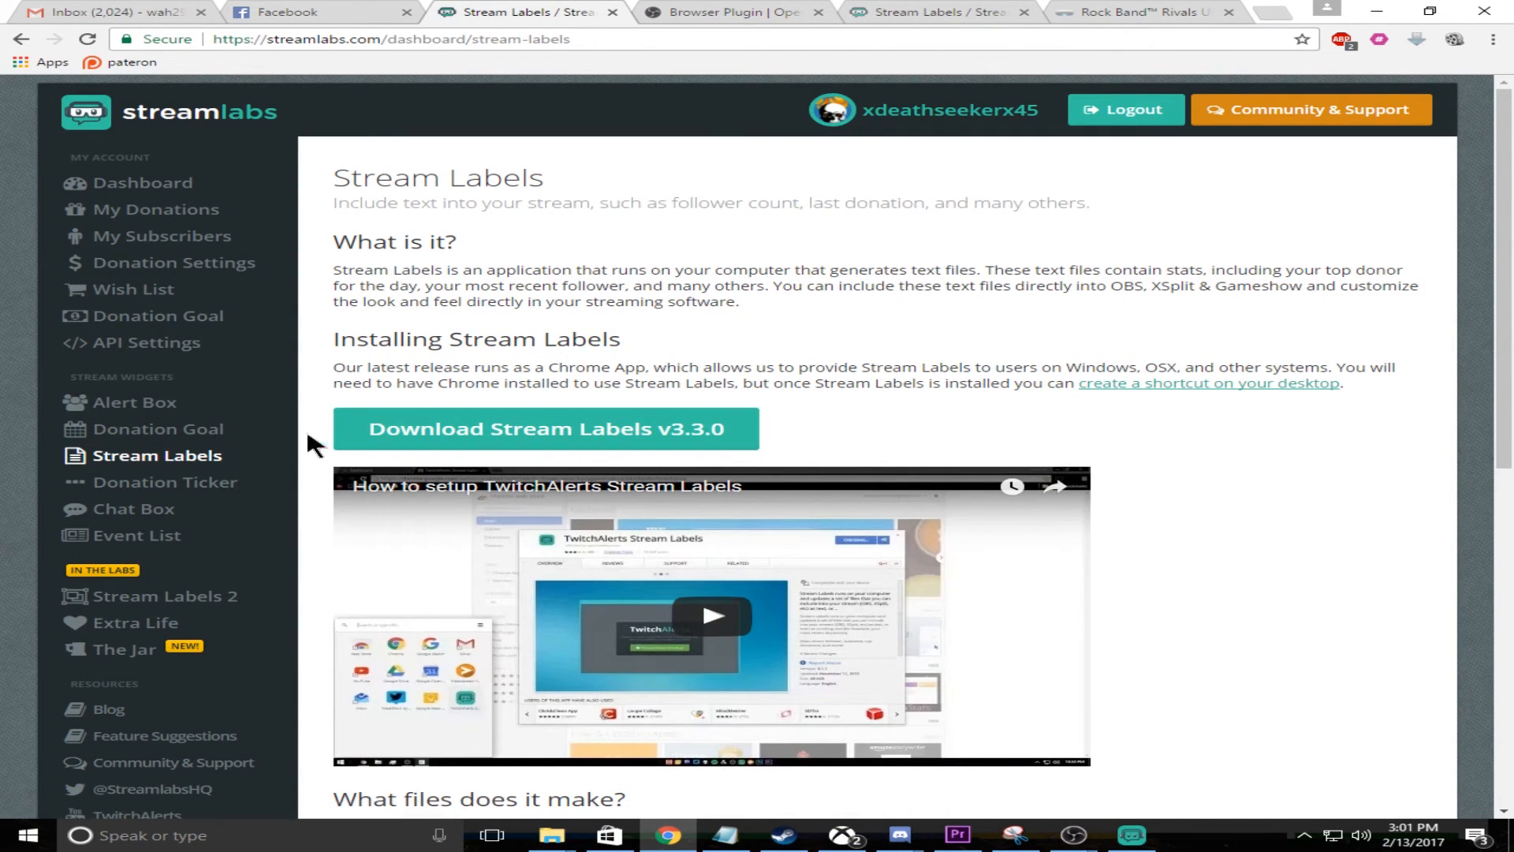
- Go to the Chat Box widget and keep its theme set to Old School
left_click(126, 510)
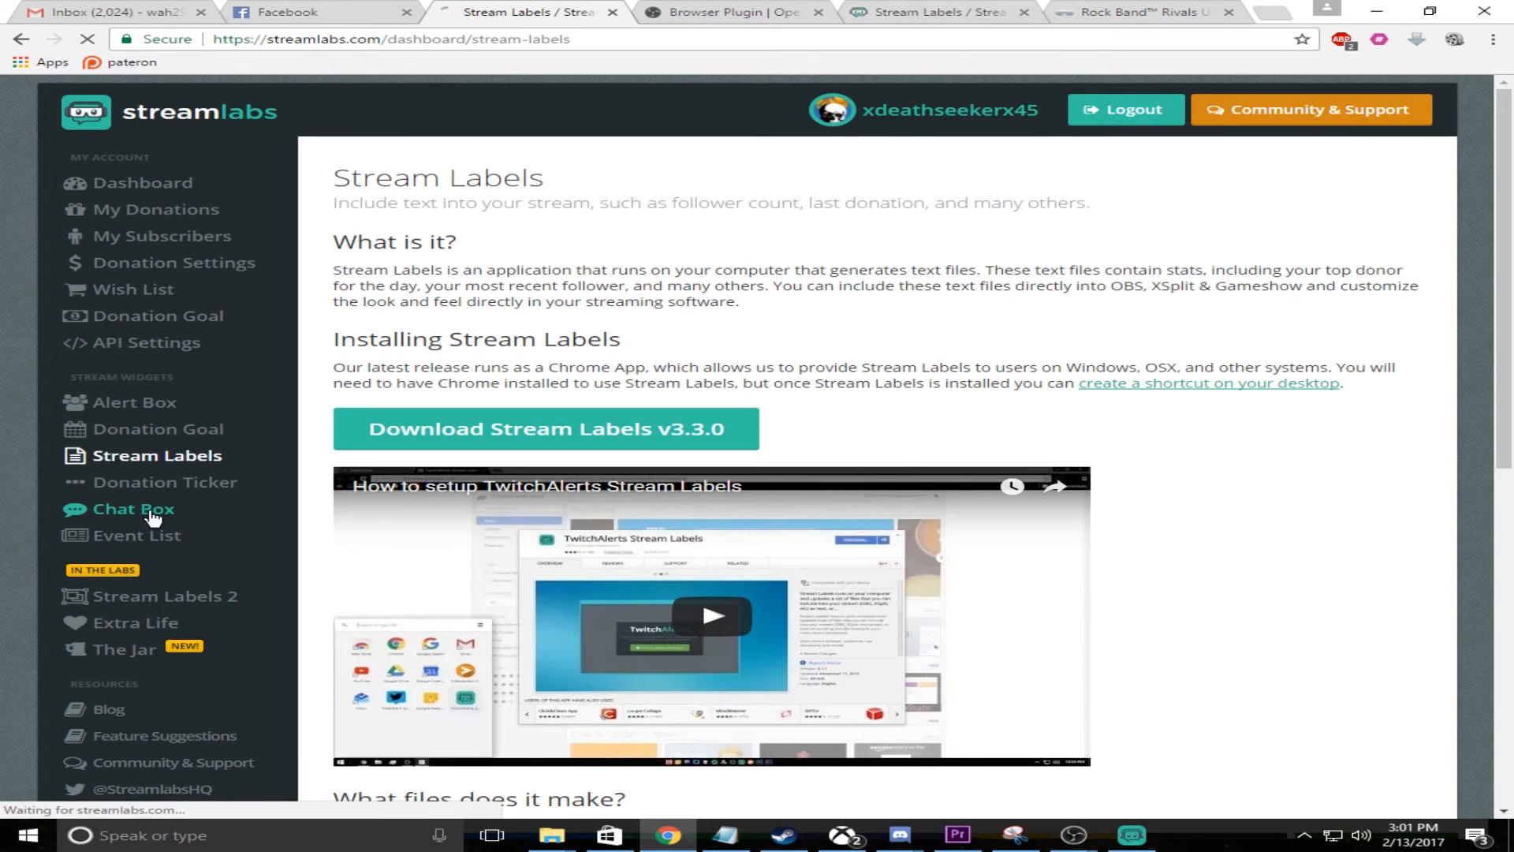
left_click(135, 509)
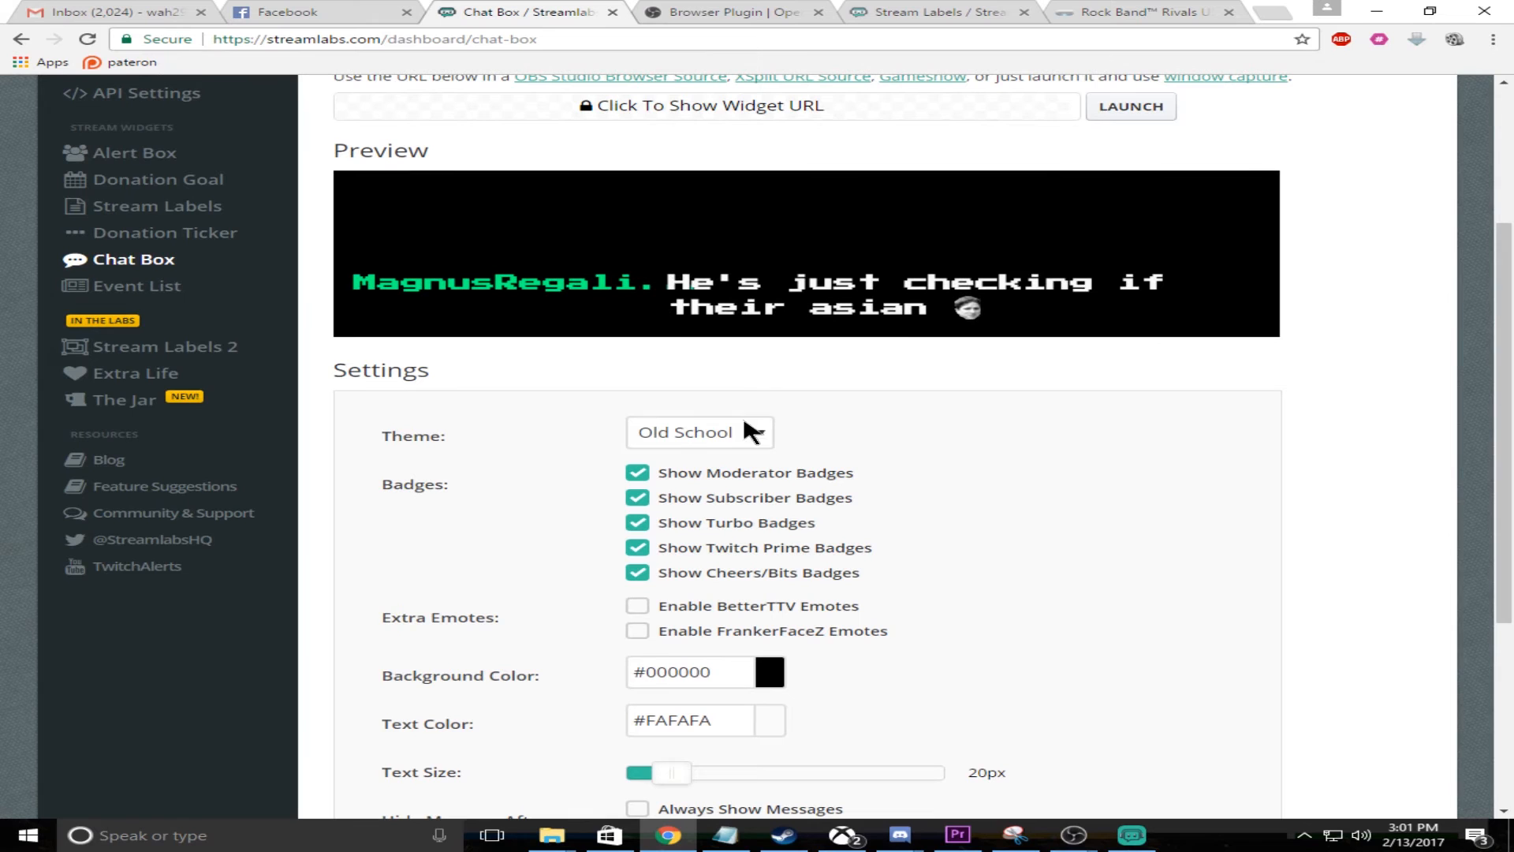
left_click(698, 432)
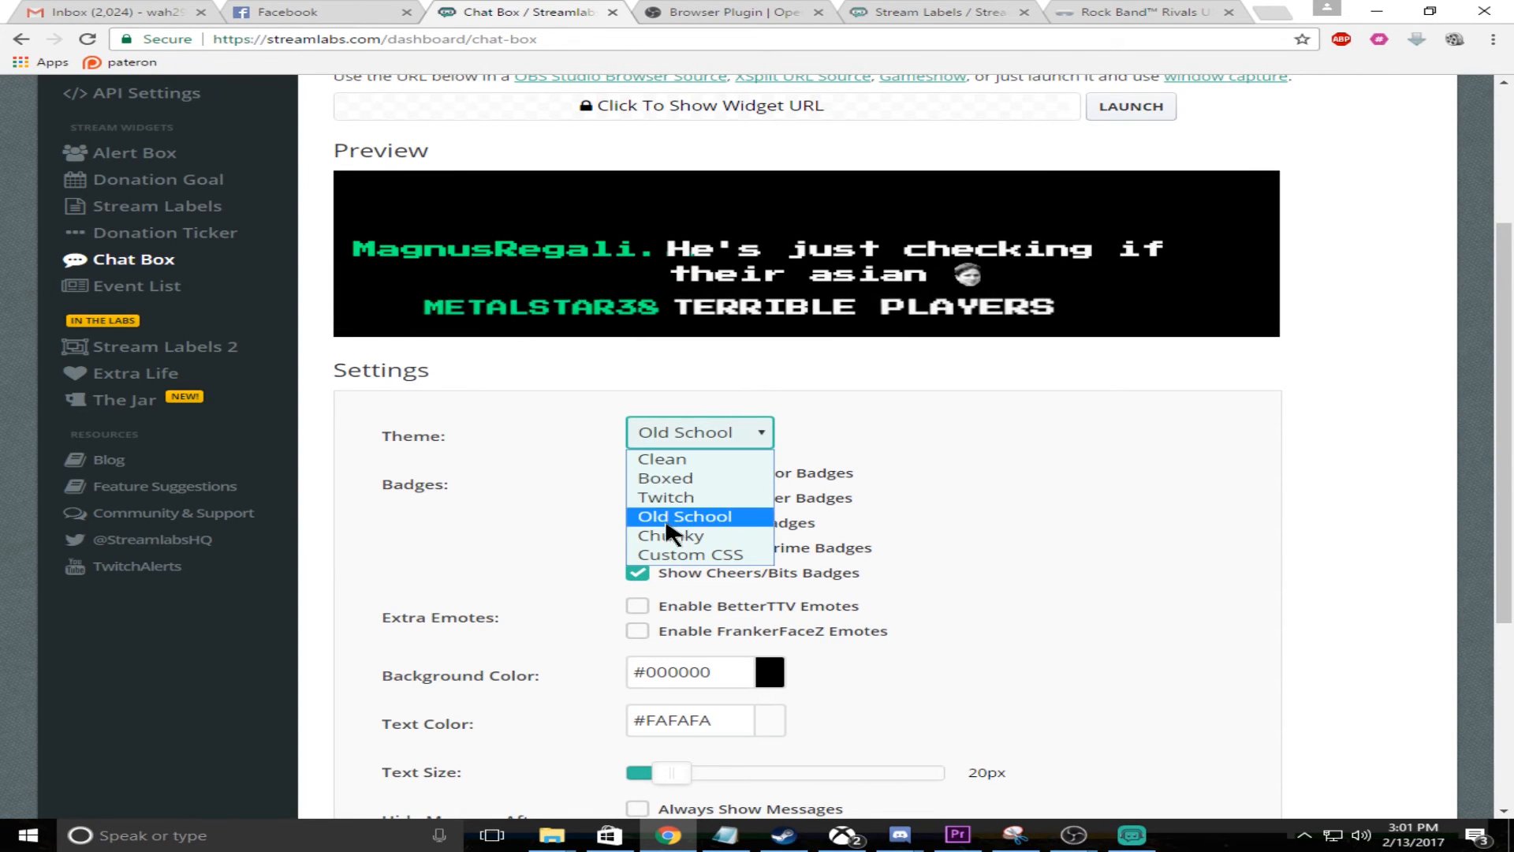
left_click(683, 516)
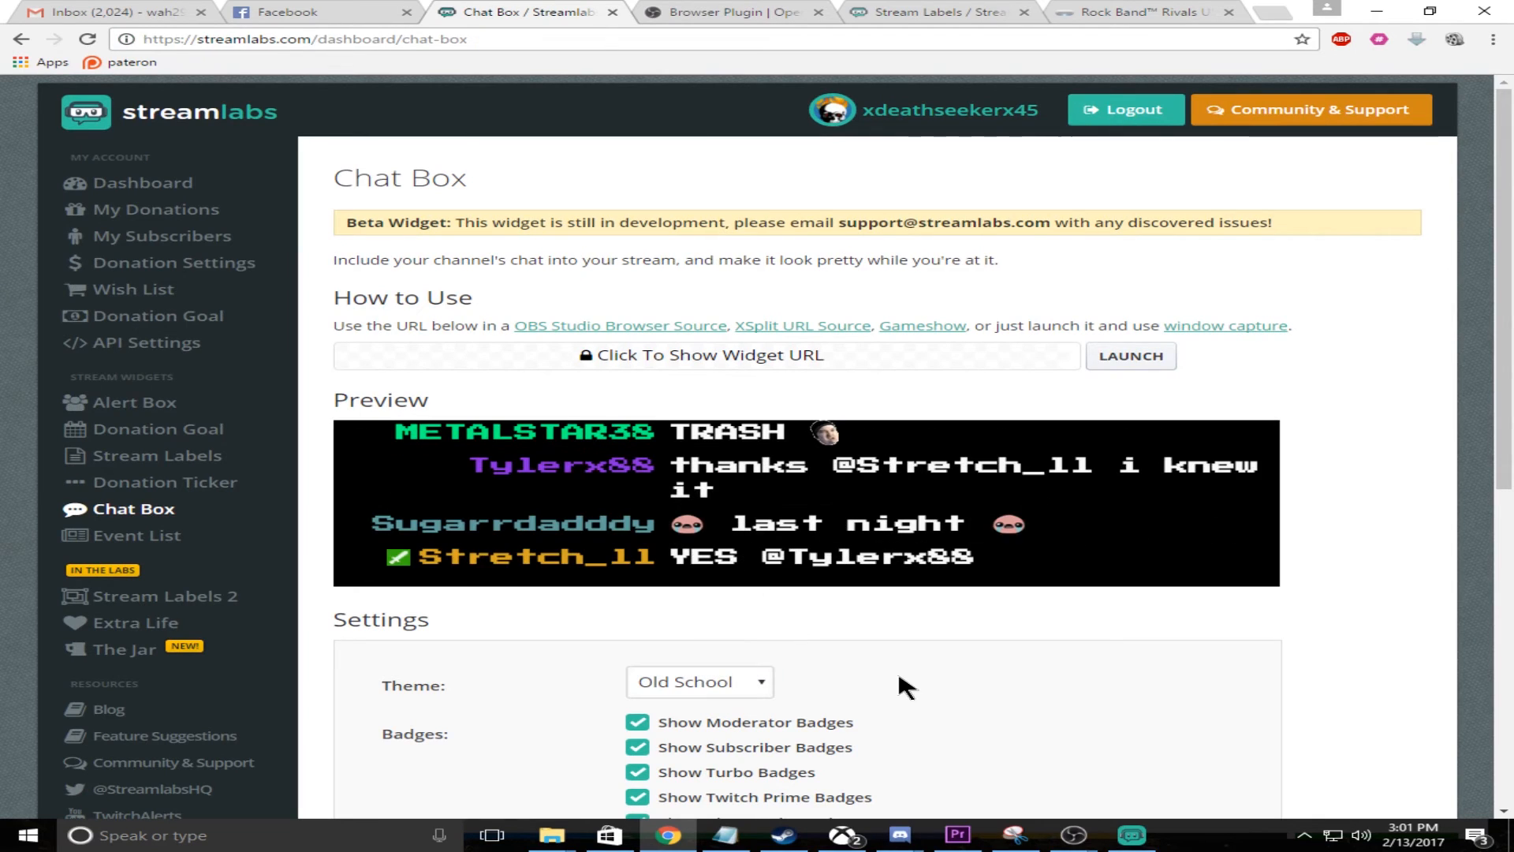
mouse_move(872, 523)
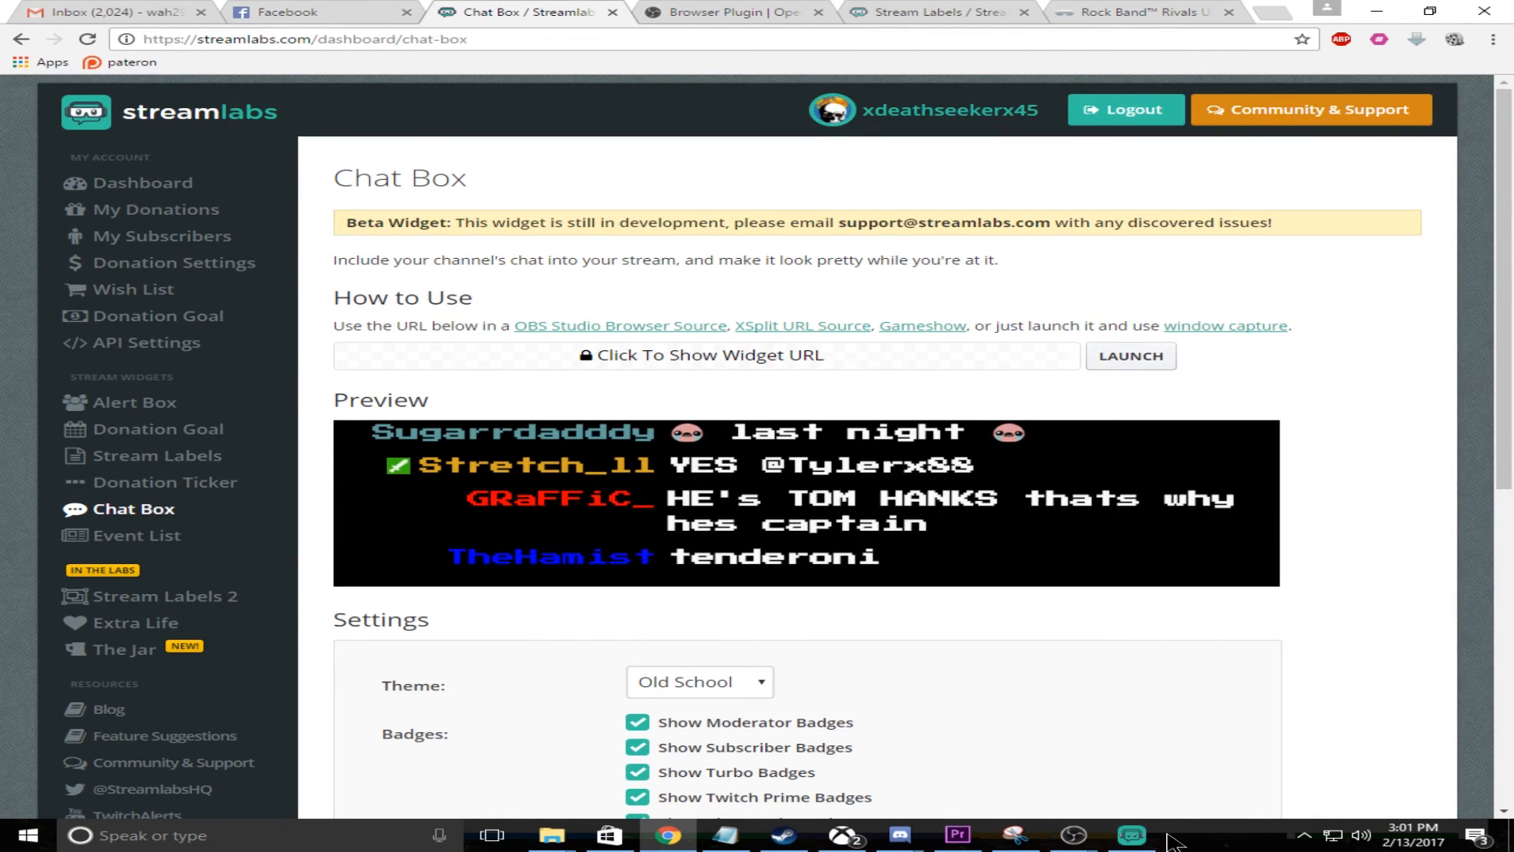
left_click(1129, 836)
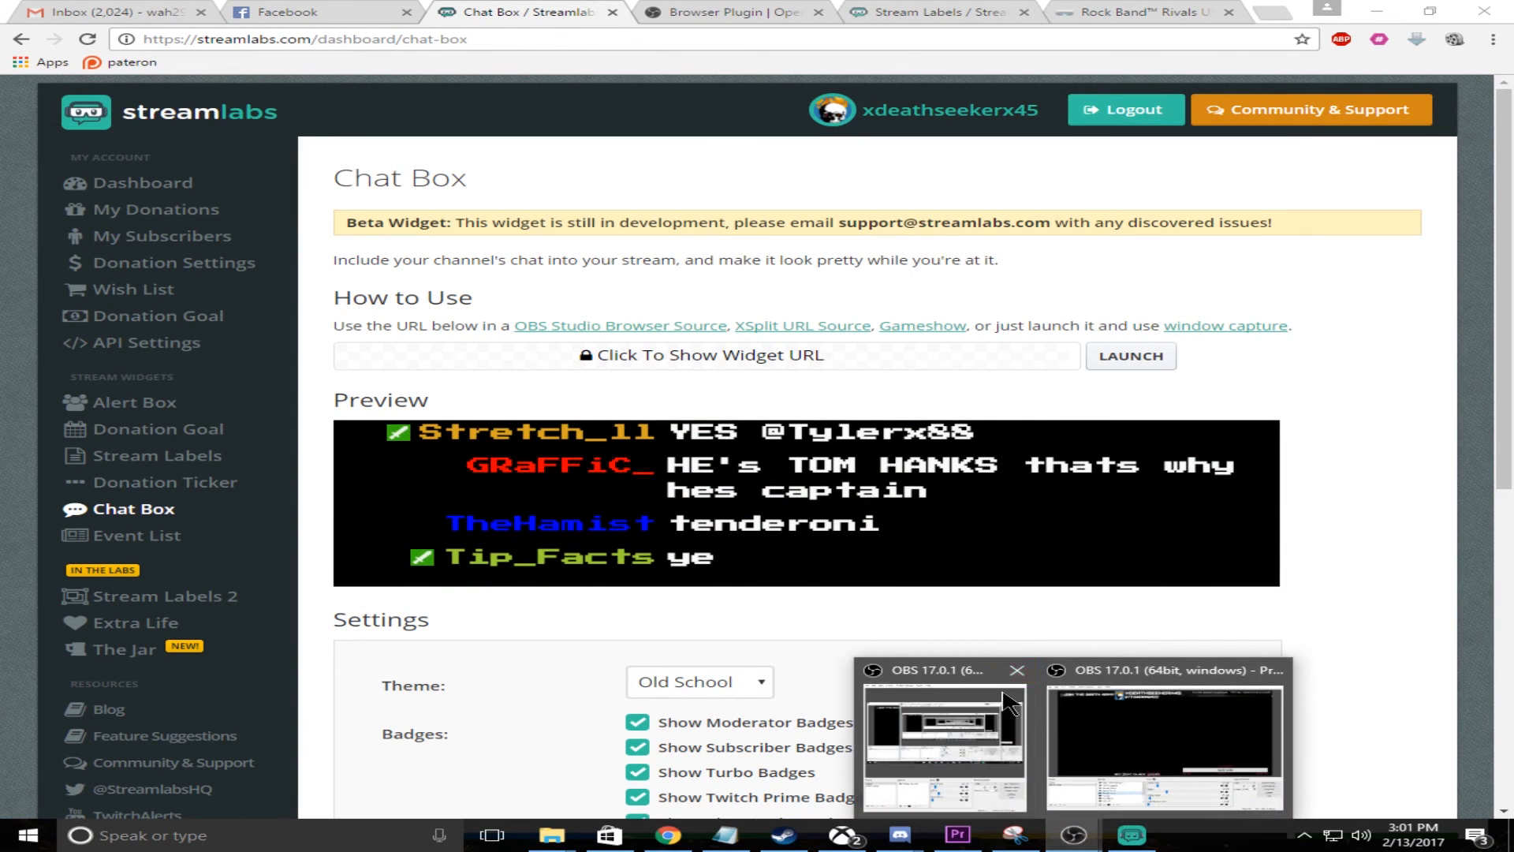
left_click(1162, 743)
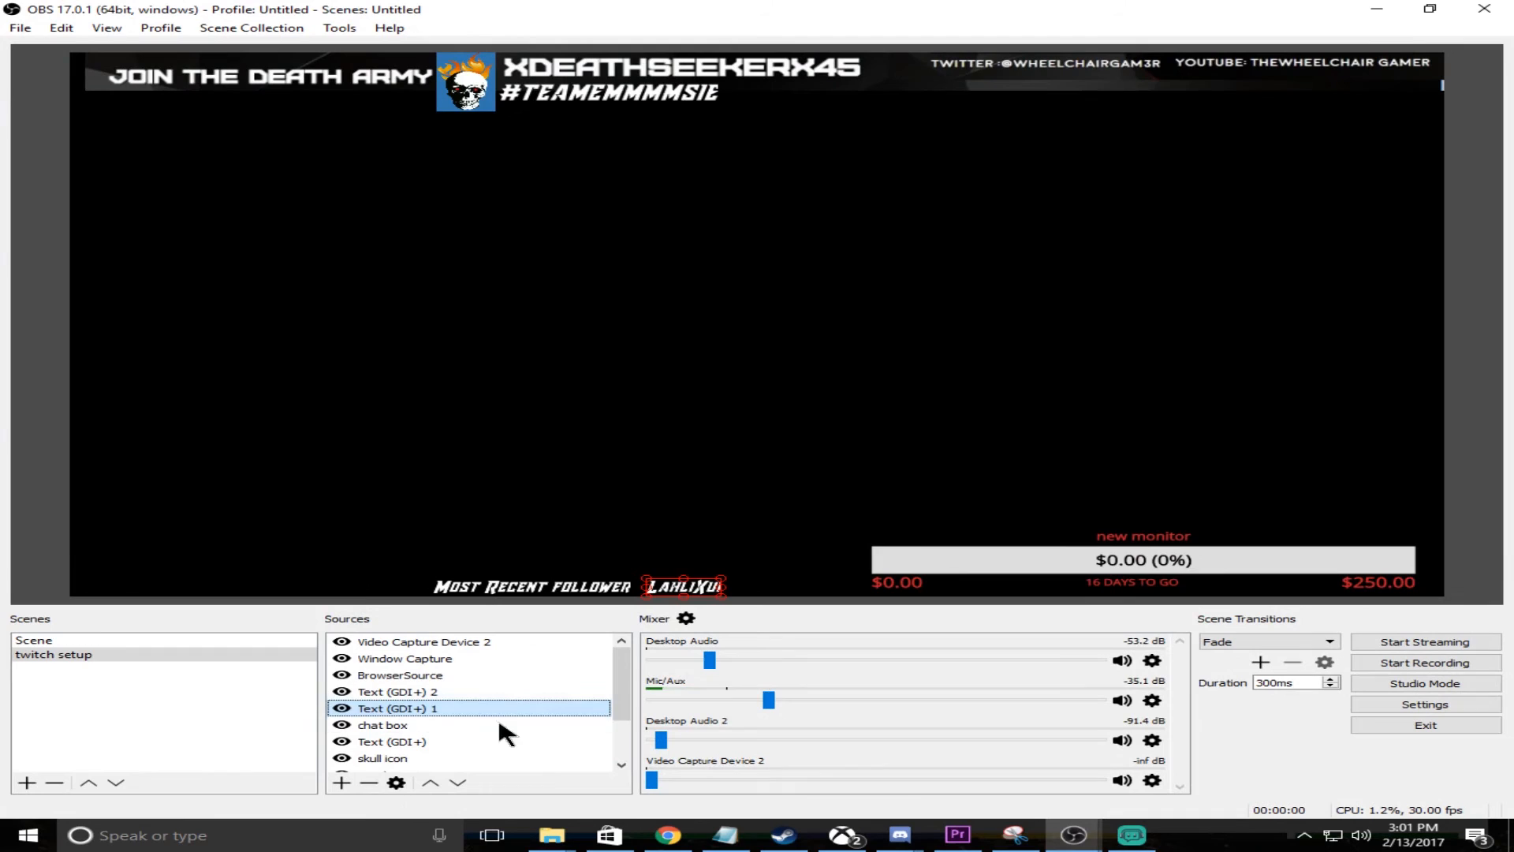
left_click(381, 725)
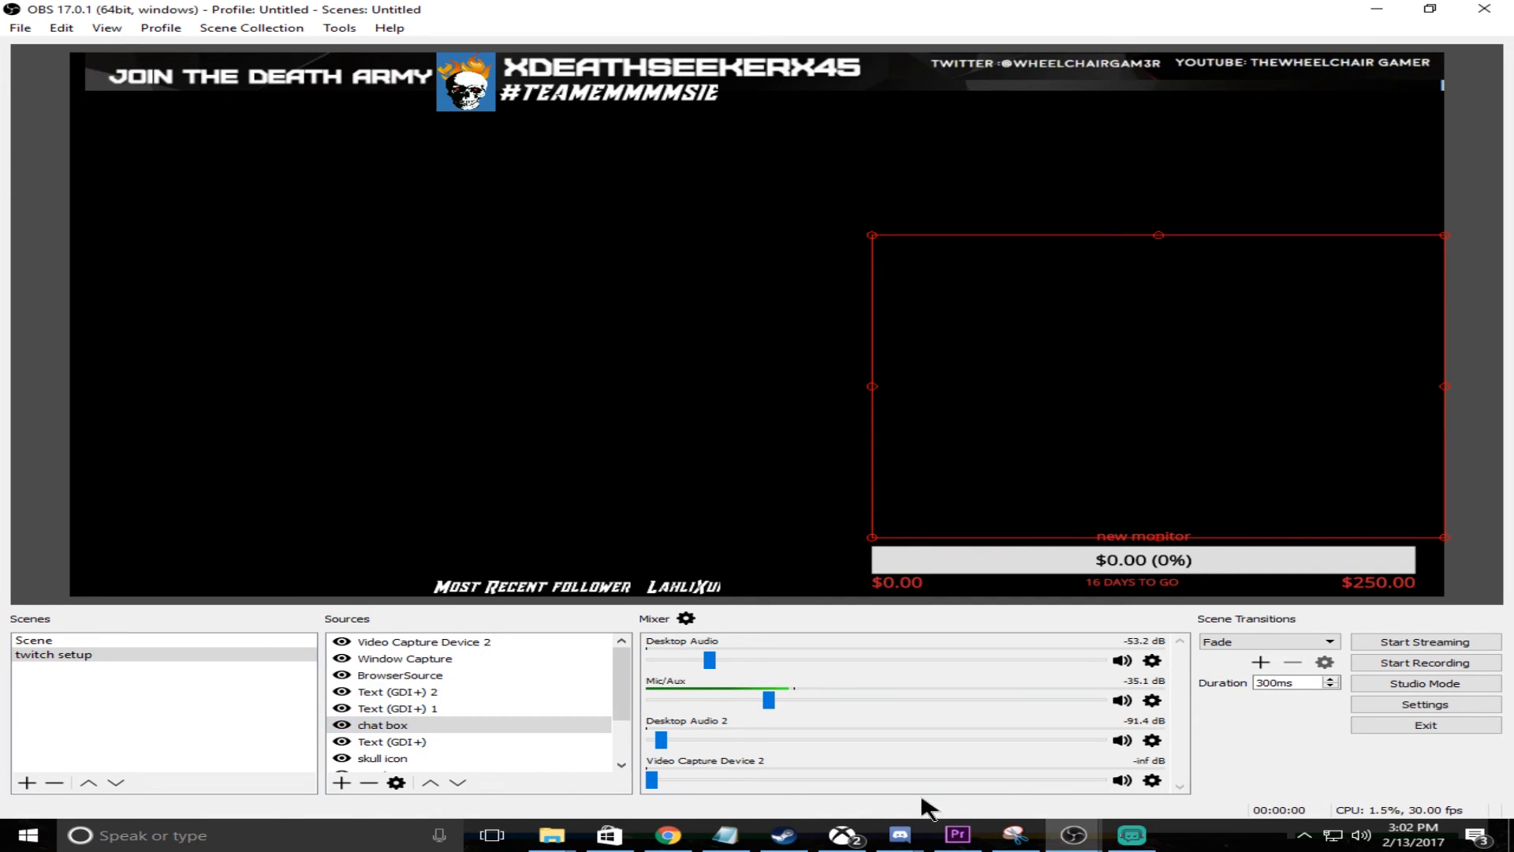
left_click(667, 834)
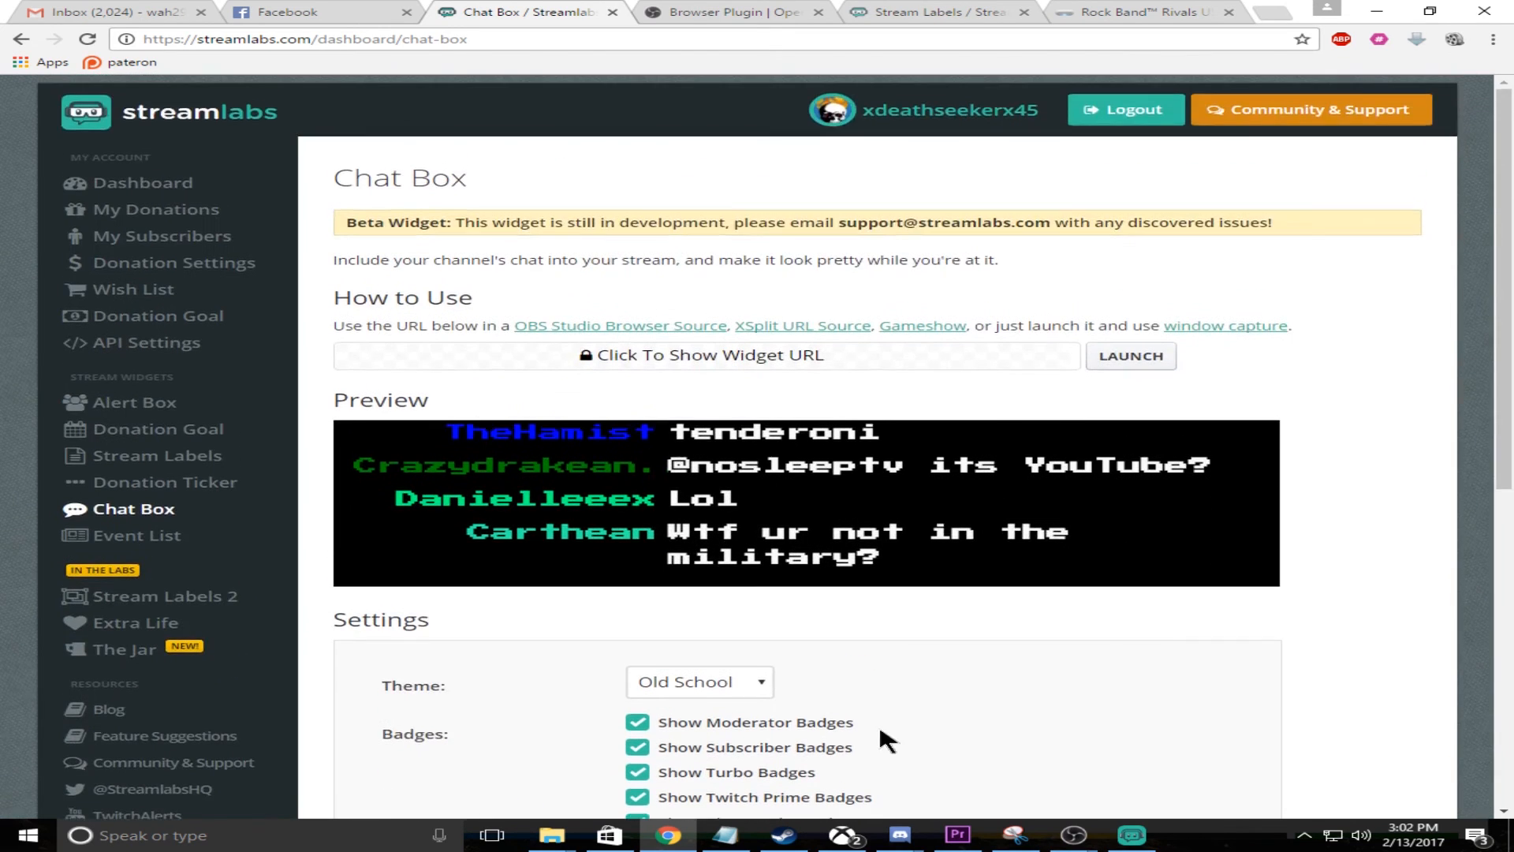
- Review the chat settings (20px text, messages hide after 85 s) and return to OBS Studio
scroll("down", 3)
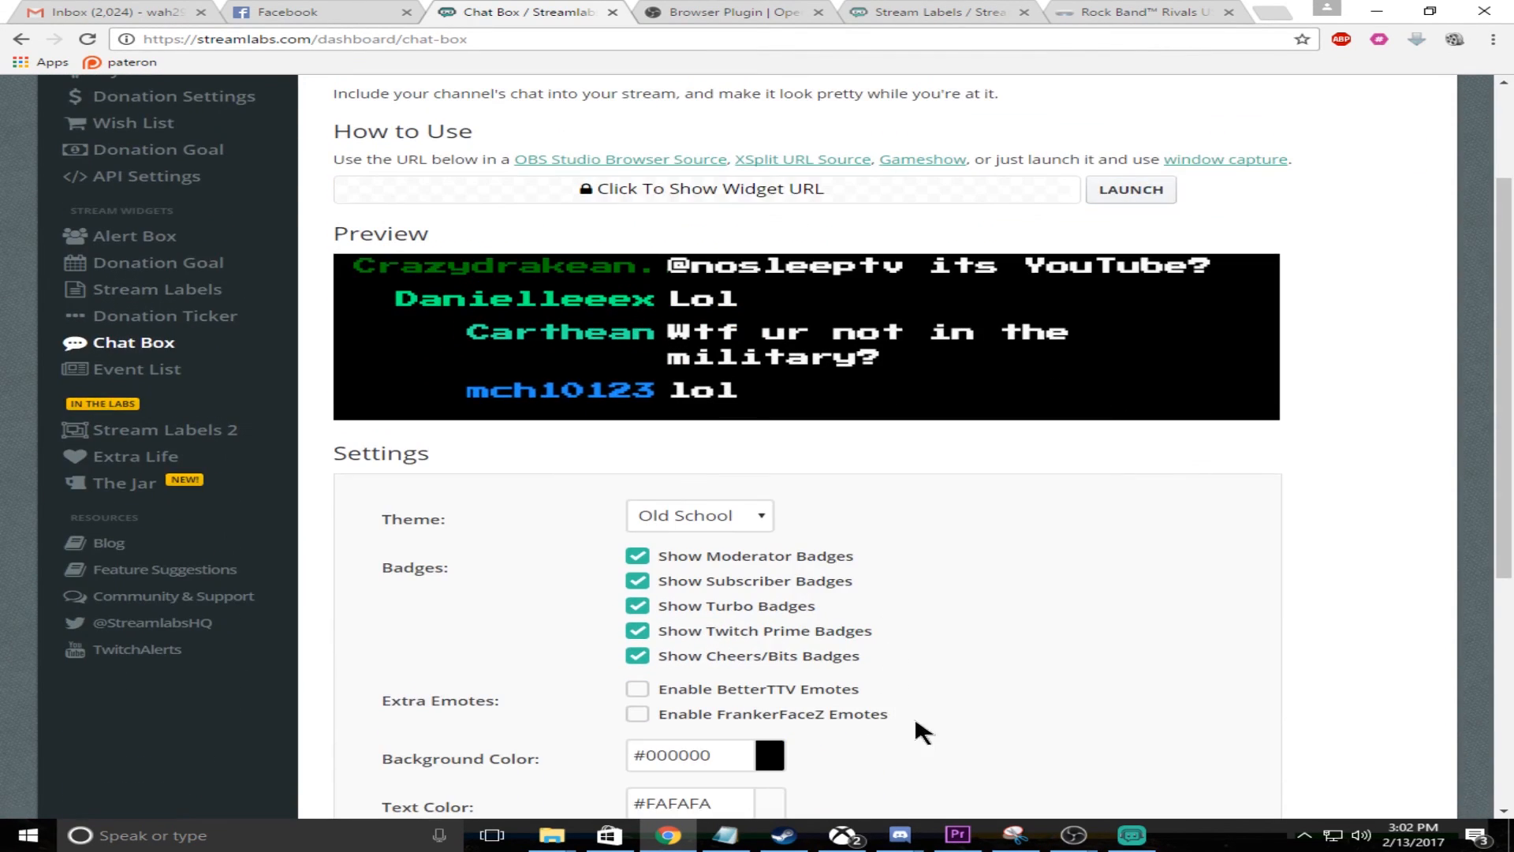
scroll("down", 3)
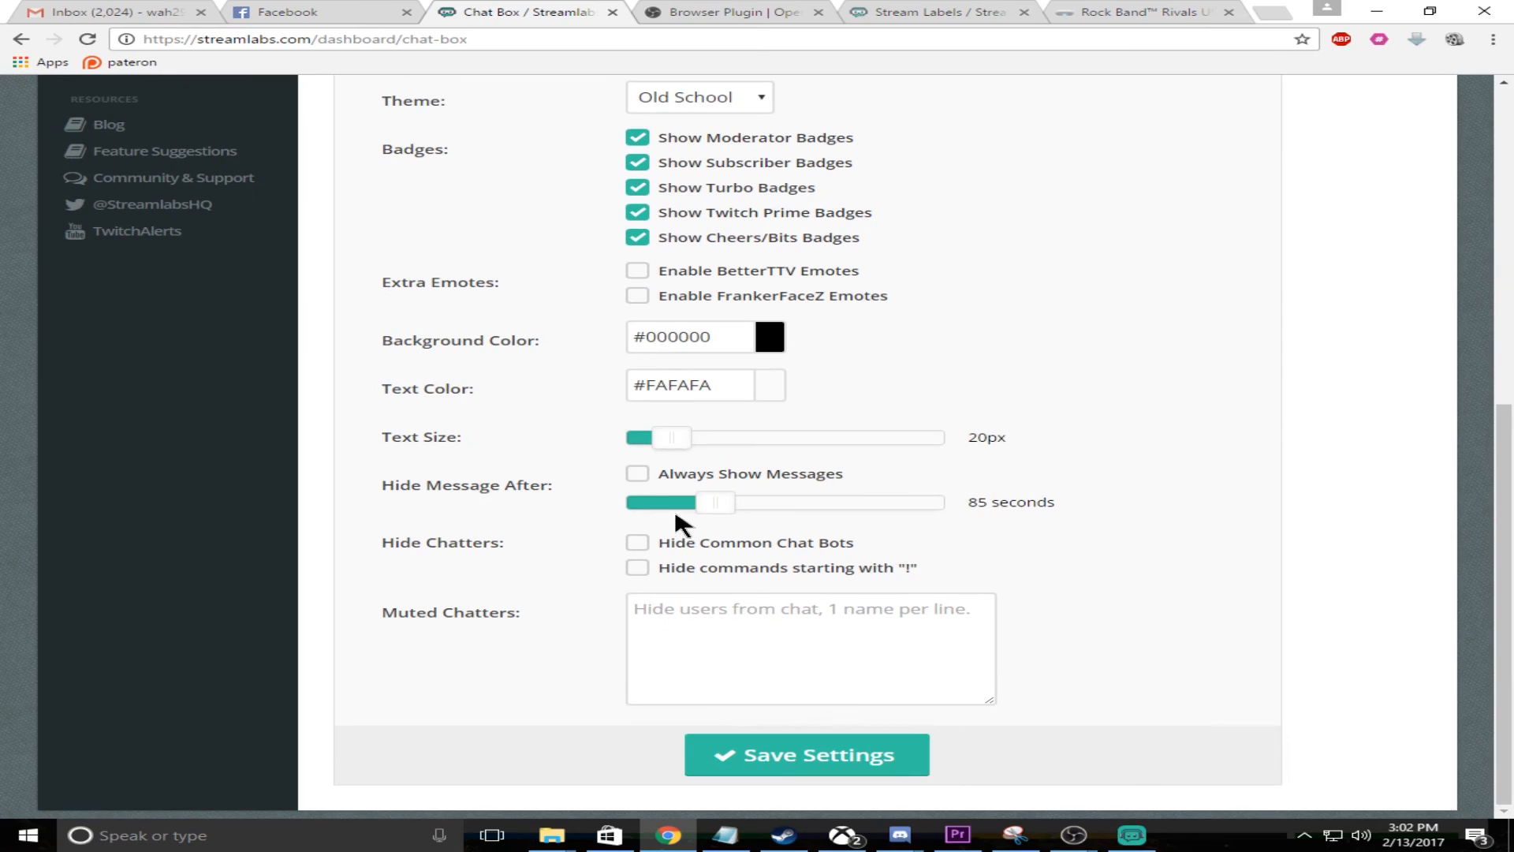
mouse_move(677, 496)
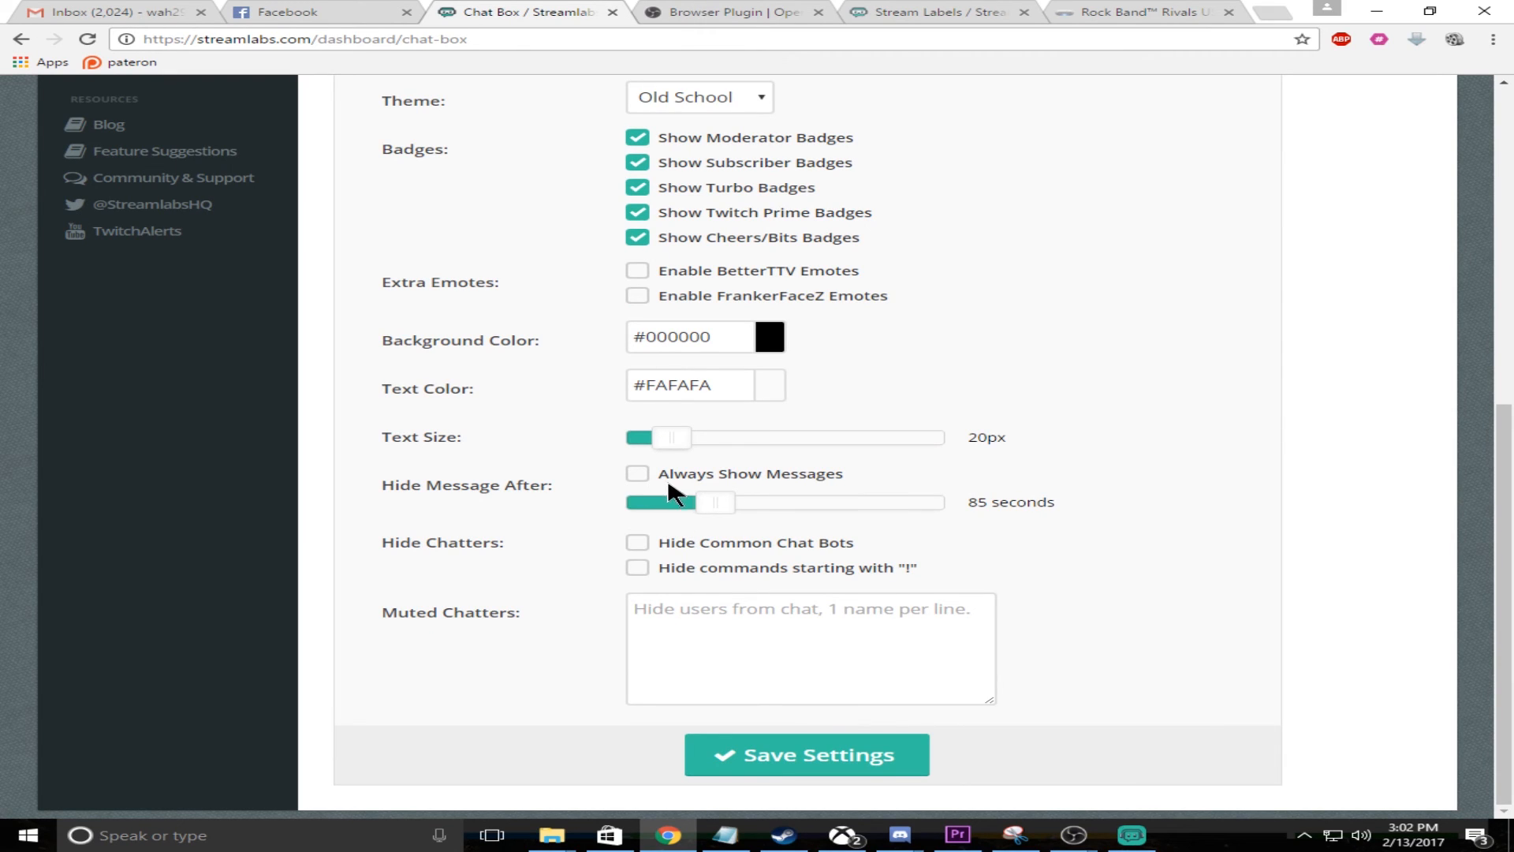
mouse_move(659, 506)
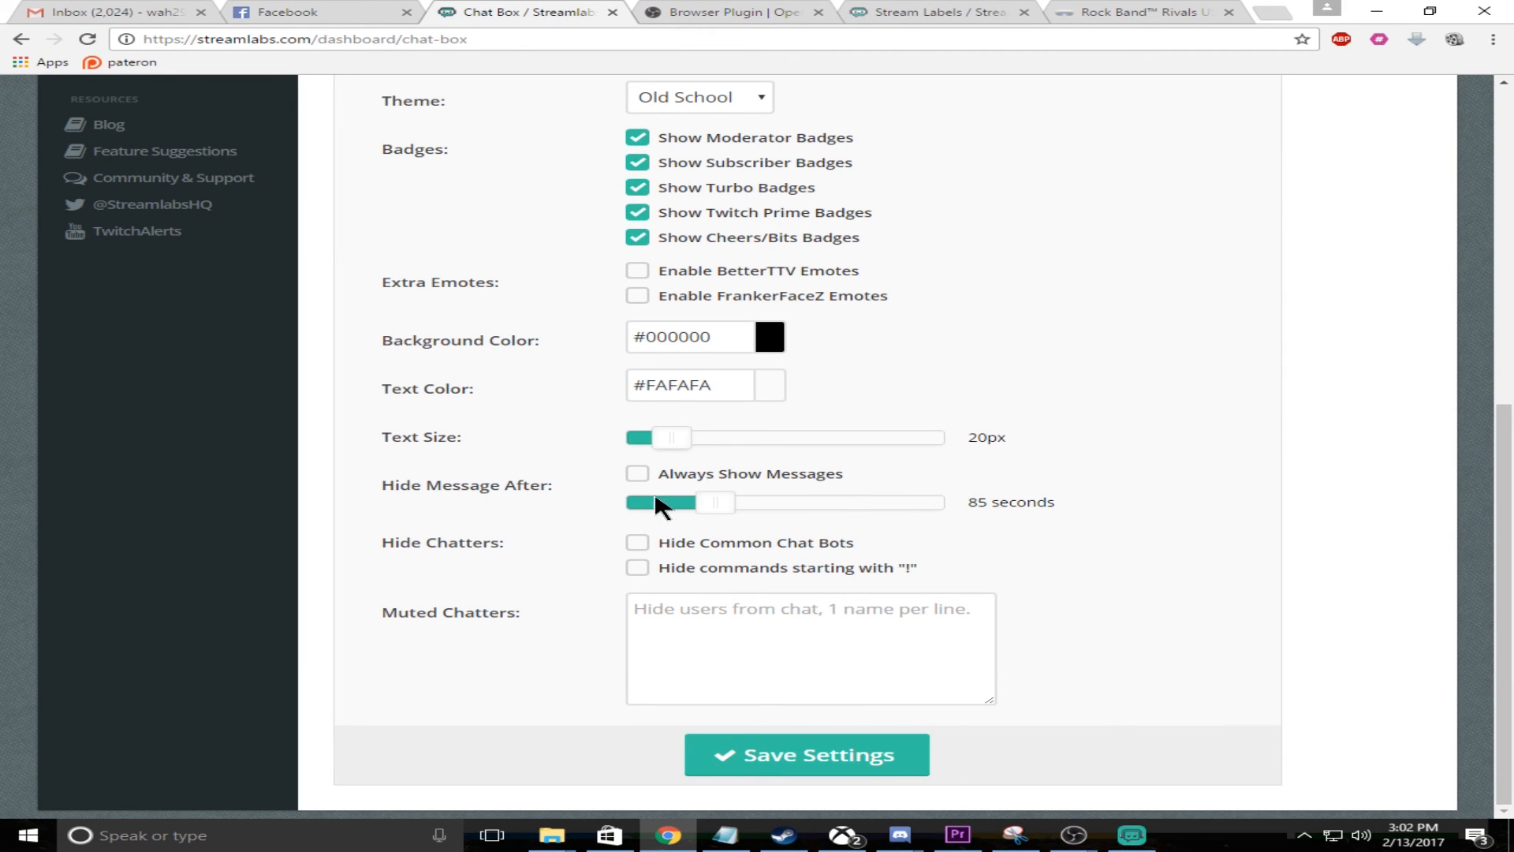
mouse_move(1000, 523)
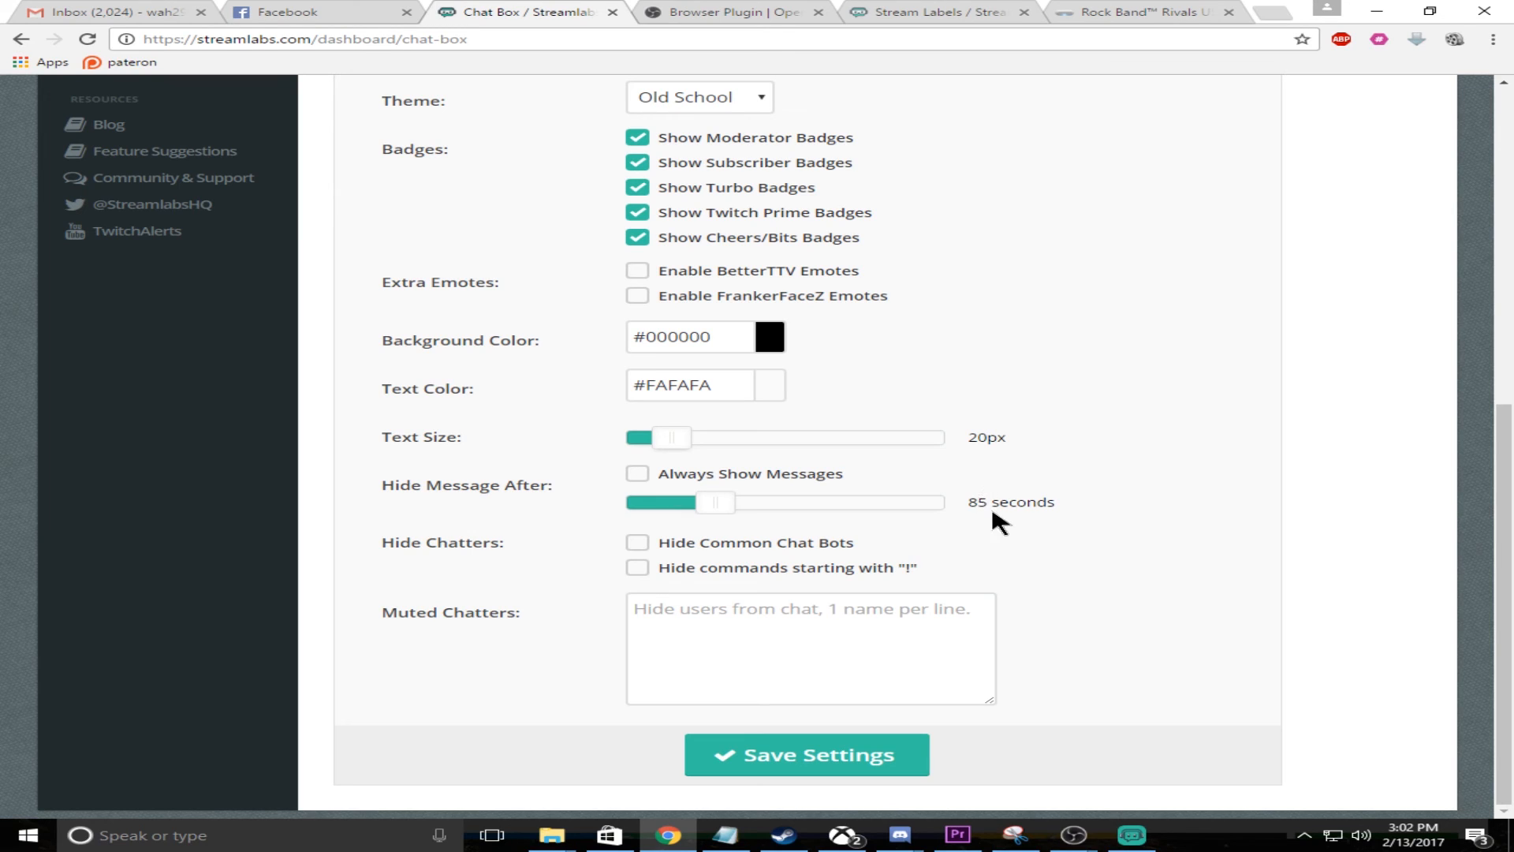
mouse_move(641, 530)
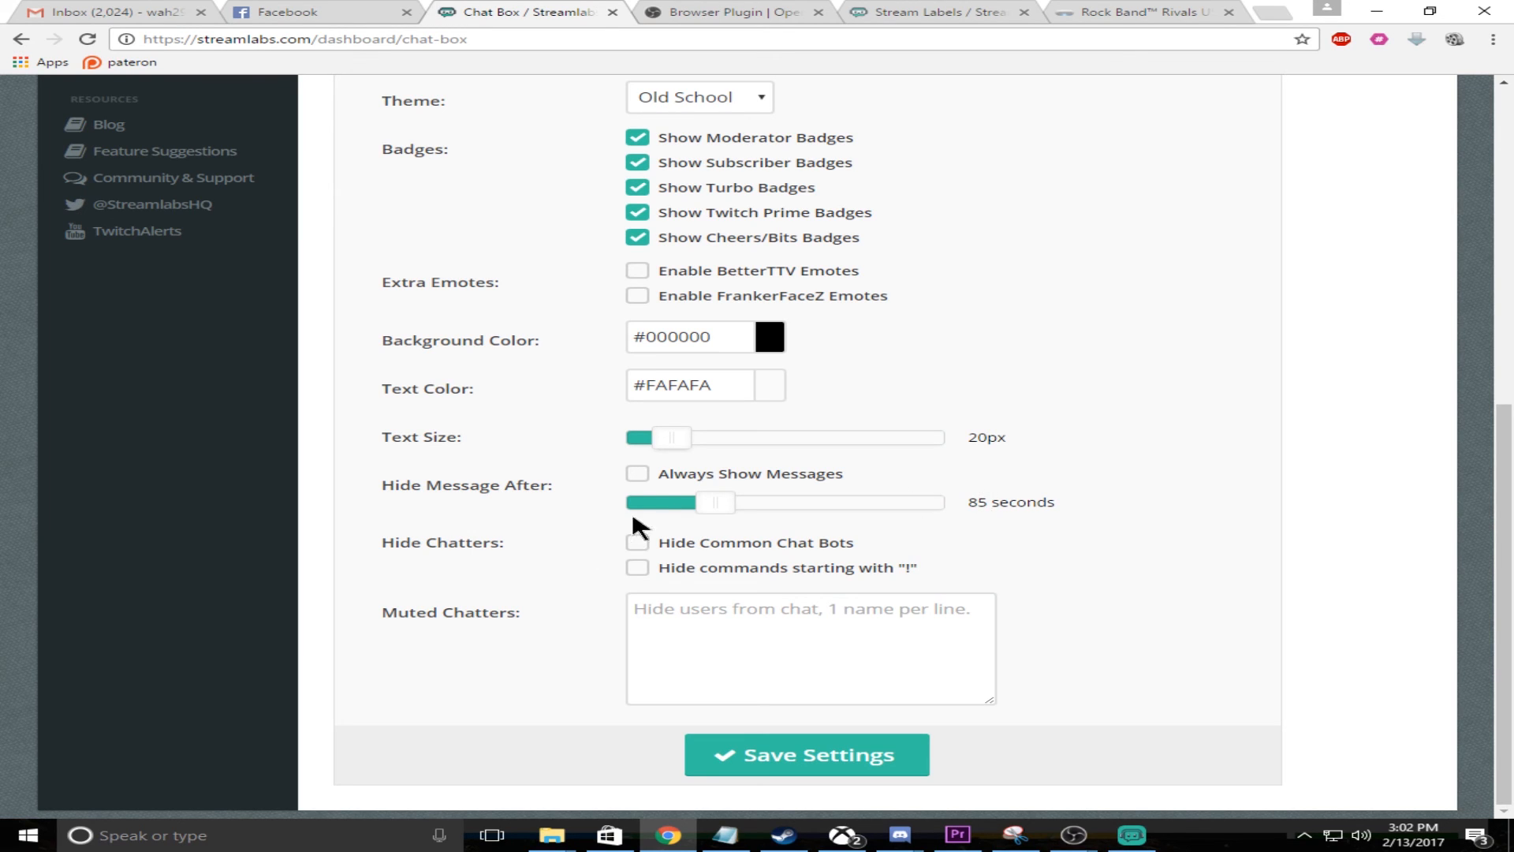
mouse_move(759, 486)
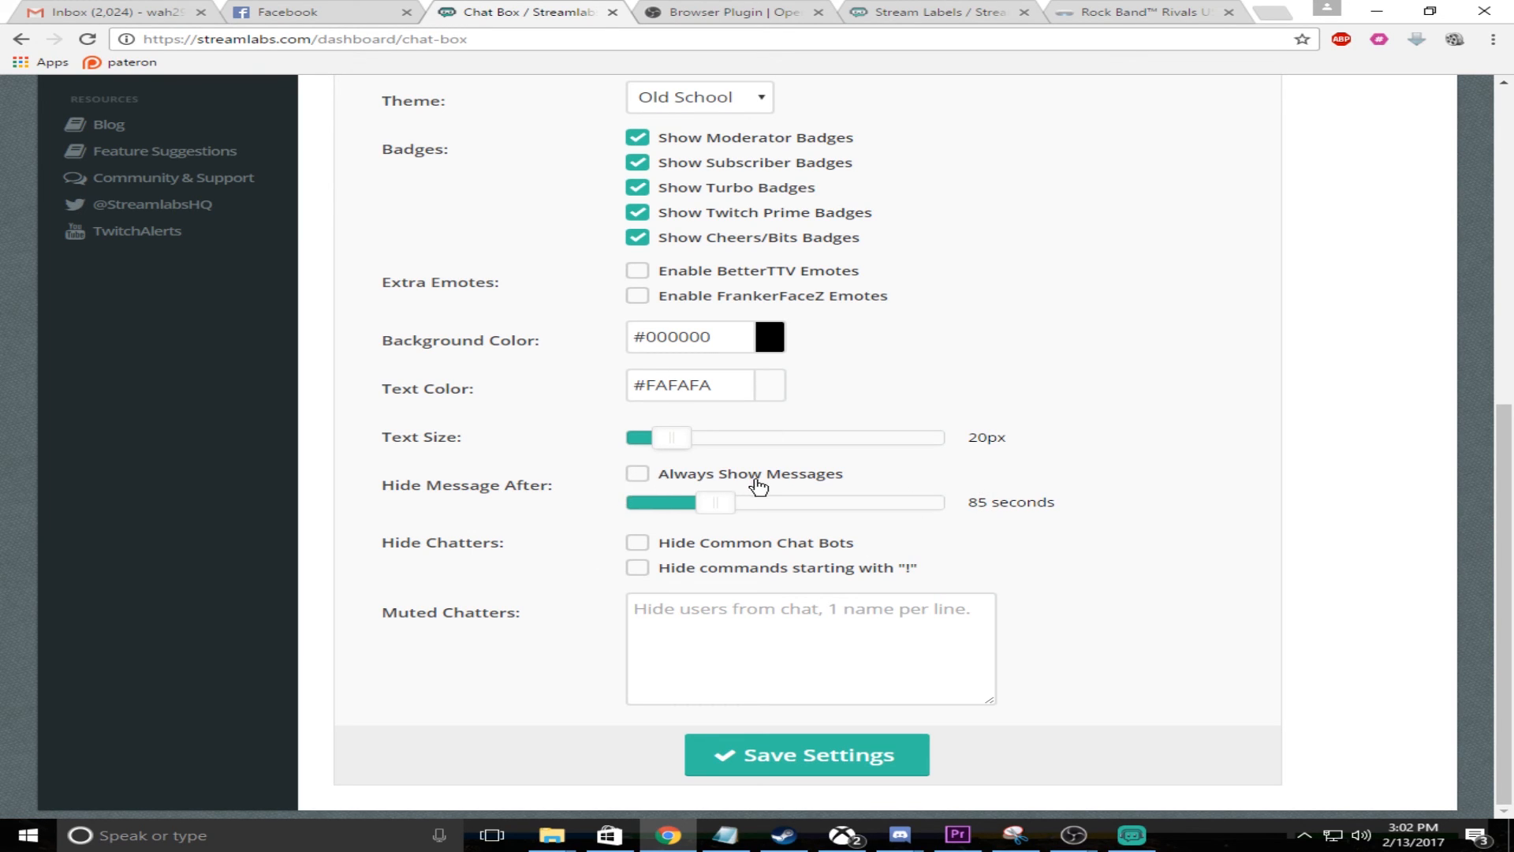
mouse_move(823, 528)
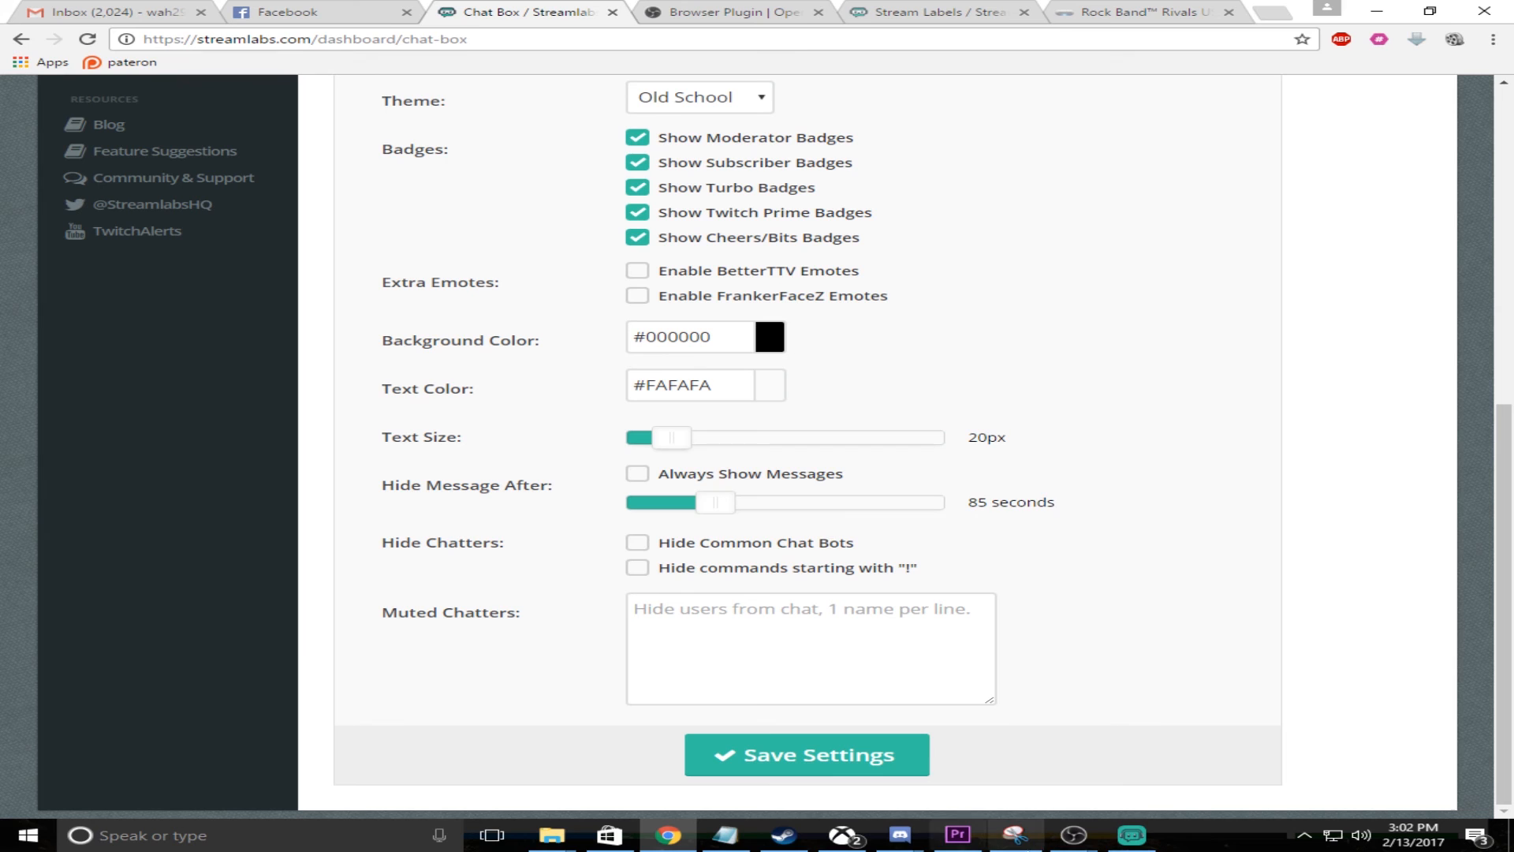
left_click(1071, 836)
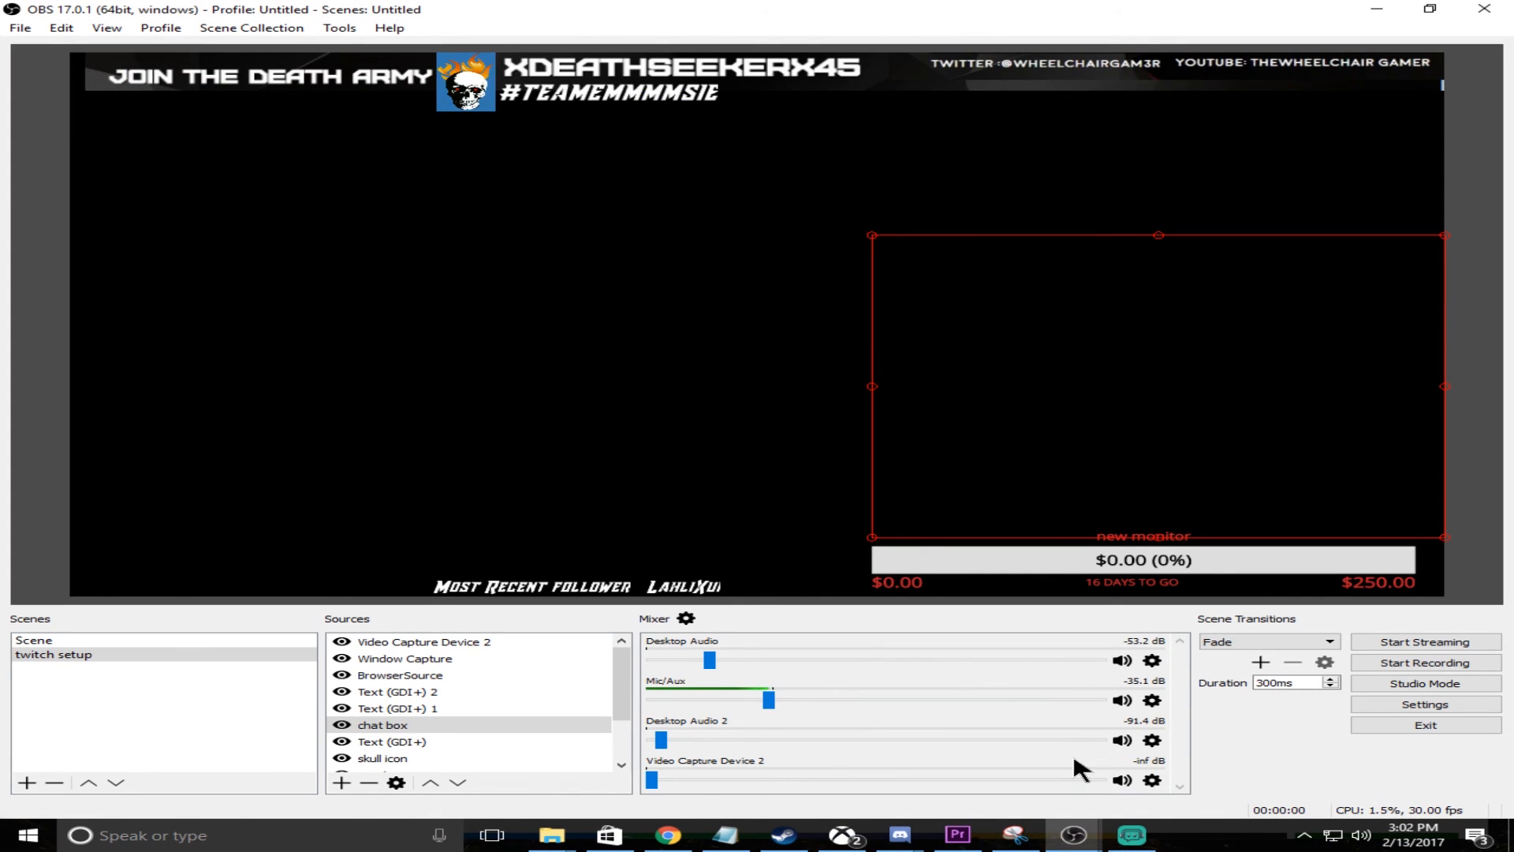
mouse_move(115, 728)
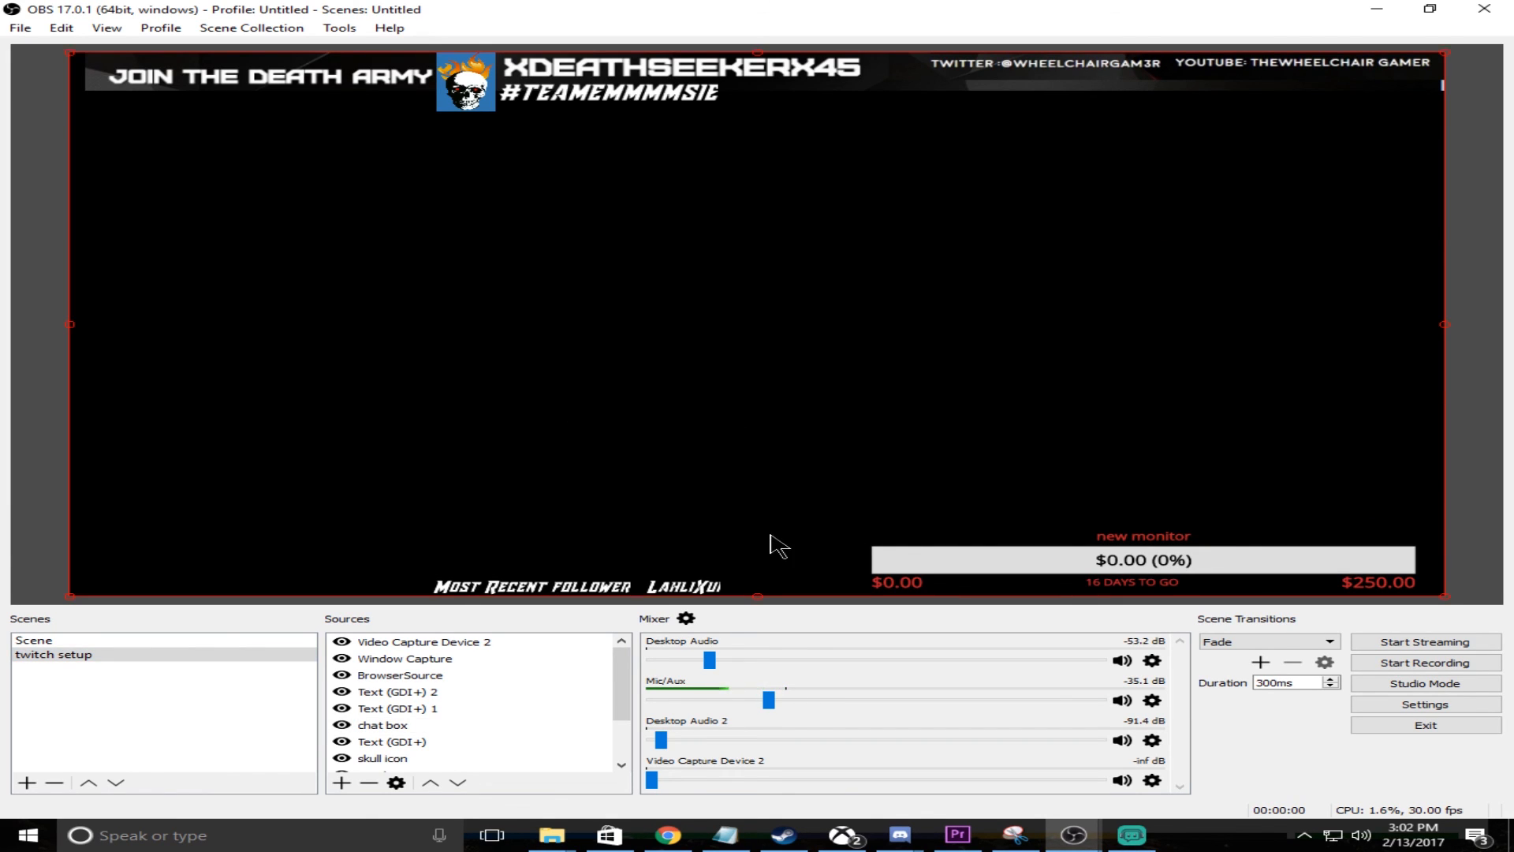
mouse_move(87, 728)
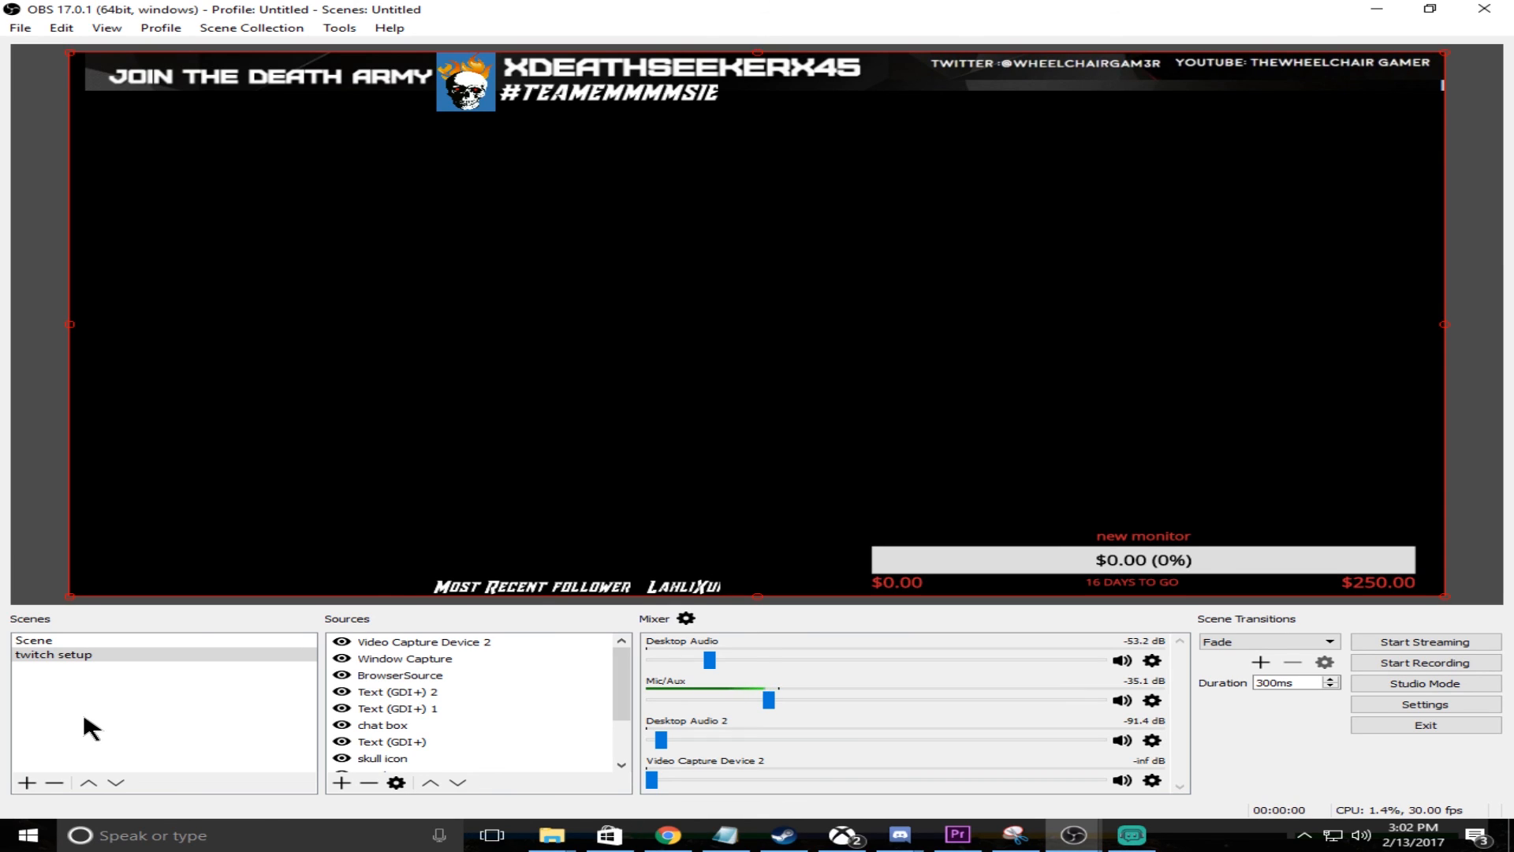